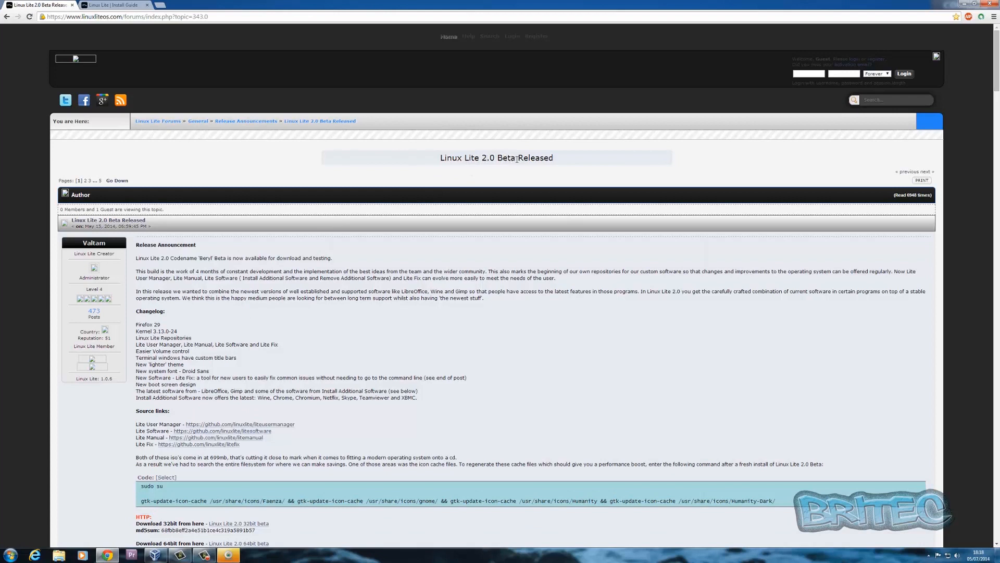
mouse_move(428, 305)
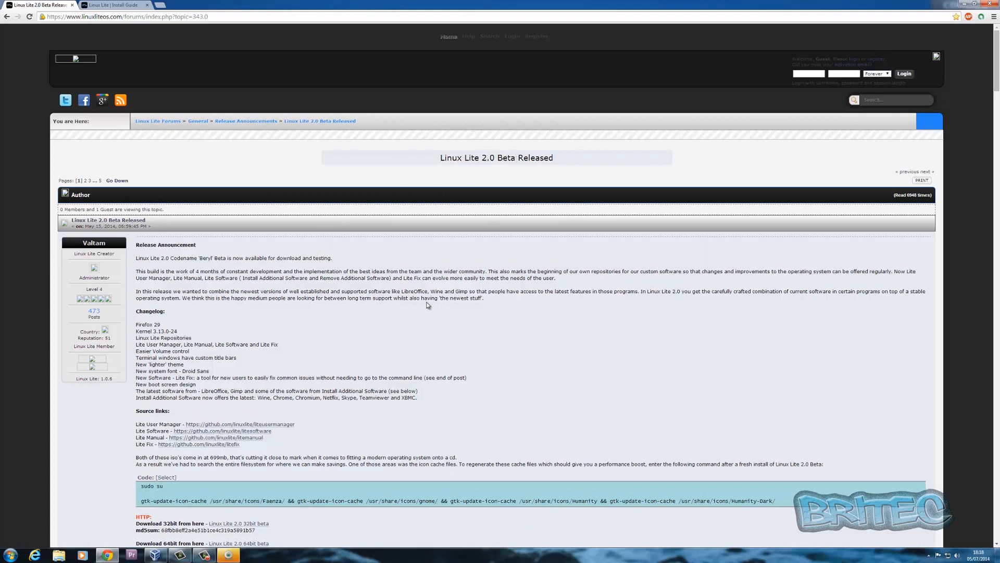
mouse_move(411, 326)
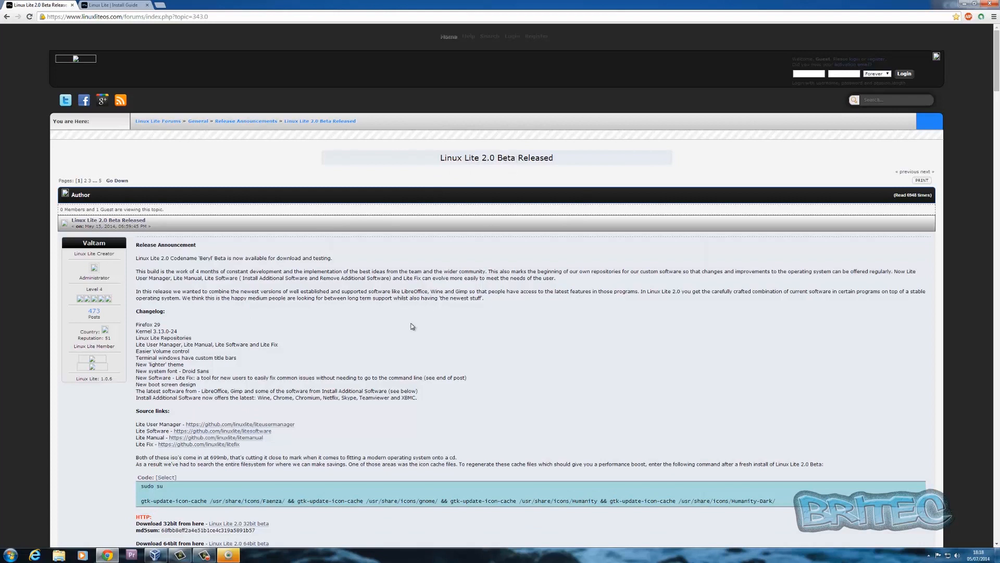
mouse_move(361, 273)
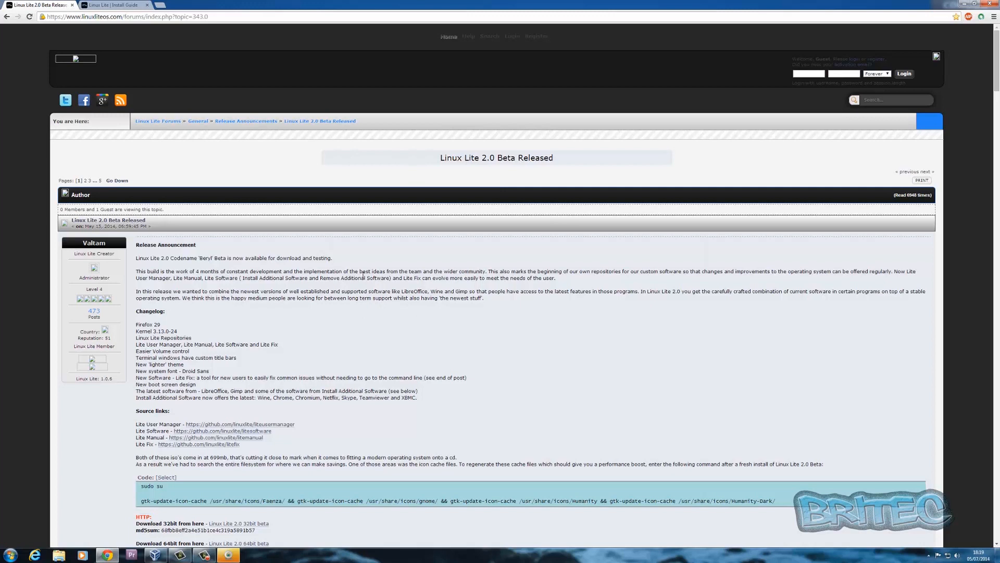
mouse_move(194, 417)
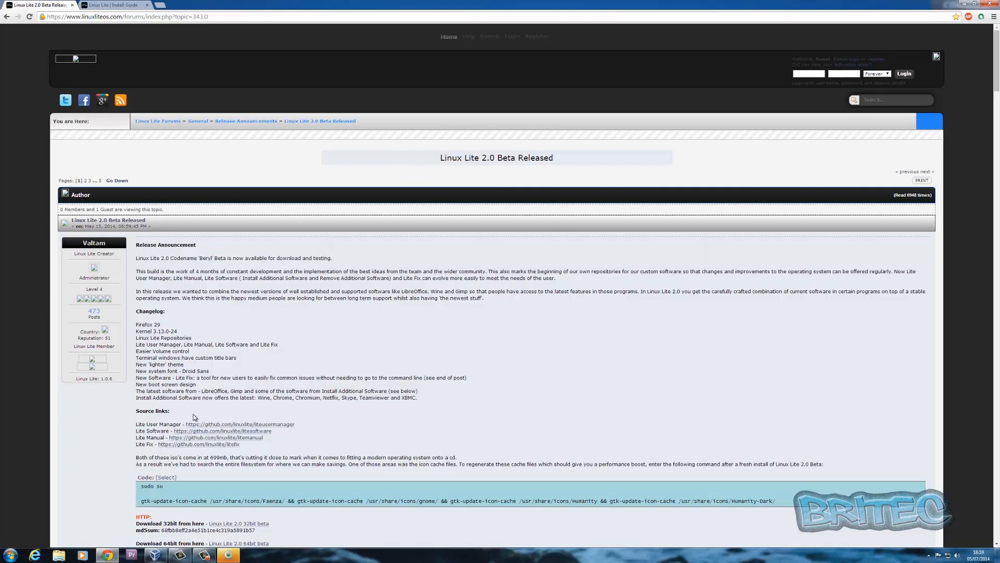
mouse_move(223, 464)
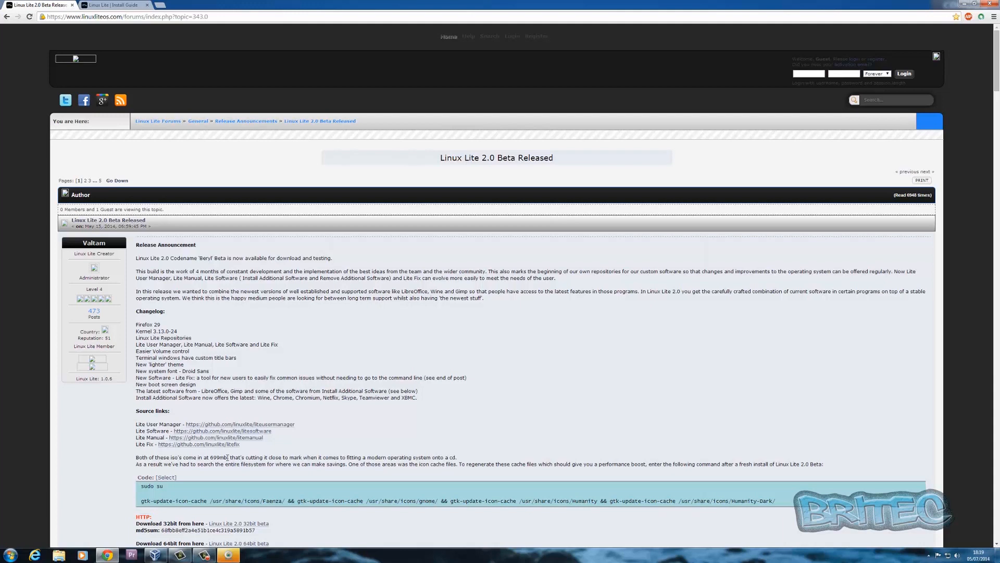
mouse_move(214, 448)
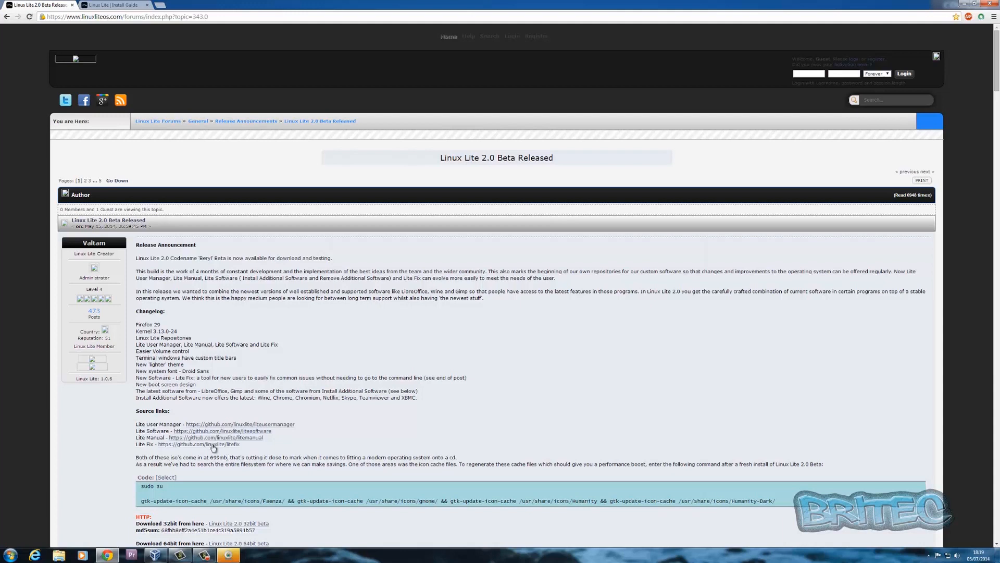
Scroll the announcement down to the 32-bit and 64-bit HTTP and torrent download links
scroll(down, 3)
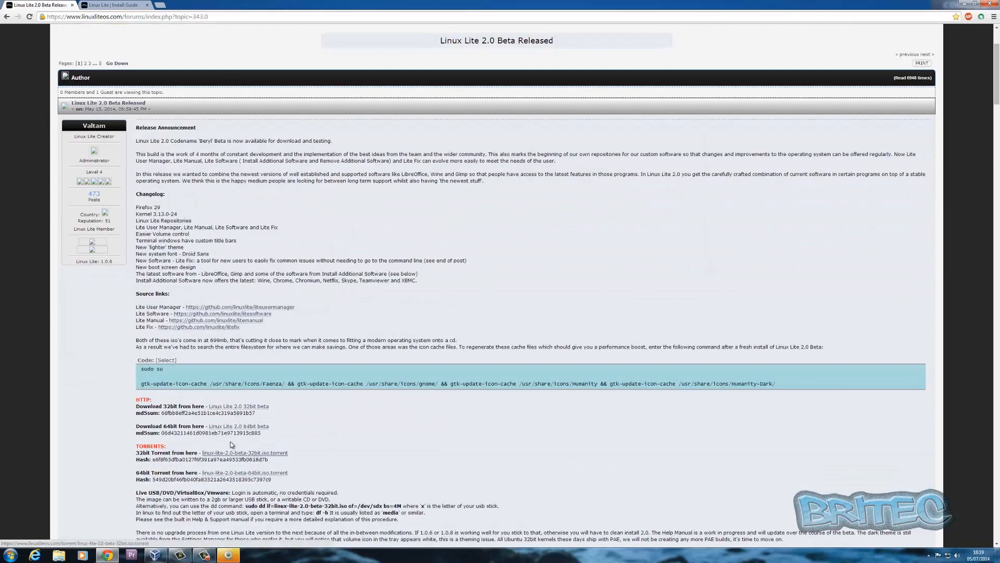
mouse_move(238, 407)
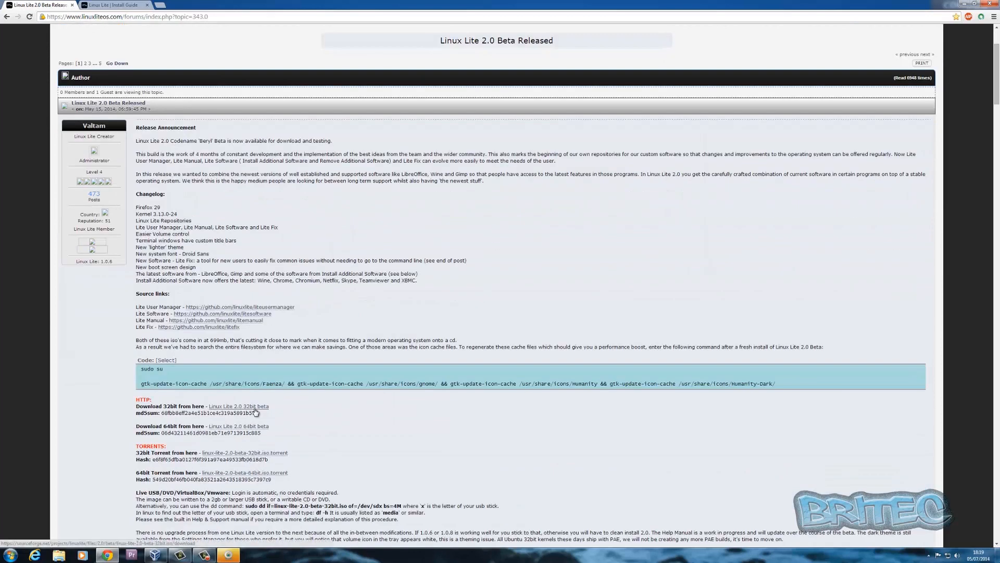
mouse_move(256, 429)
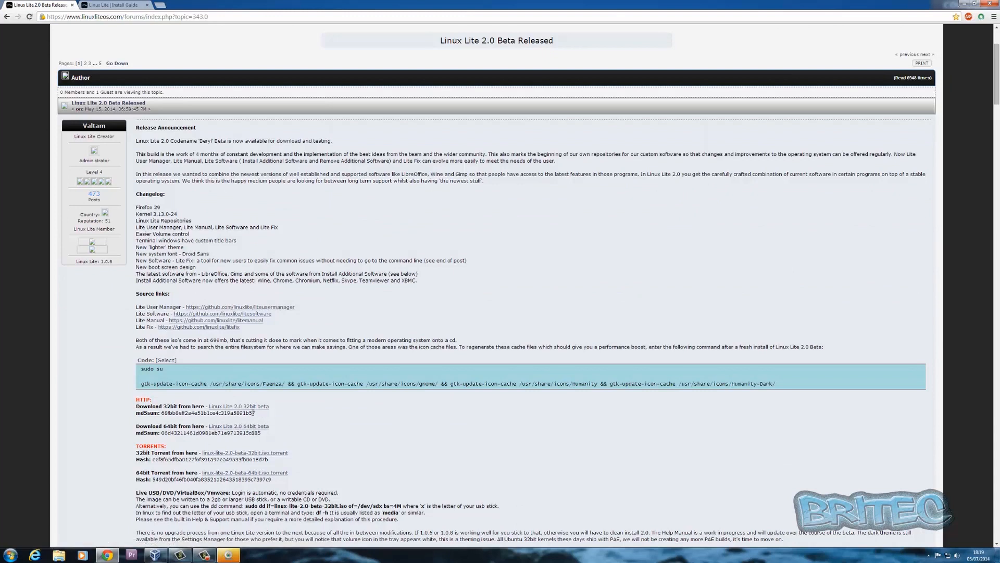
mouse_move(239, 407)
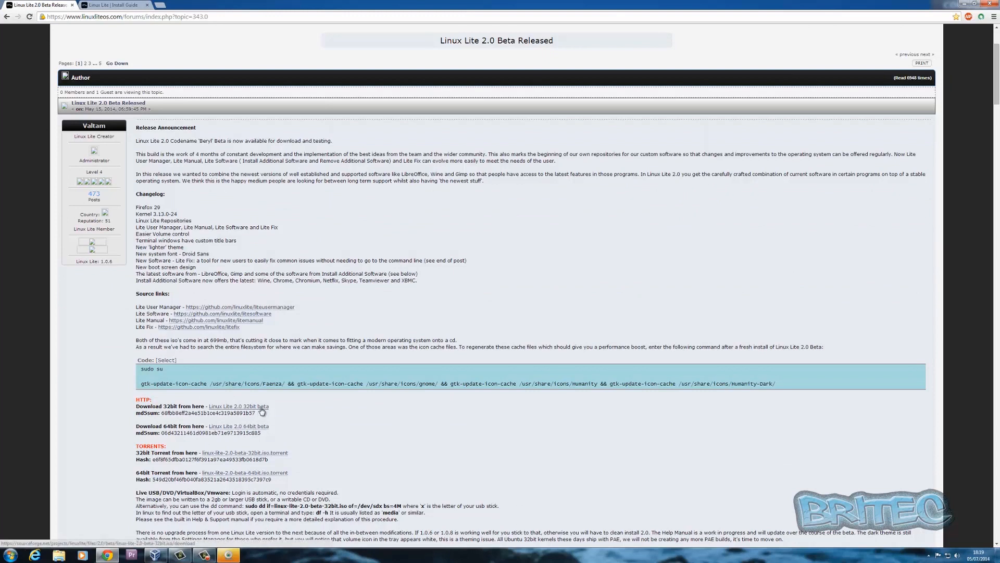
mouse_move(245, 432)
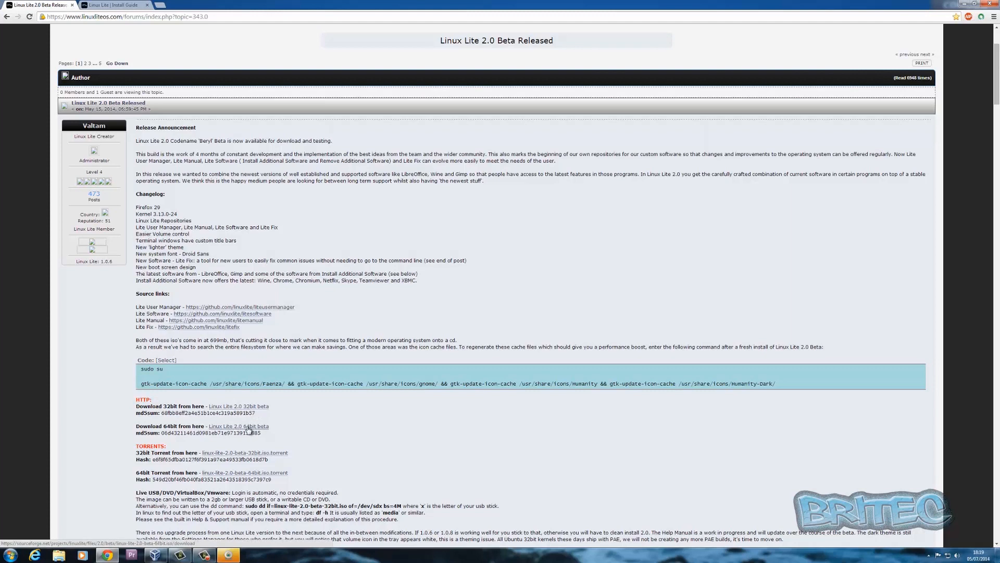
mouse_move(179, 446)
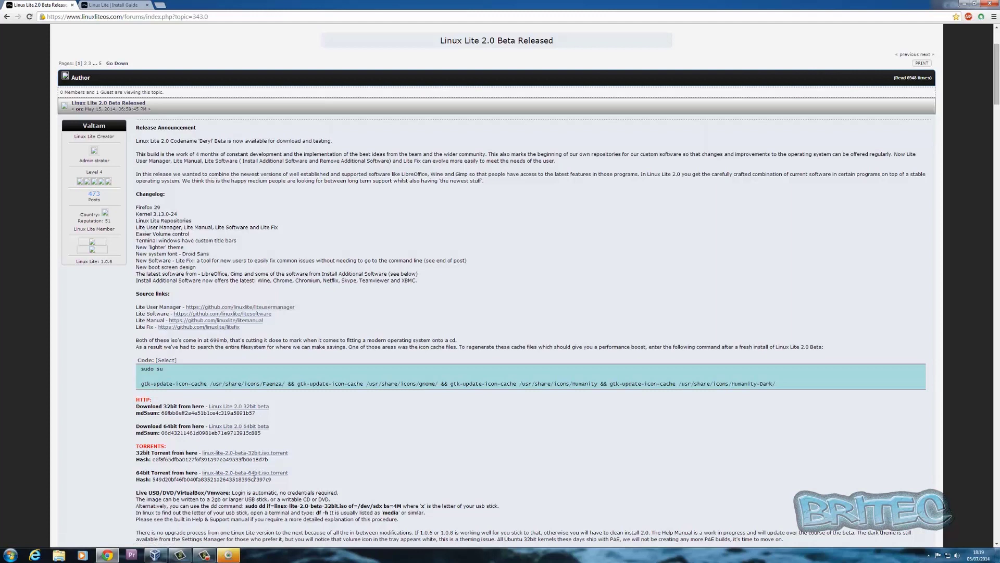
mouse_move(254, 480)
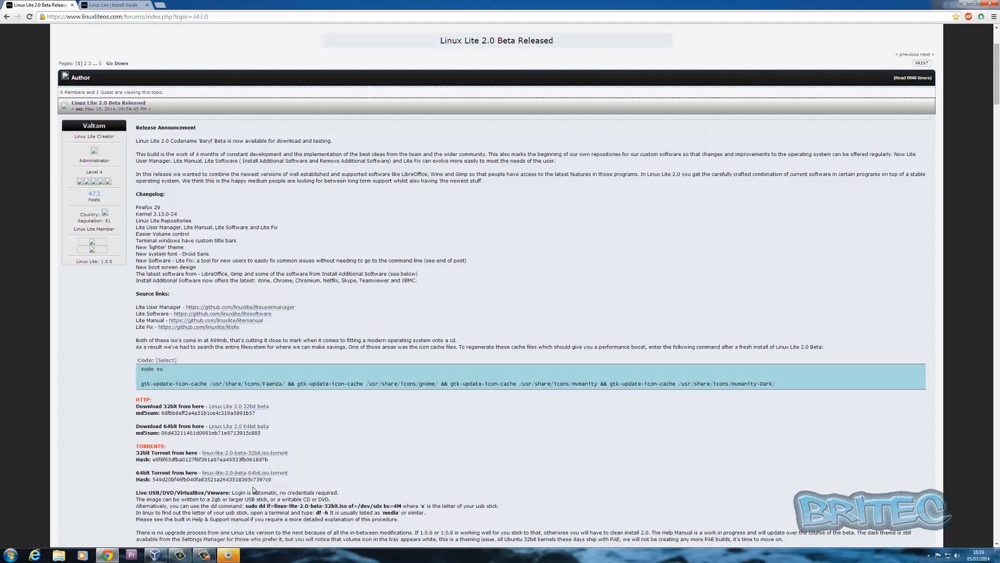
mouse_move(136, 497)
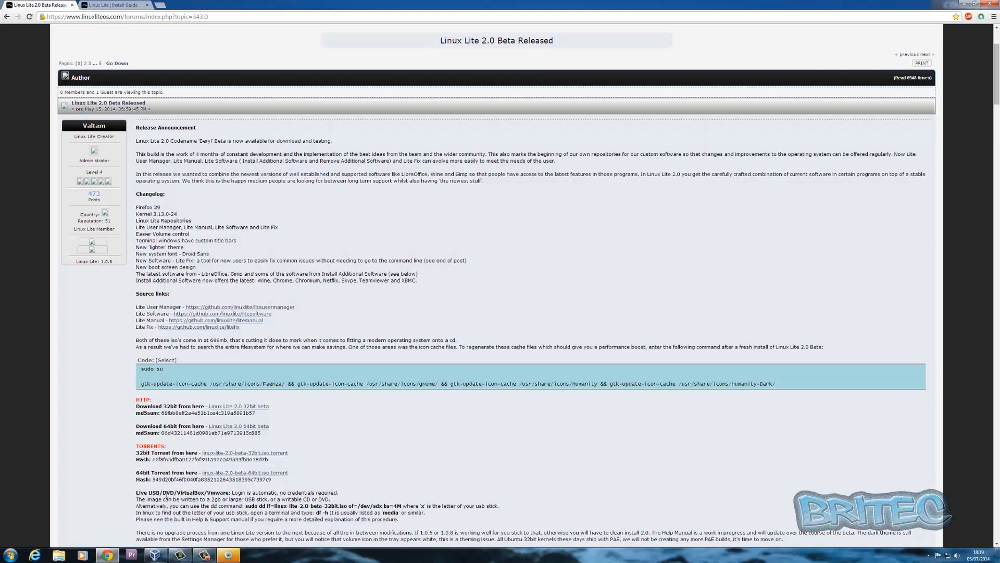
scroll(down, 3)
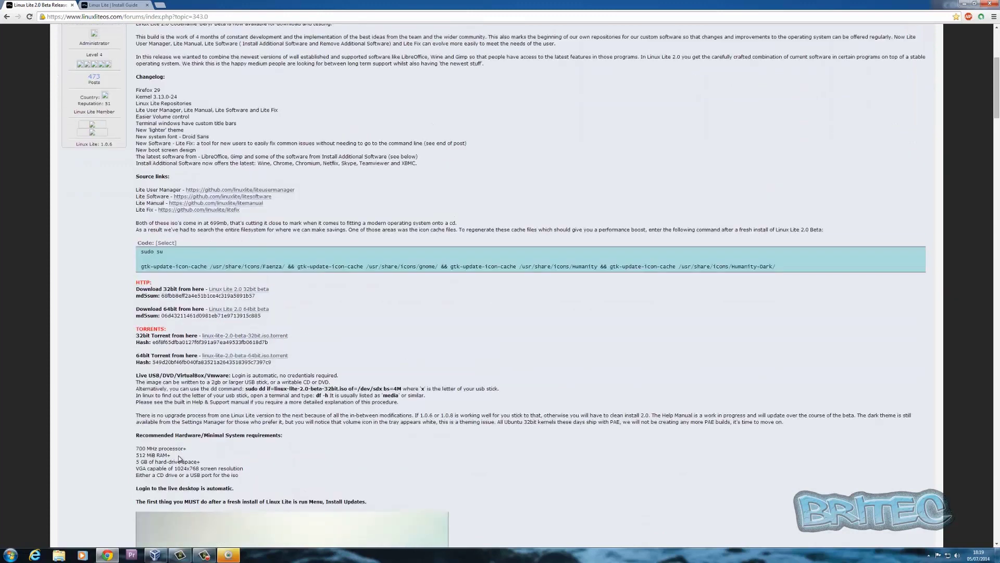
Scroll further to the minimal system requirements and the Linux Lite desktop screenshot
scroll(down, 3)
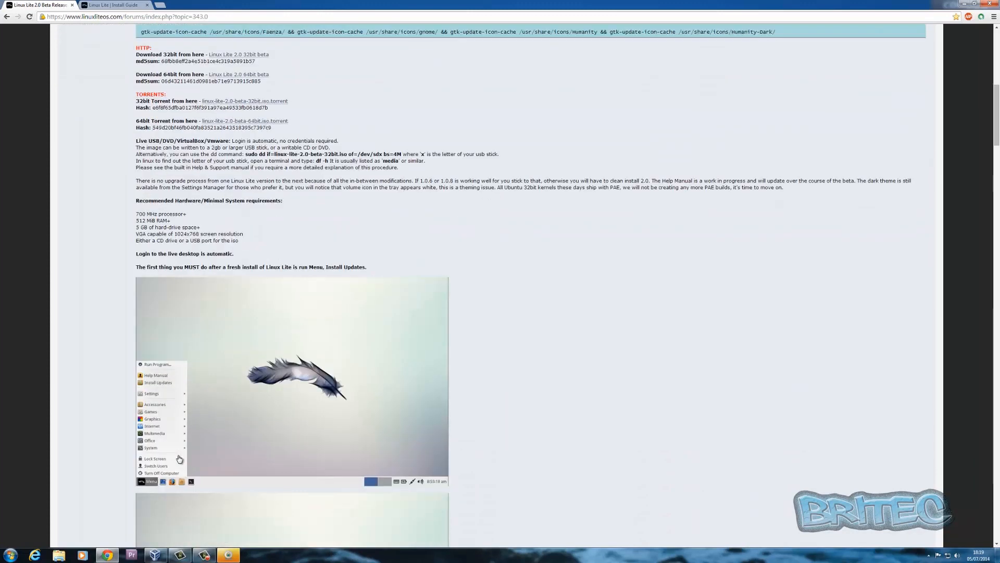
mouse_move(172, 369)
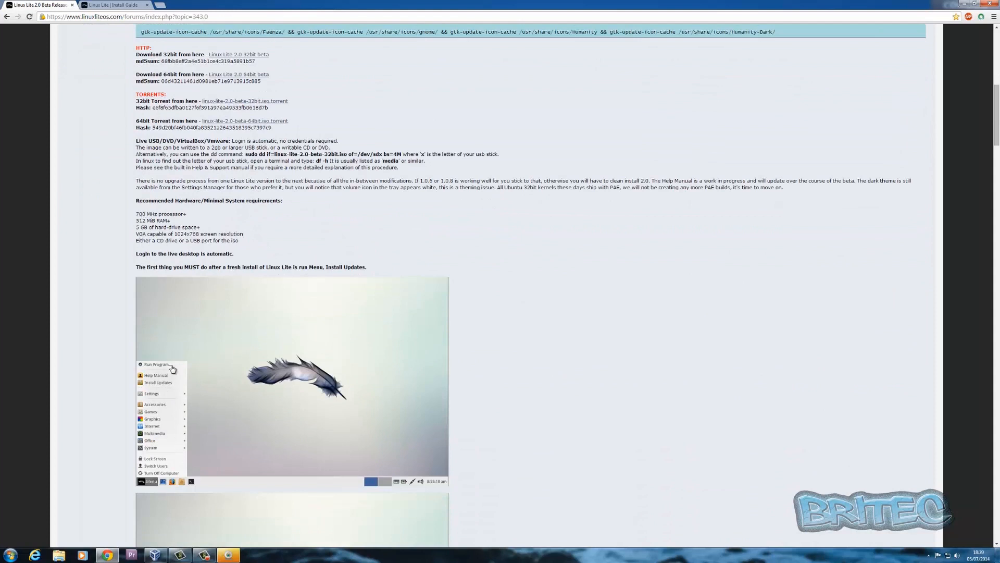
mouse_move(125, 221)
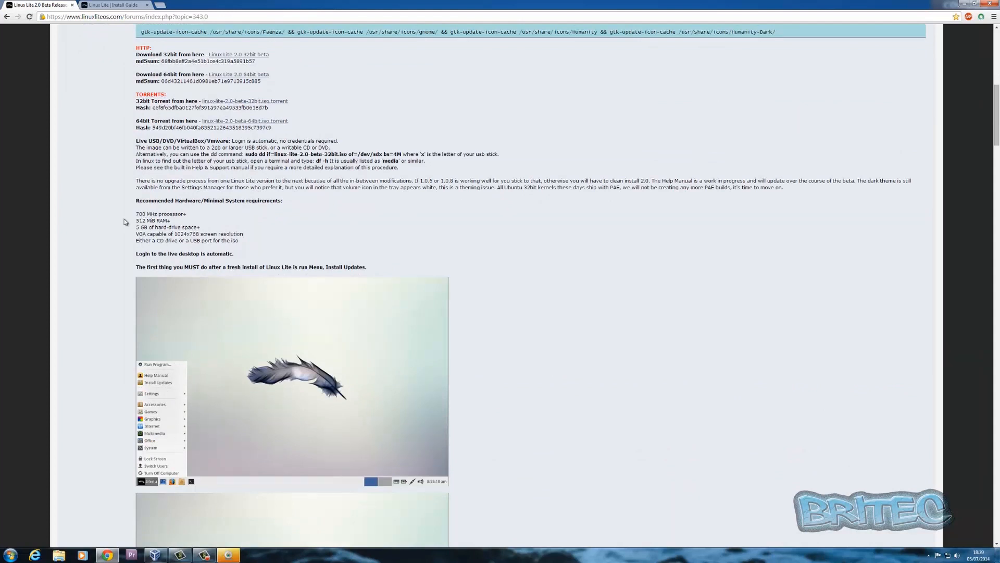
mouse_move(172, 224)
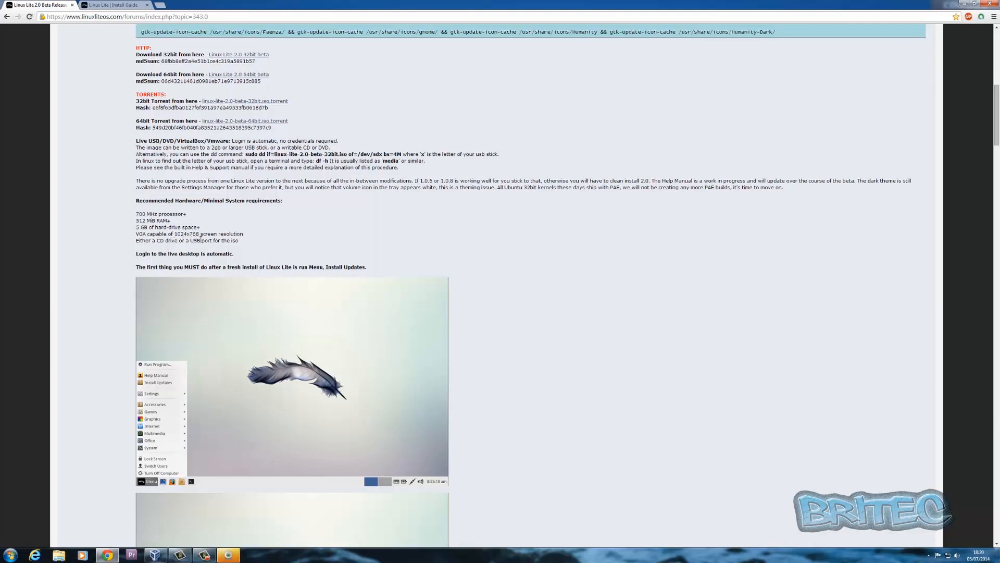
mouse_move(244, 240)
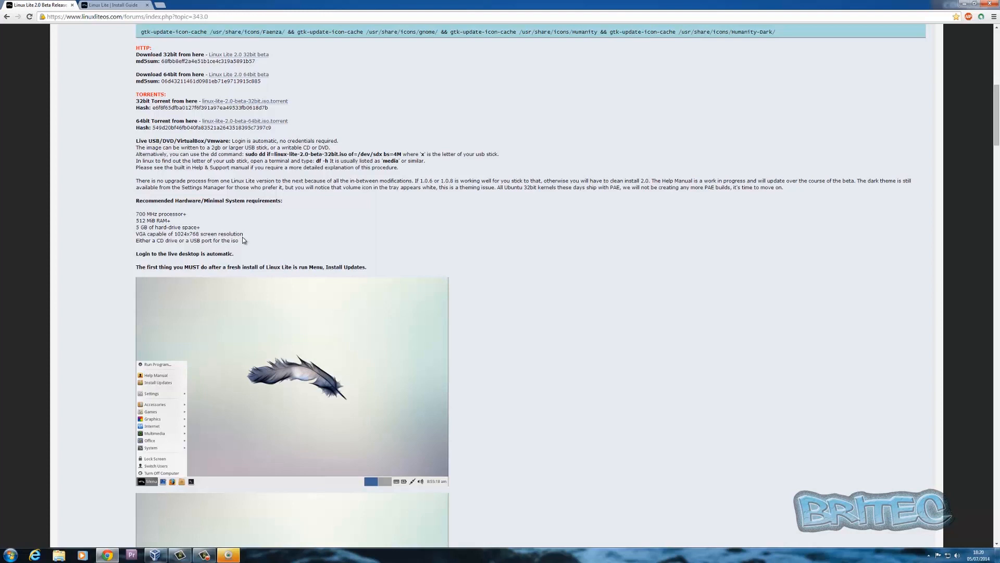
mouse_move(437, 383)
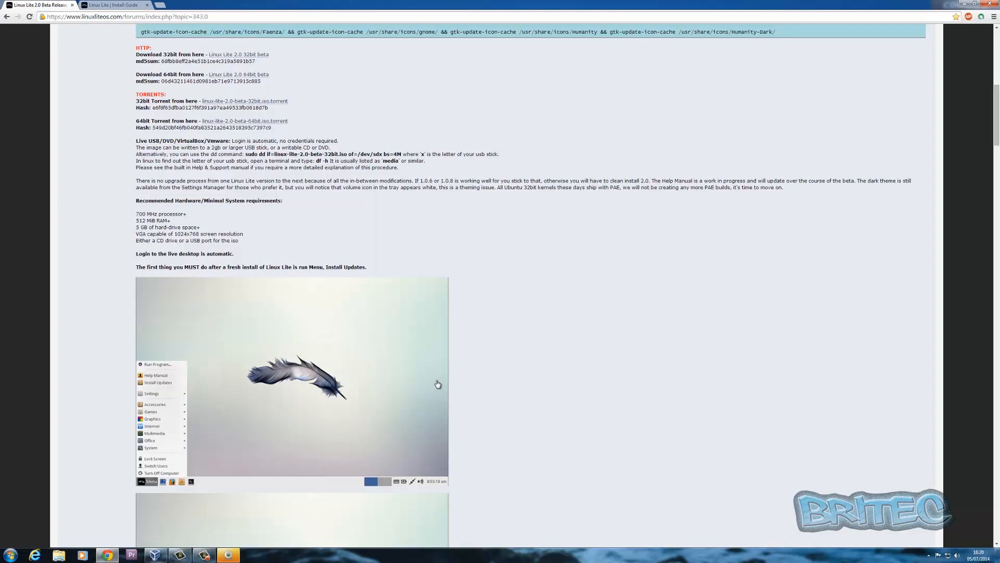
mouse_move(402, 389)
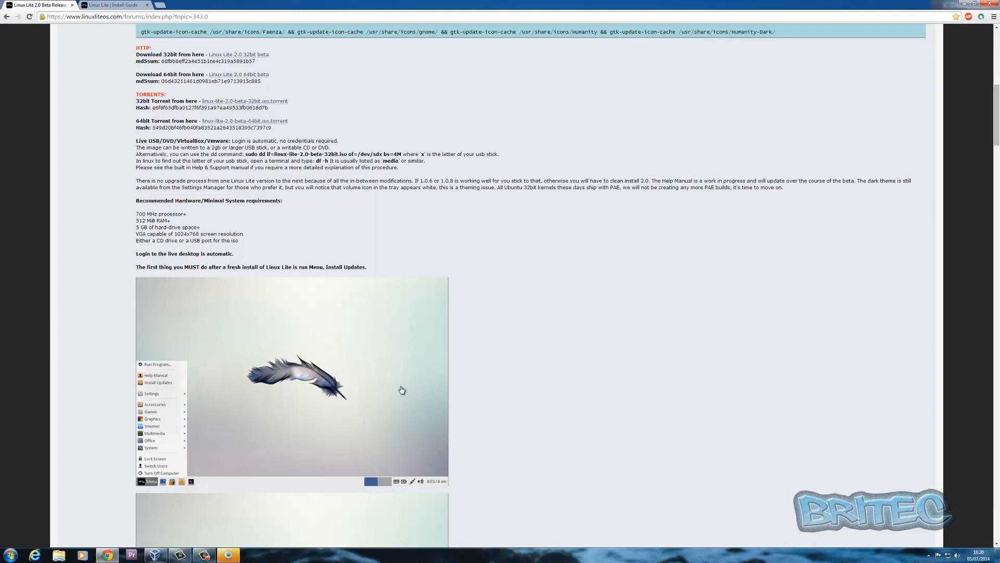
mouse_move(609, 415)
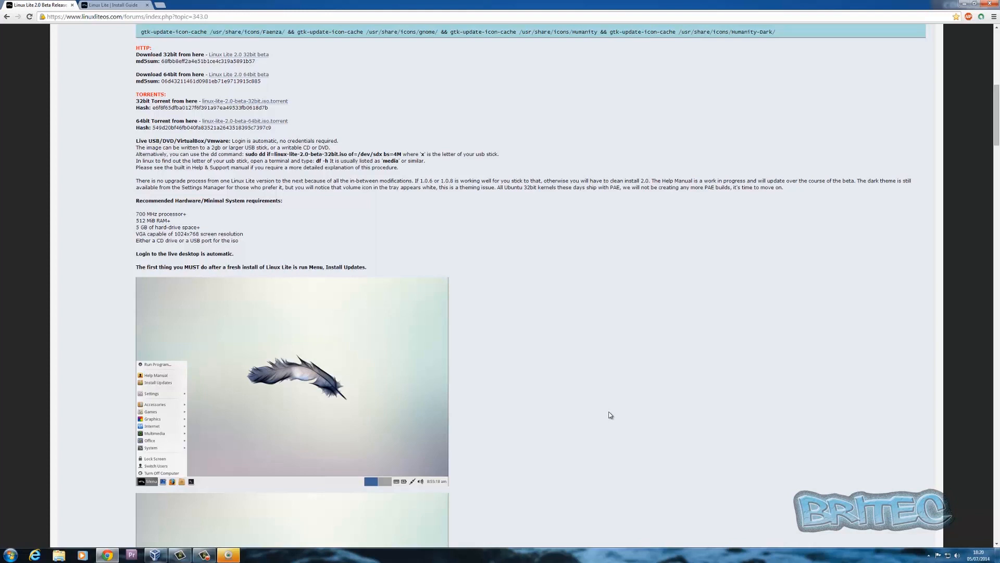
mouse_move(917, 49)
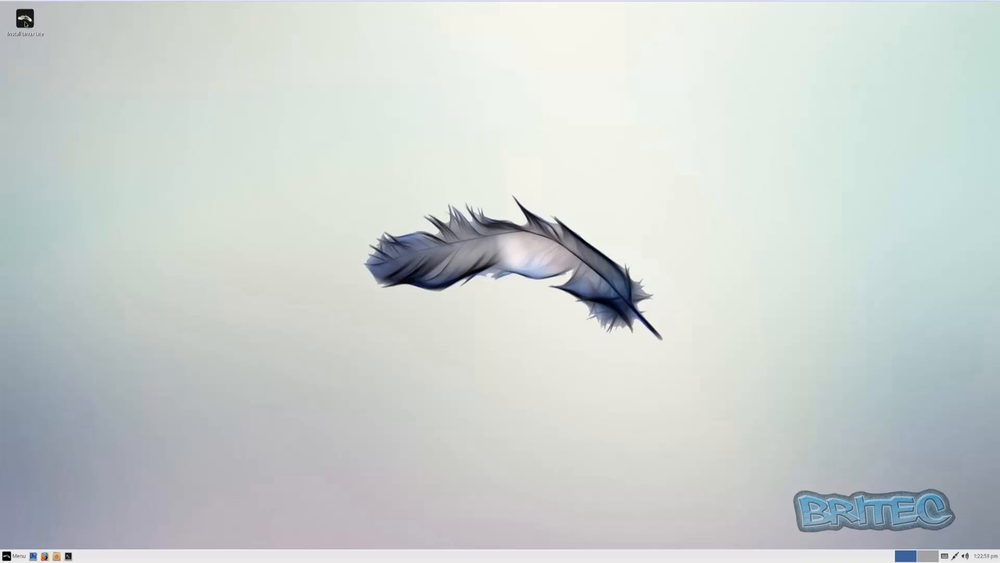
Select the Install Linux Lite icon on the live desktop
click(24, 19)
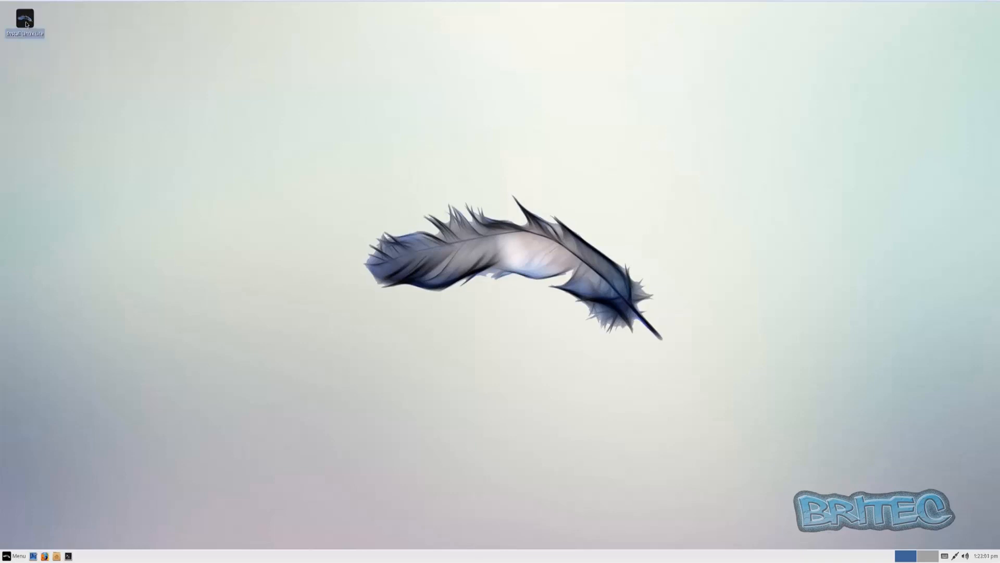
Launch the Linux Lite installer and keep English selected on the Welcome page
double_click(24, 18)
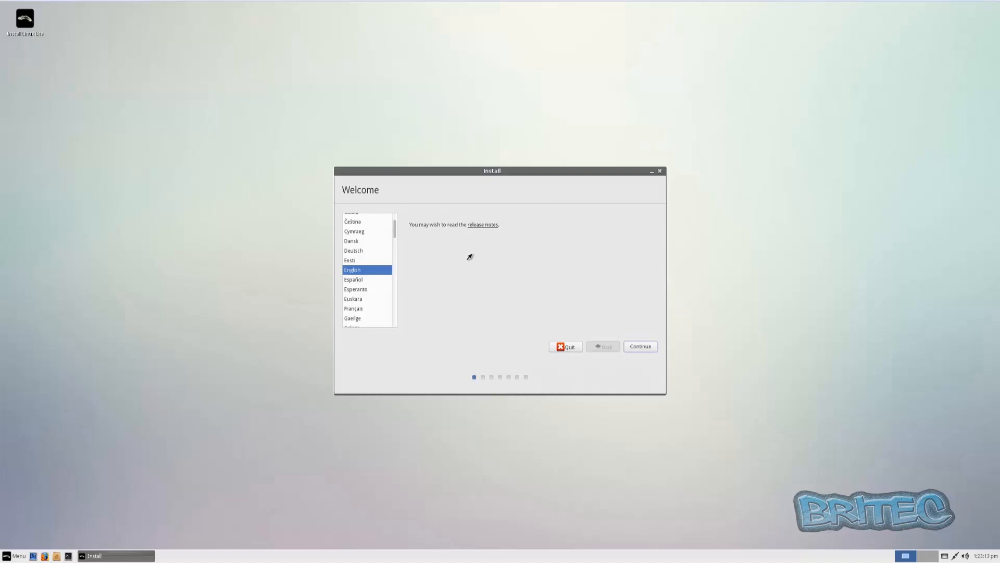
mouse_move(347, 217)
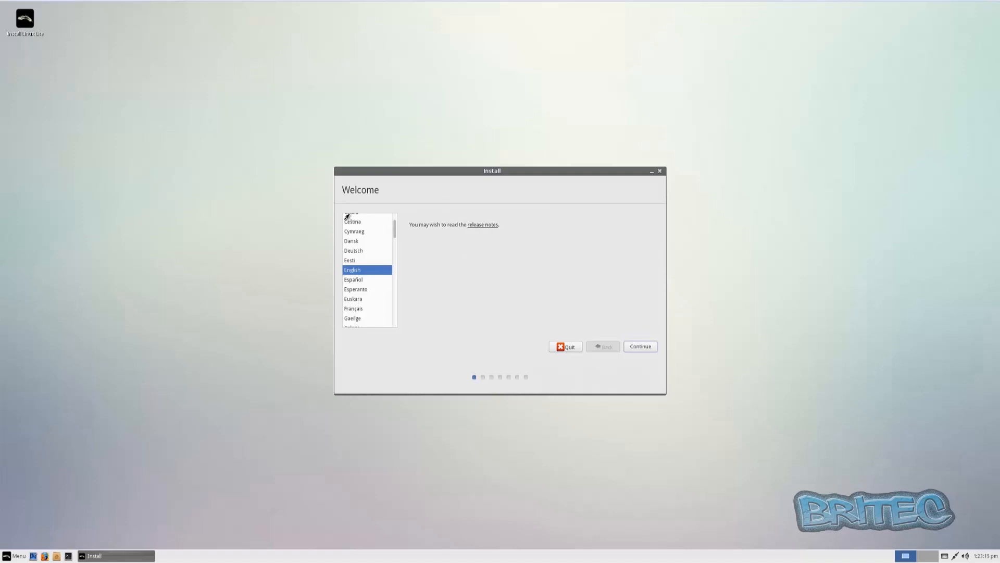
scroll(up, 3)
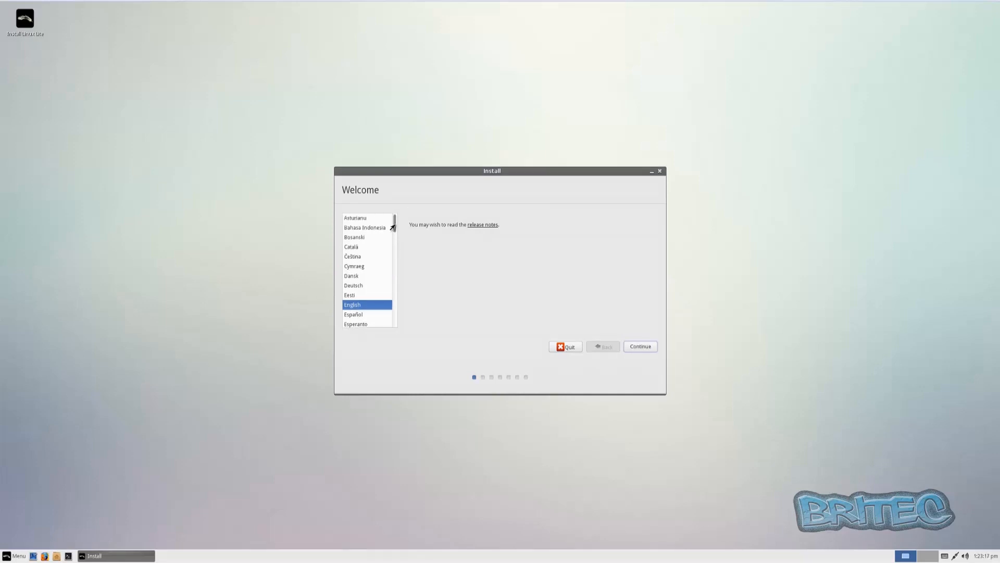
scroll(down, 3)
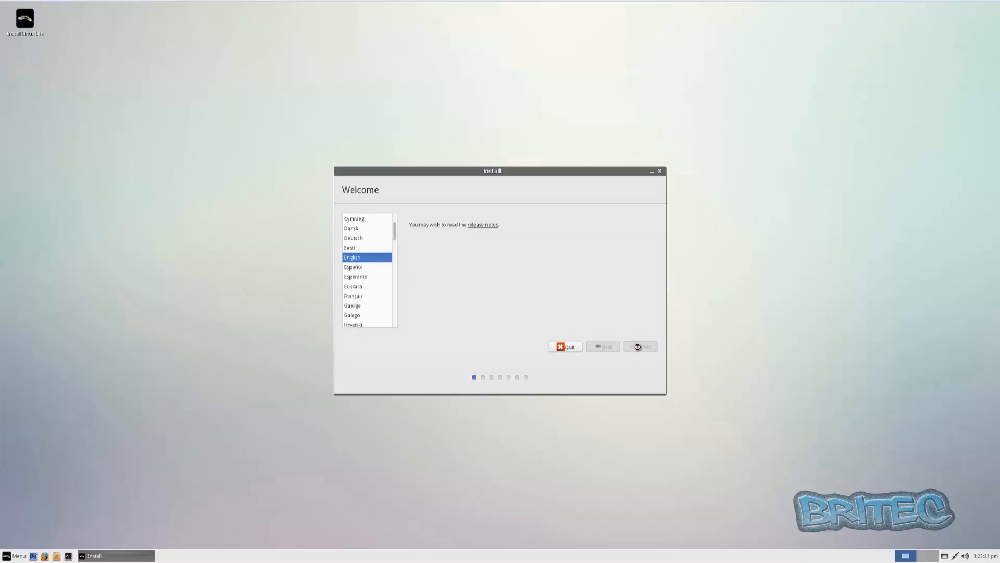
Enable 'Download updates while installing' and third-party software, then move past preparation
click(639, 347)
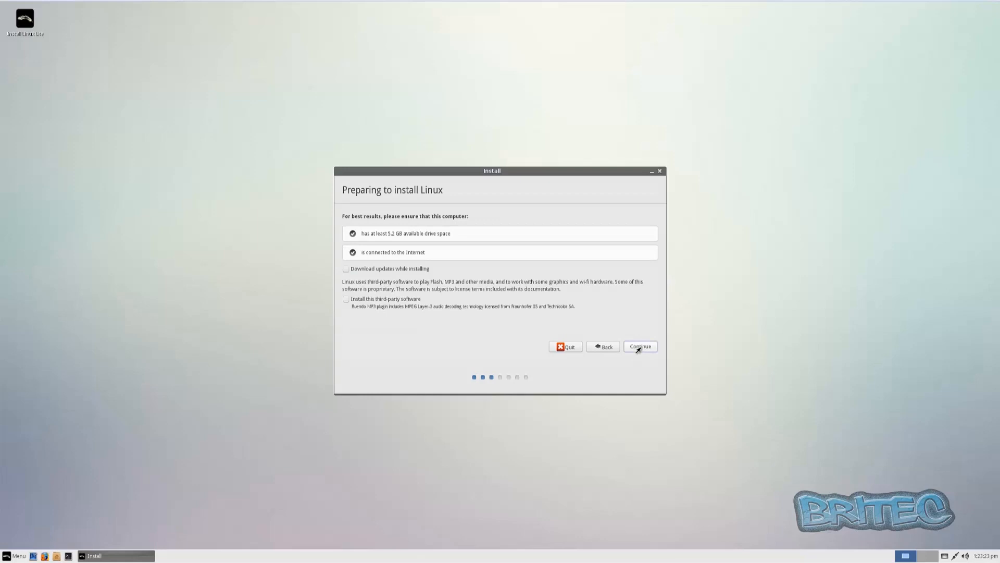
mouse_move(415, 340)
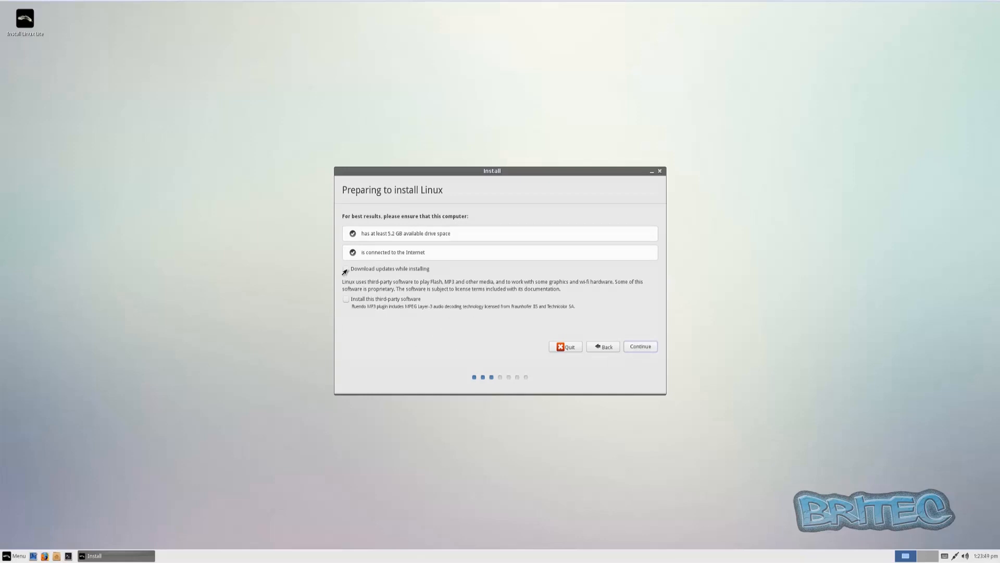
click(347, 299)
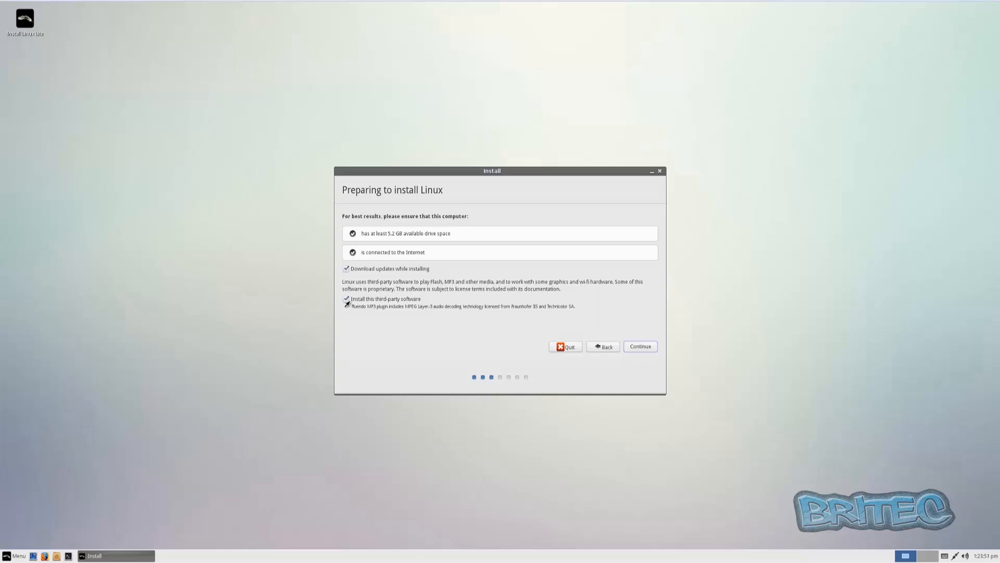
mouse_move(391, 269)
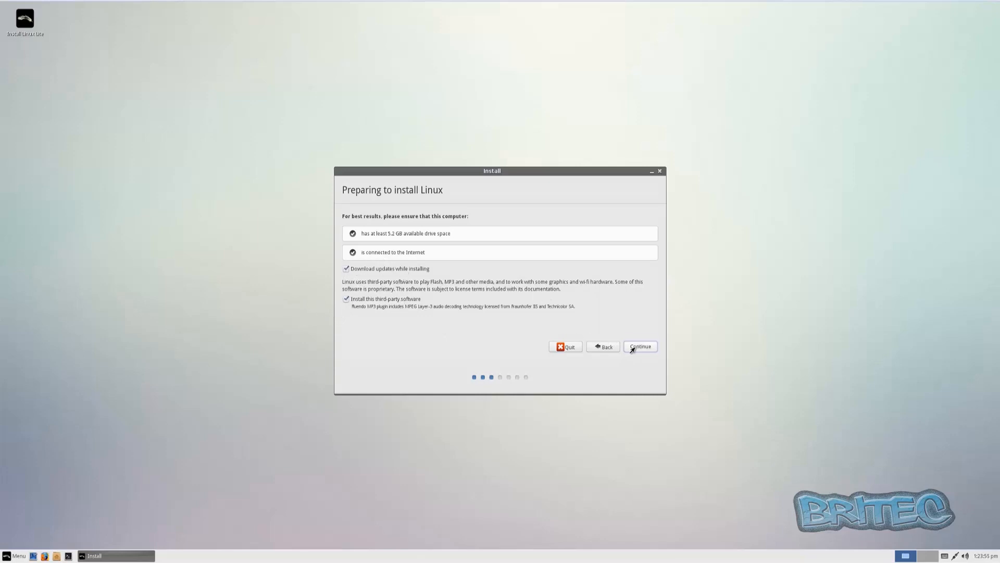
click(640, 346)
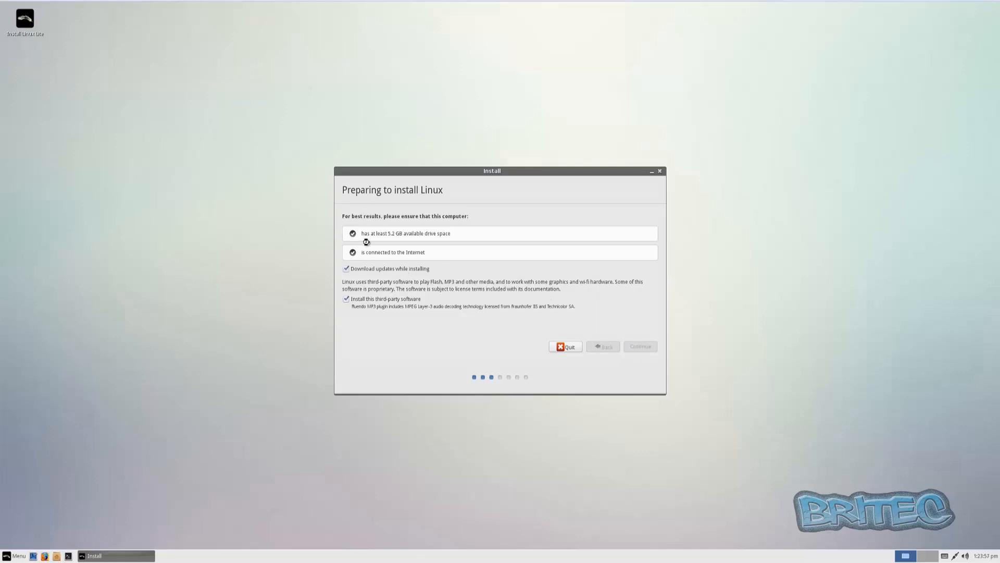
Install with 'Erase disk and install Linux' and confirm London as the location
click(640, 346)
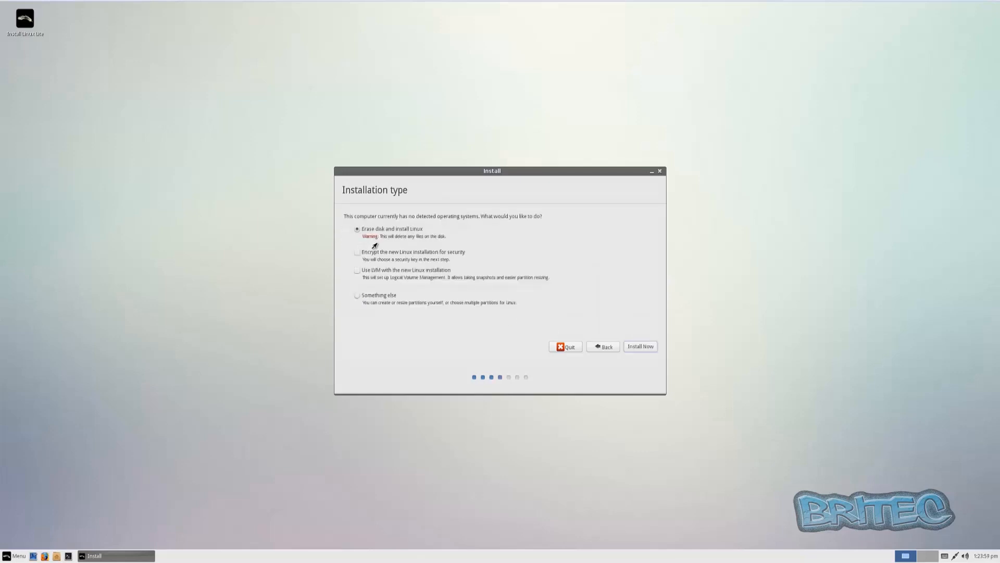
mouse_move(383, 236)
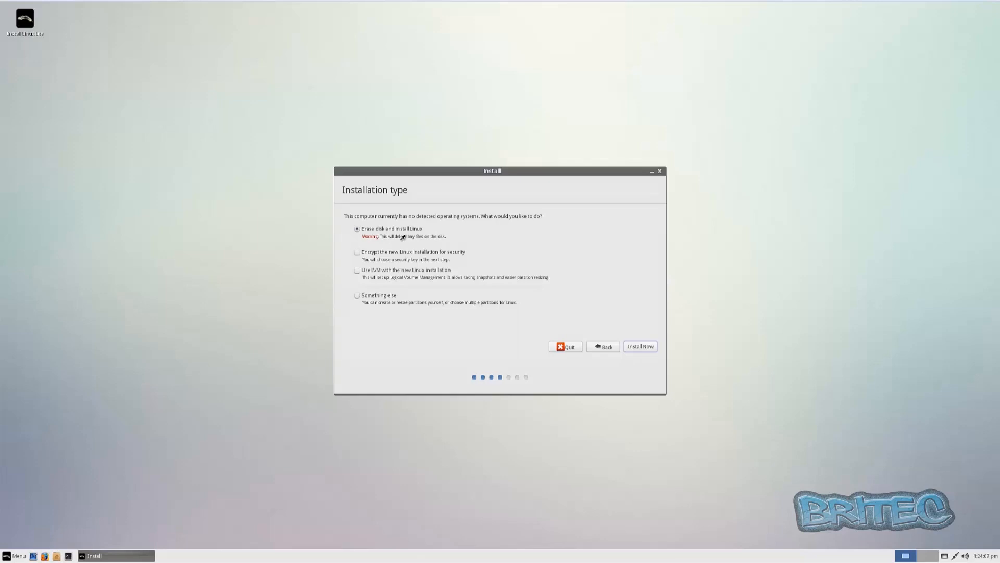
mouse_move(629, 359)
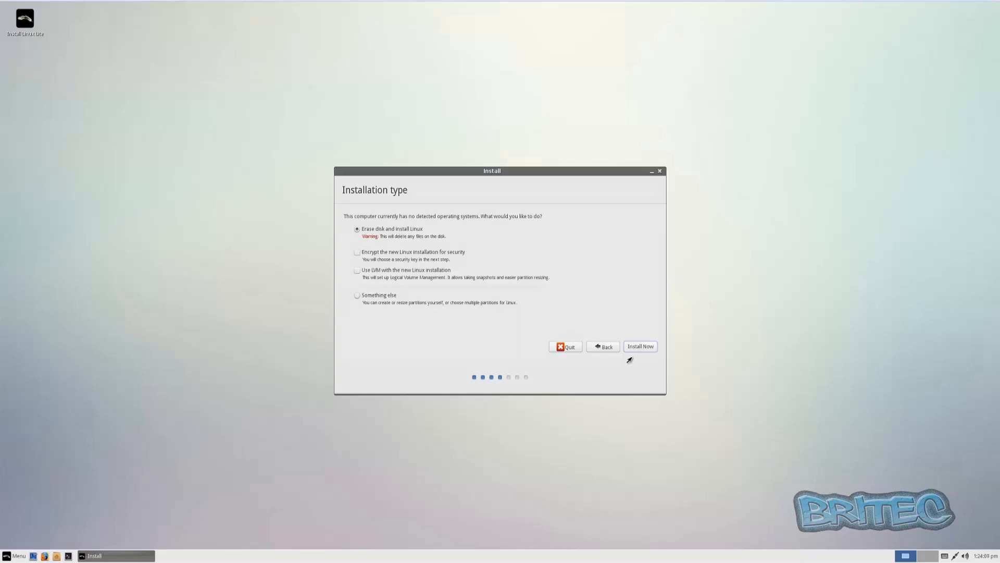
mouse_move(638, 351)
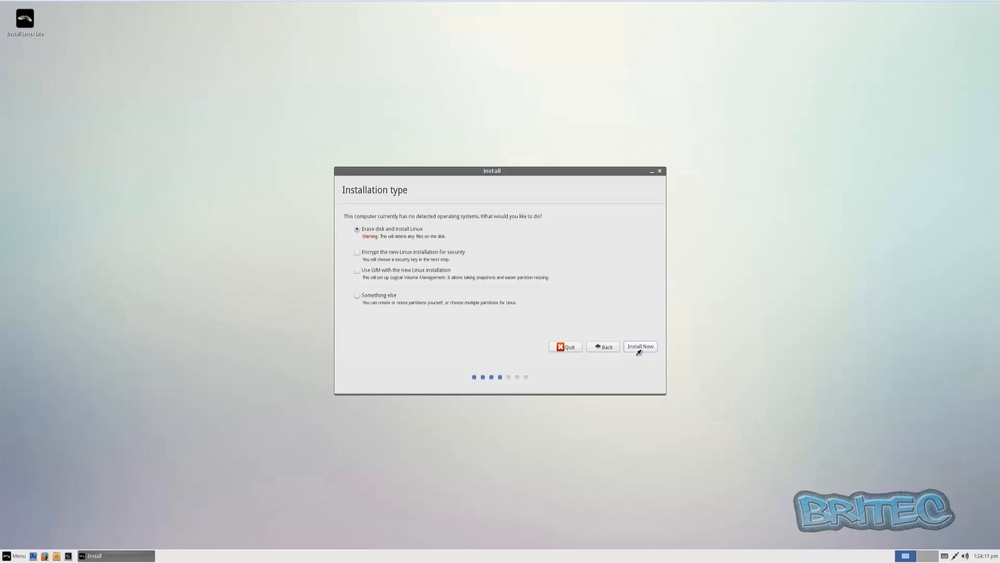
click(639, 347)
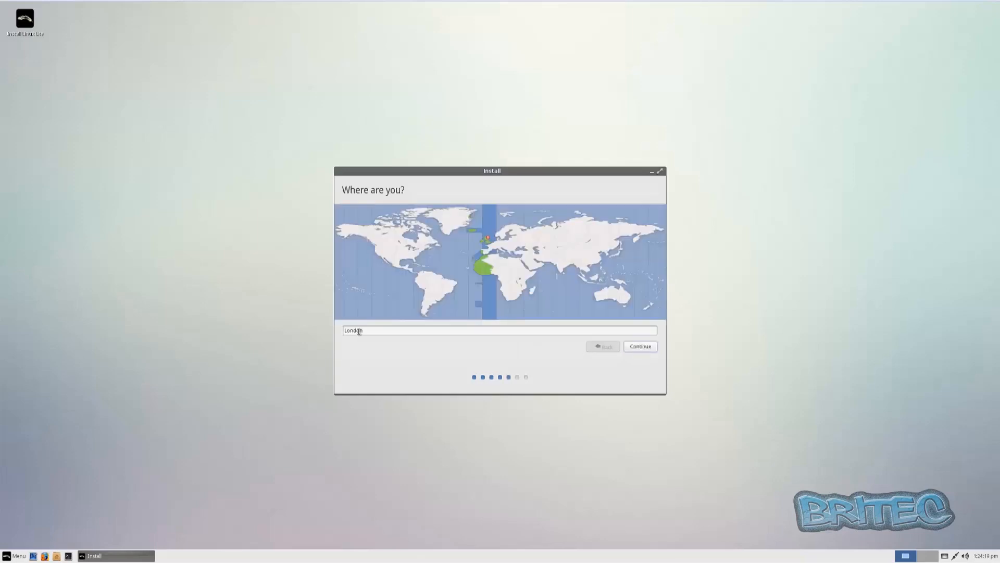
click(640, 346)
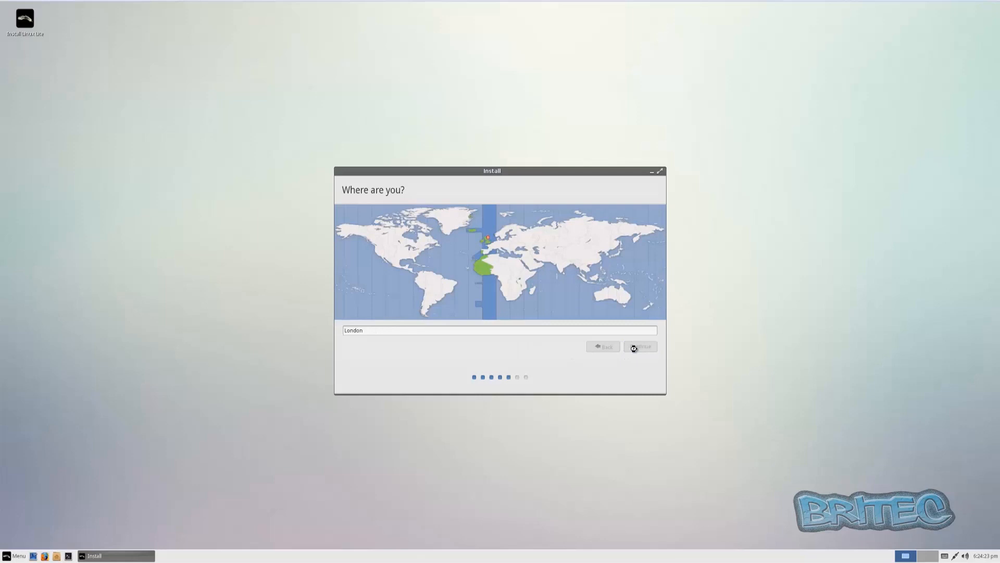
Keep the English (UK) keyboard layout and move on to the Who are you? page
click(639, 346)
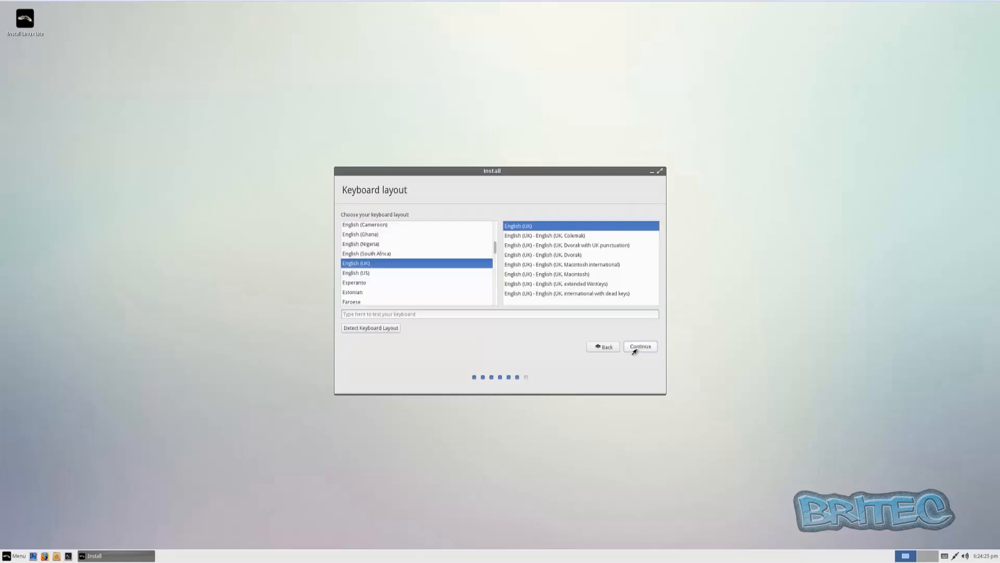
mouse_move(387, 282)
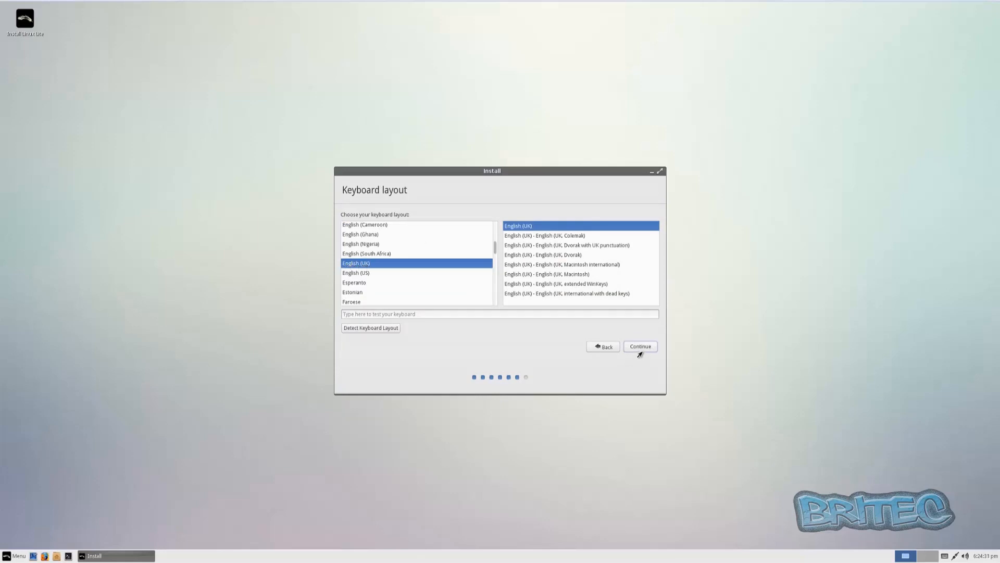
click(639, 346)
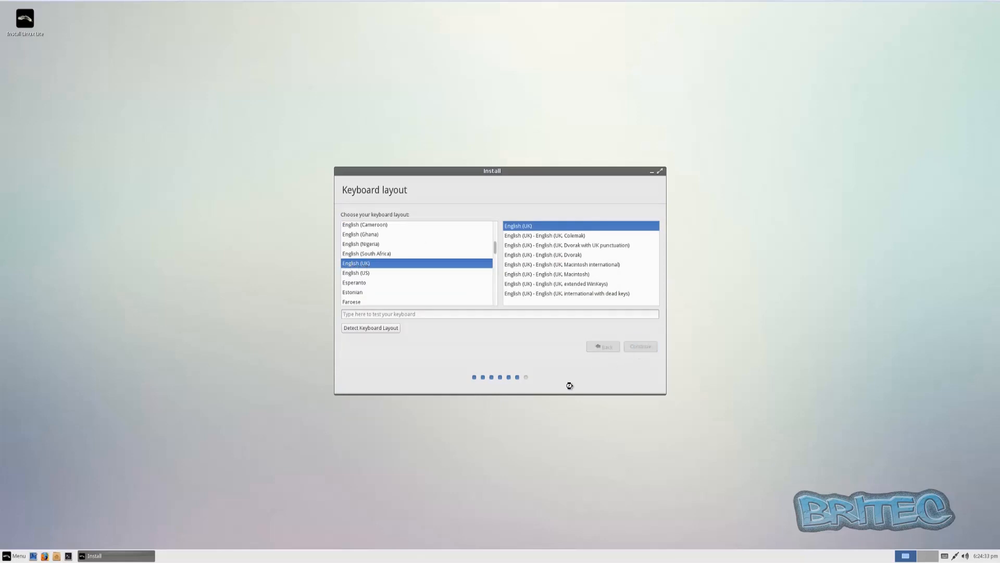
click(639, 346)
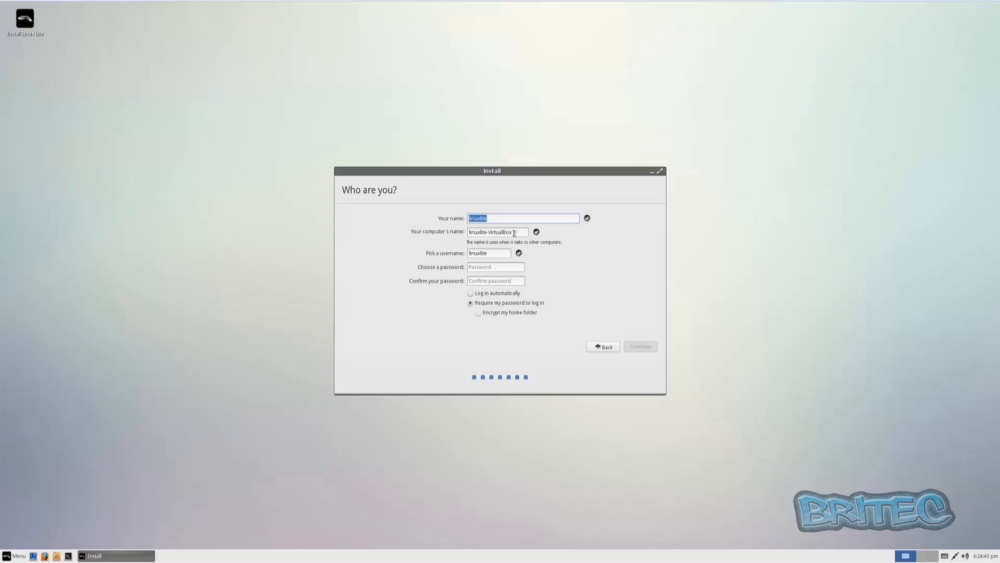
mouse_move(489, 253)
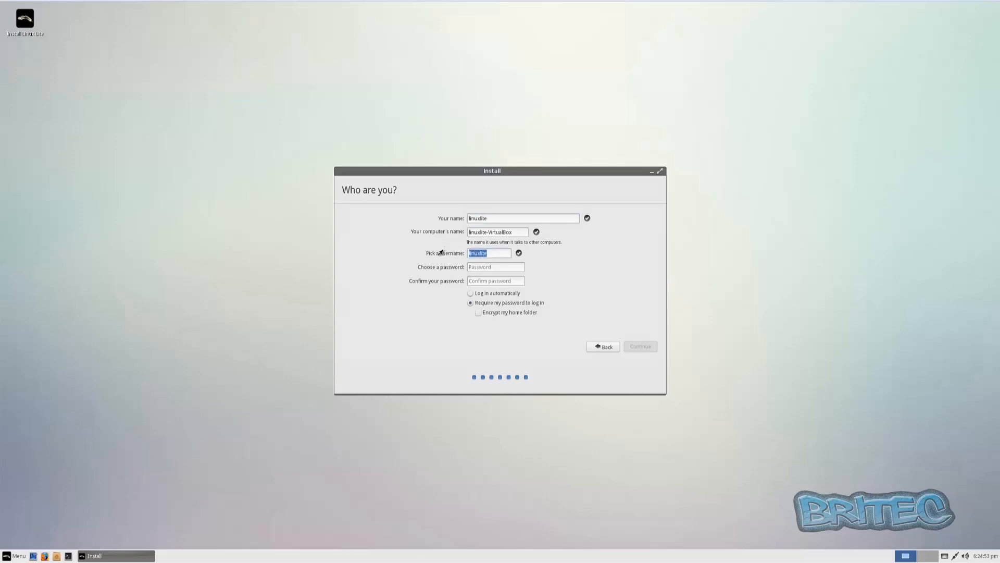
Enter the name 'Britec' and replace the username with lowercase 'britec'
text(Brit)
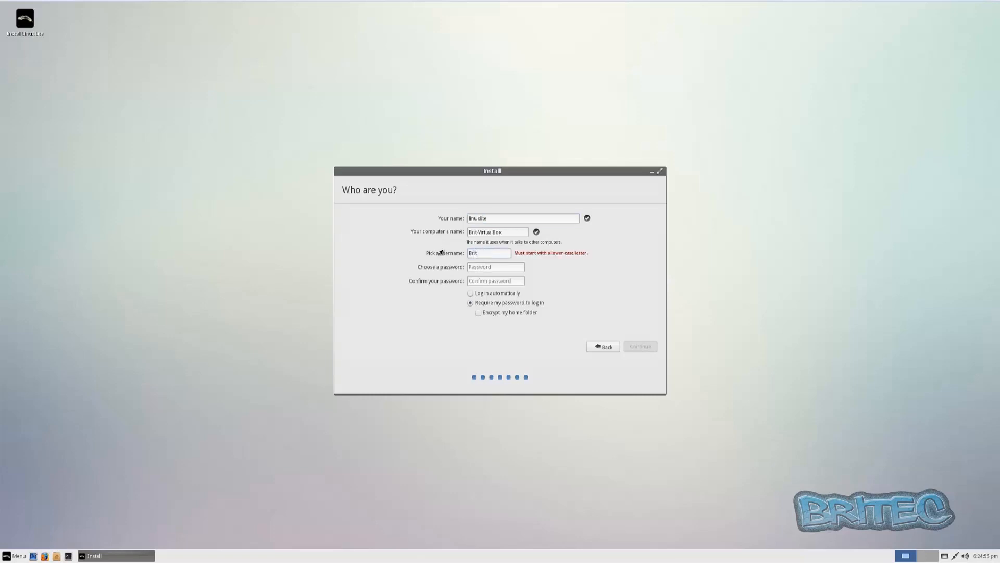
text(ec)
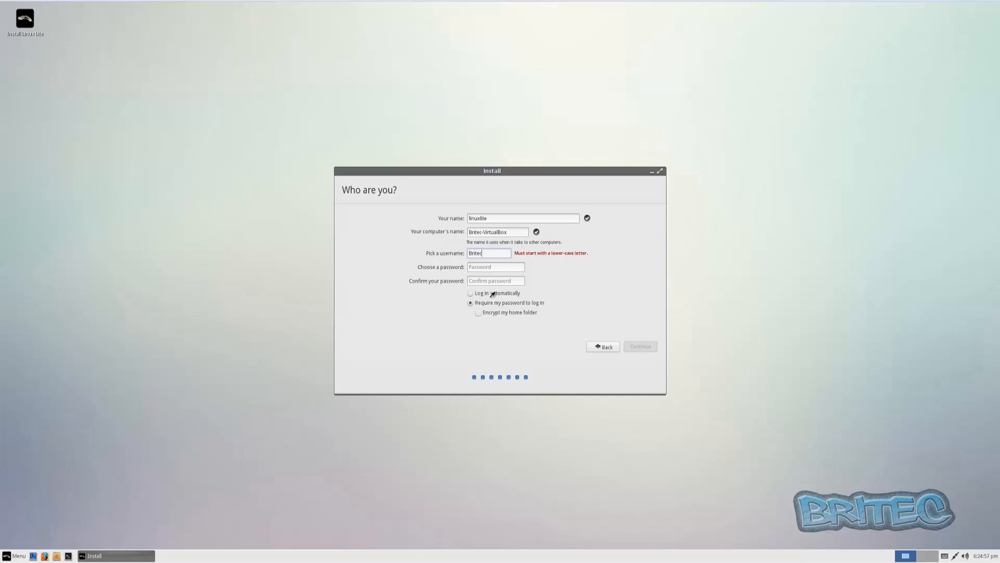
double_click(488, 253)
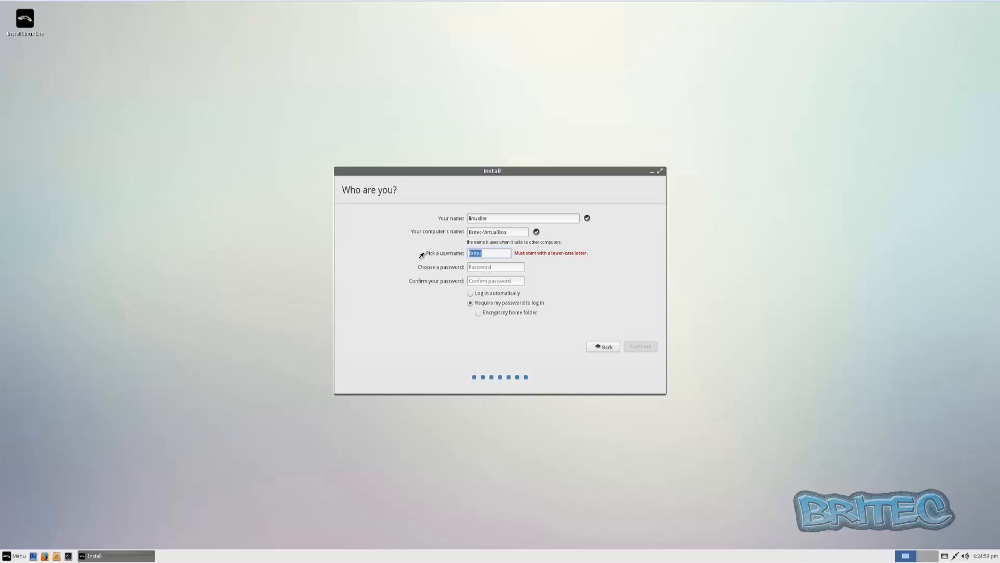
text(britec)
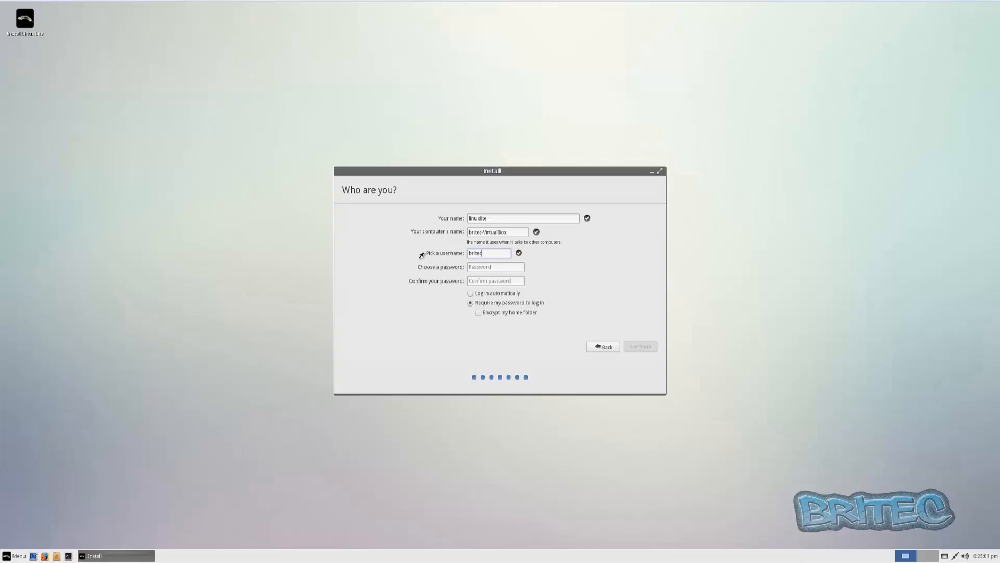
Enter and confirm the account password, then submit the account details
click(495, 267)
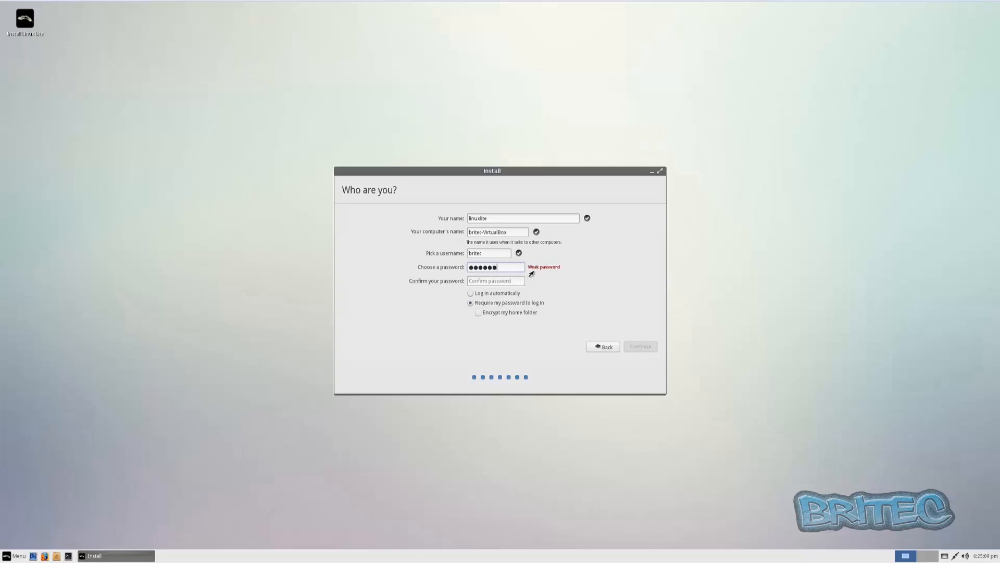
text(••)
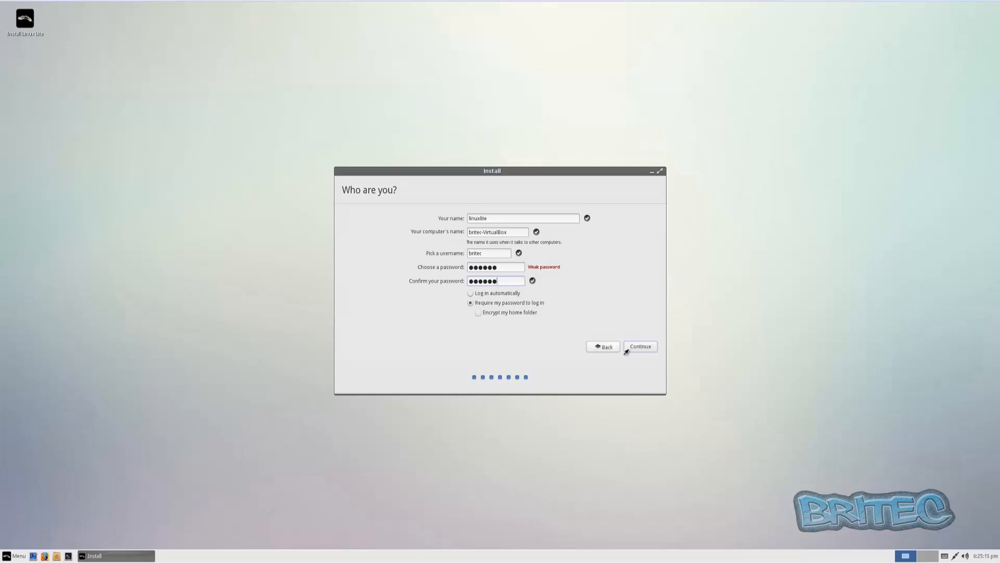
mouse_move(485, 325)
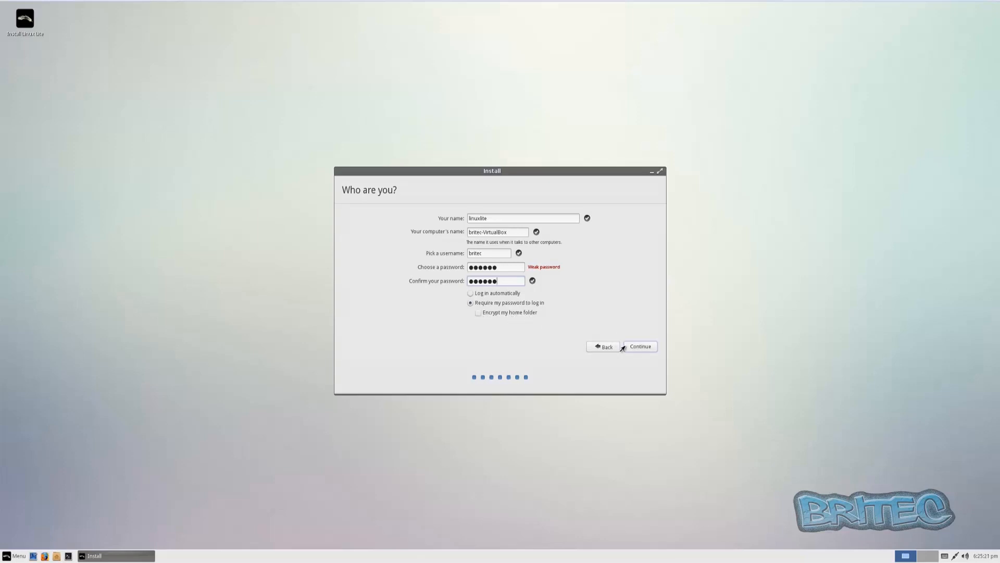
click(640, 346)
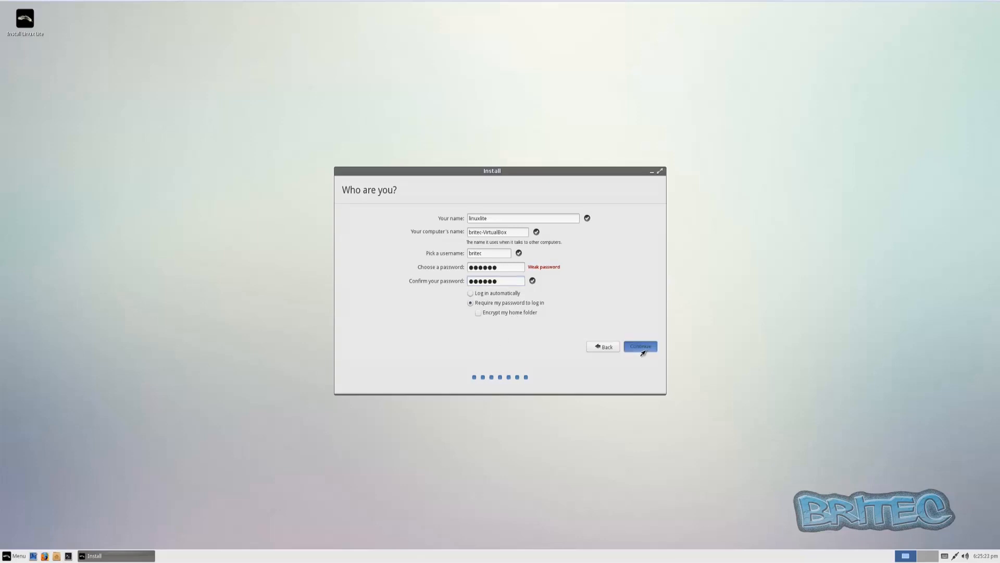
click(640, 346)
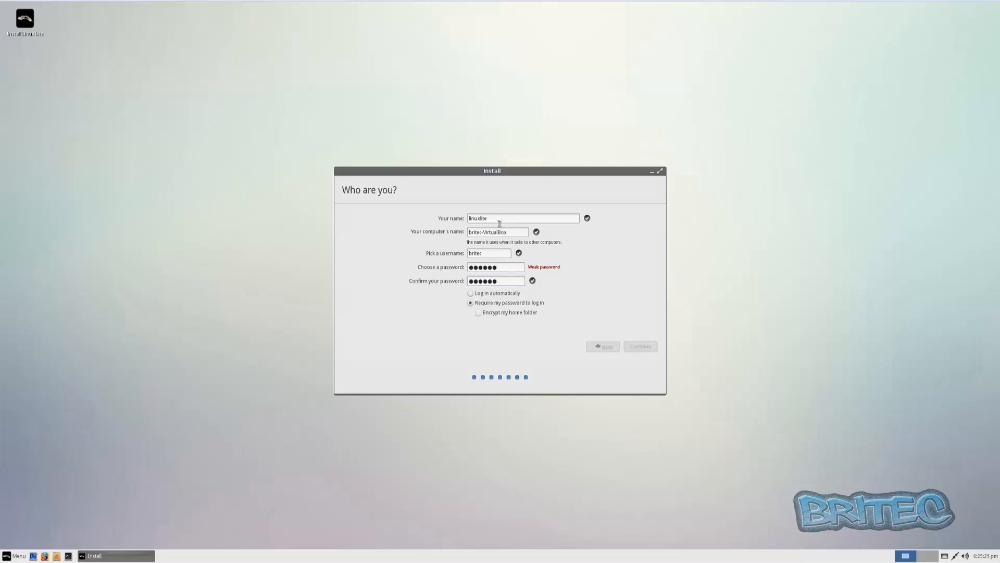
mouse_move(496, 222)
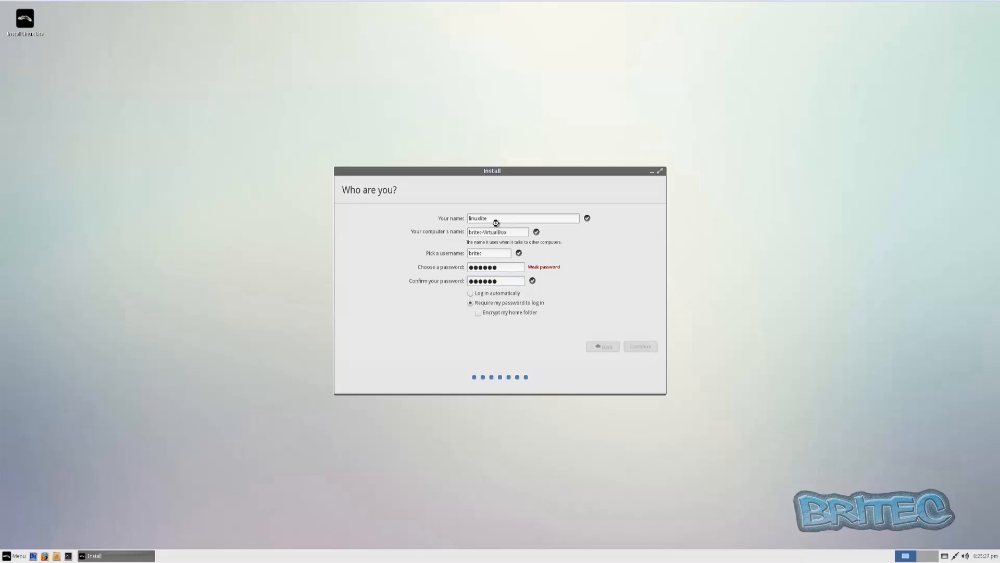
Let the installation complete and restart the computer with Restart Now
click(639, 346)
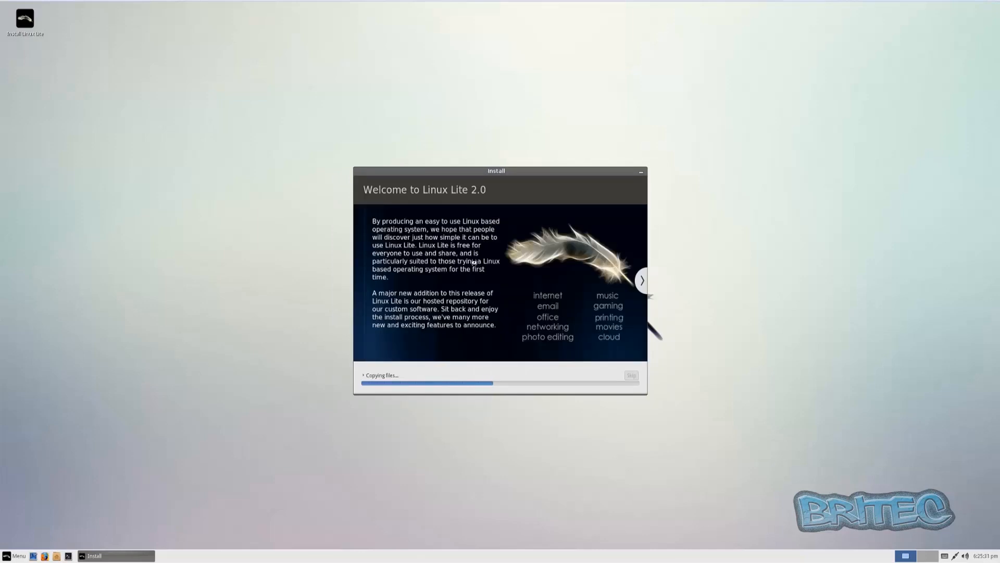
mouse_move(464, 283)
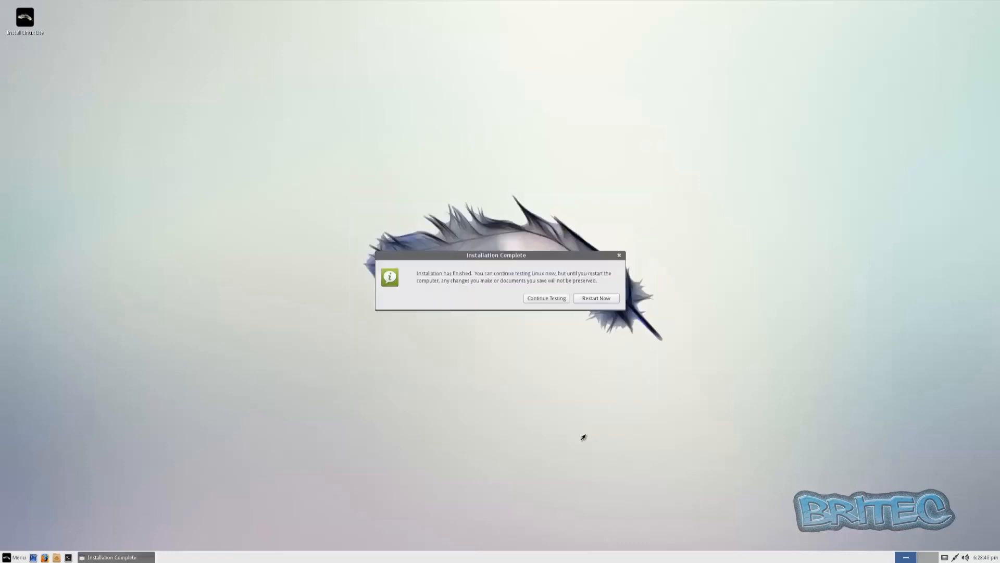
mouse_move(491, 265)
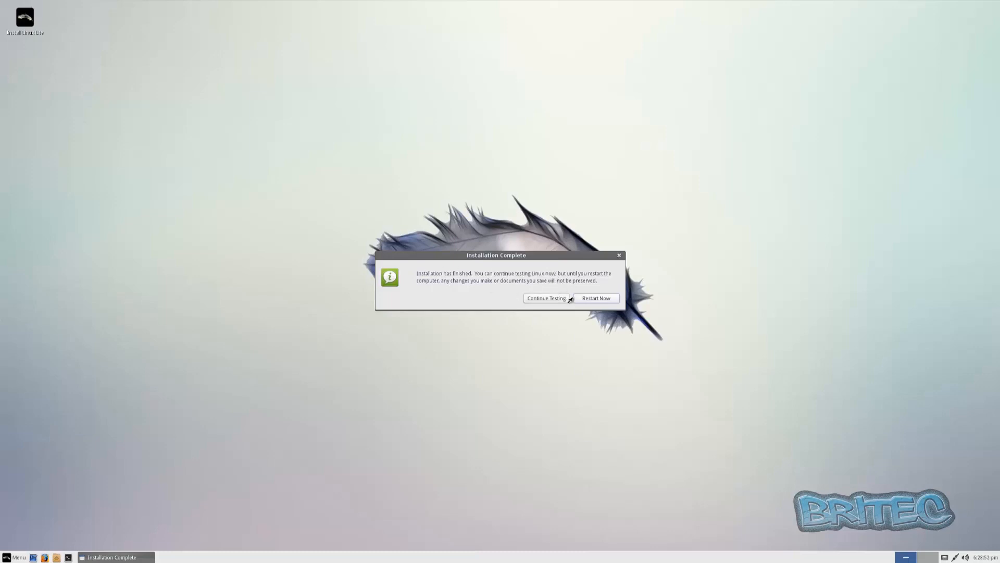
click(595, 298)
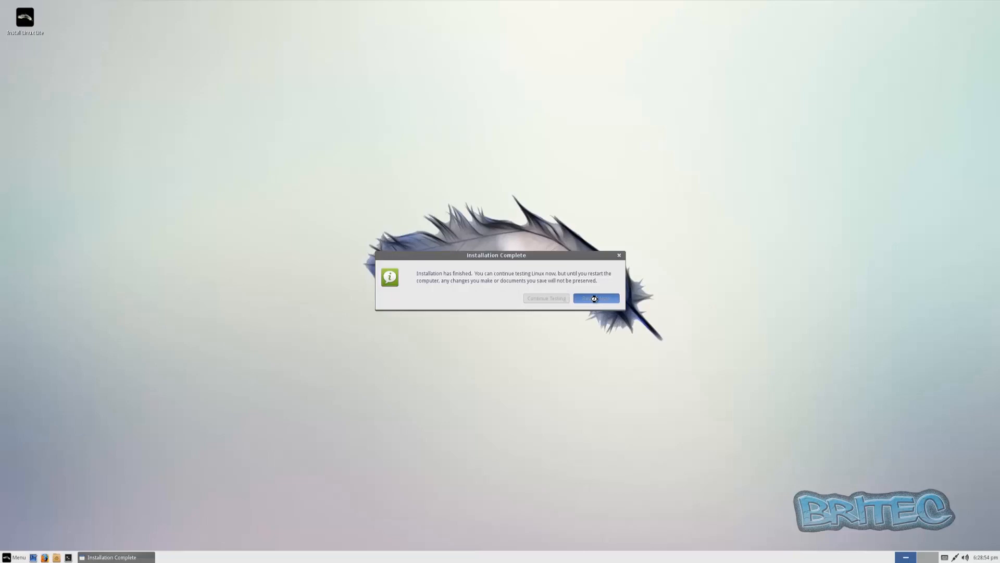
click(595, 298)
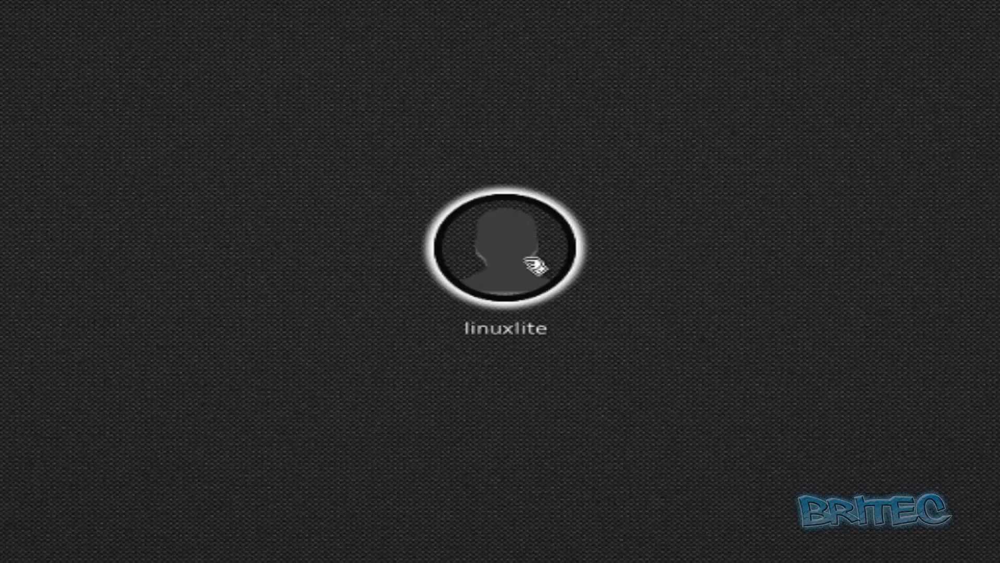
Log in to the linuxlite account with its password
click(504, 249)
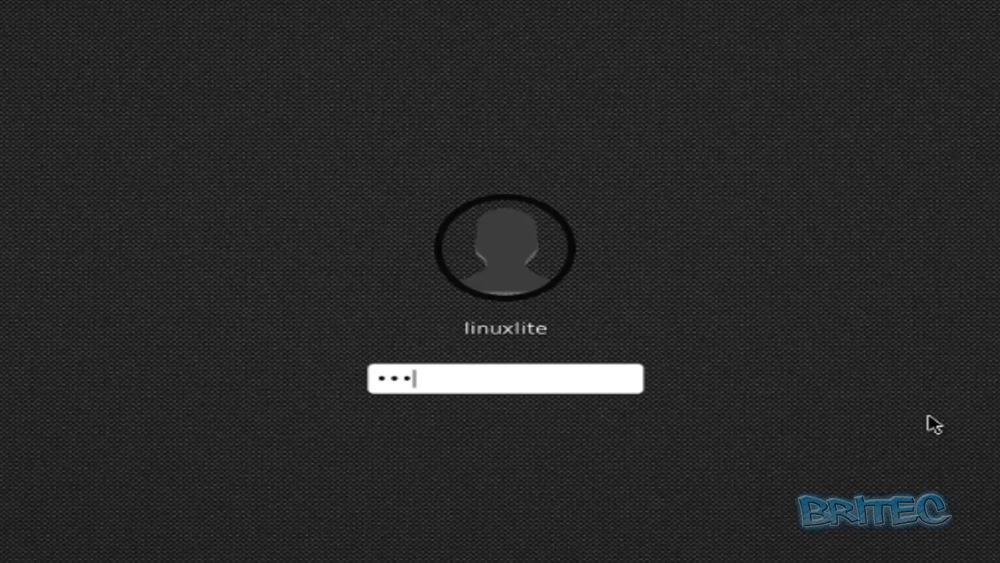
text(***)
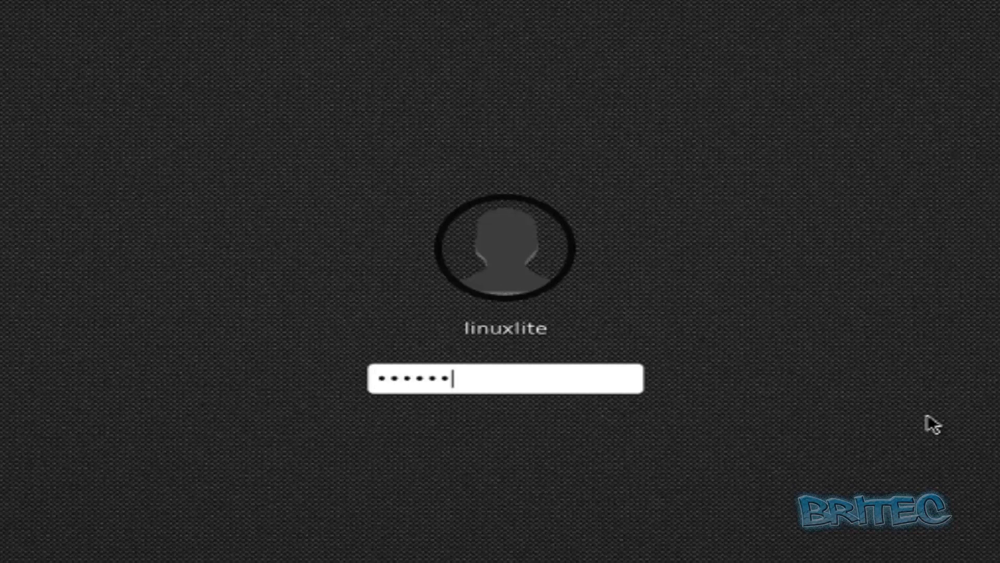
key(Return)
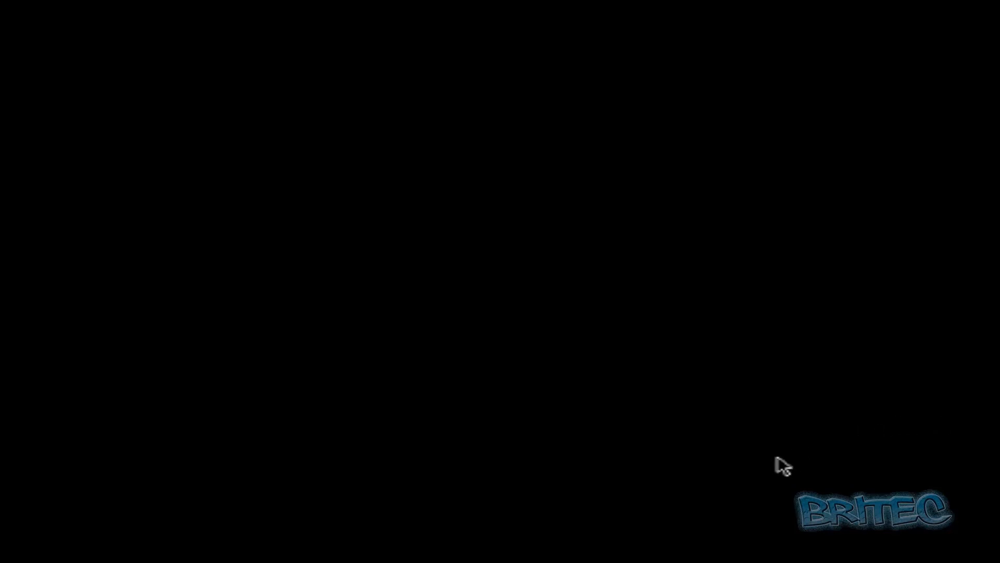
mouse_move(719, 465)
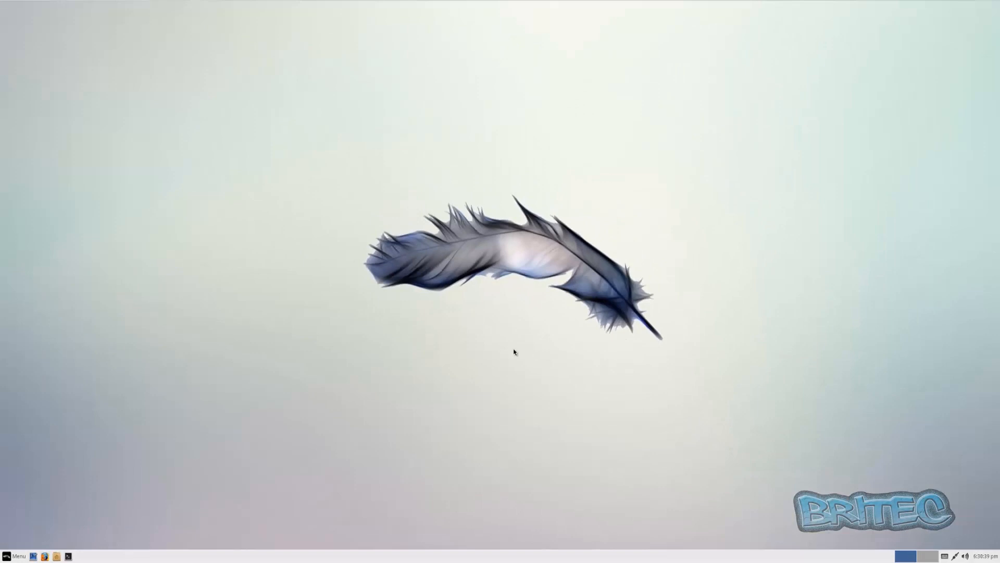
mouse_move(416, 338)
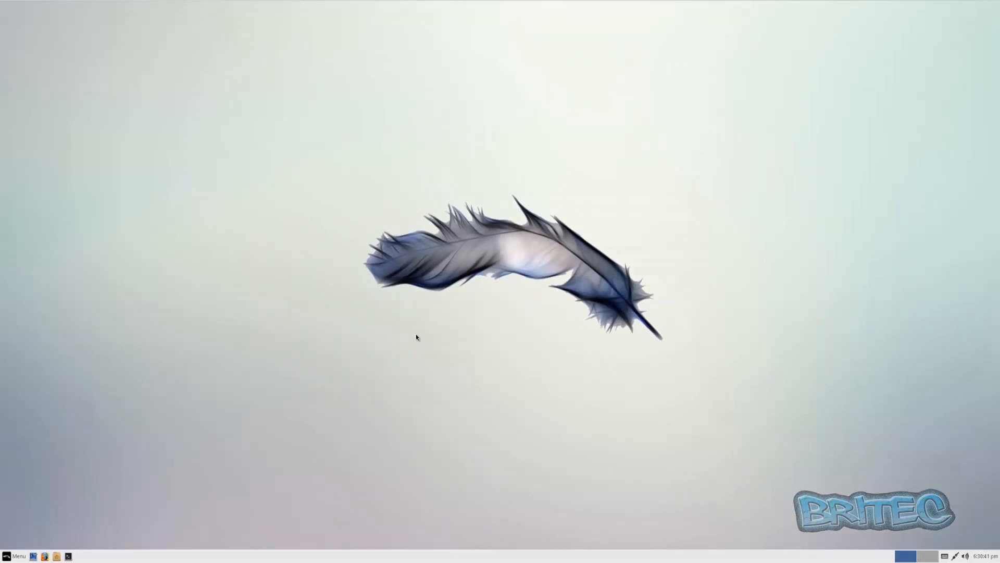
mouse_move(494, 313)
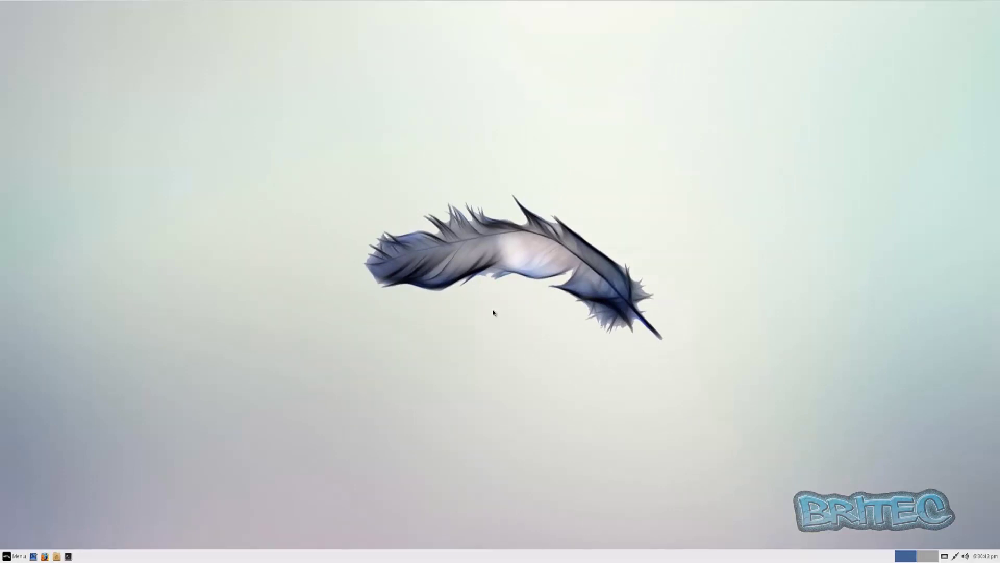
mouse_move(531, 343)
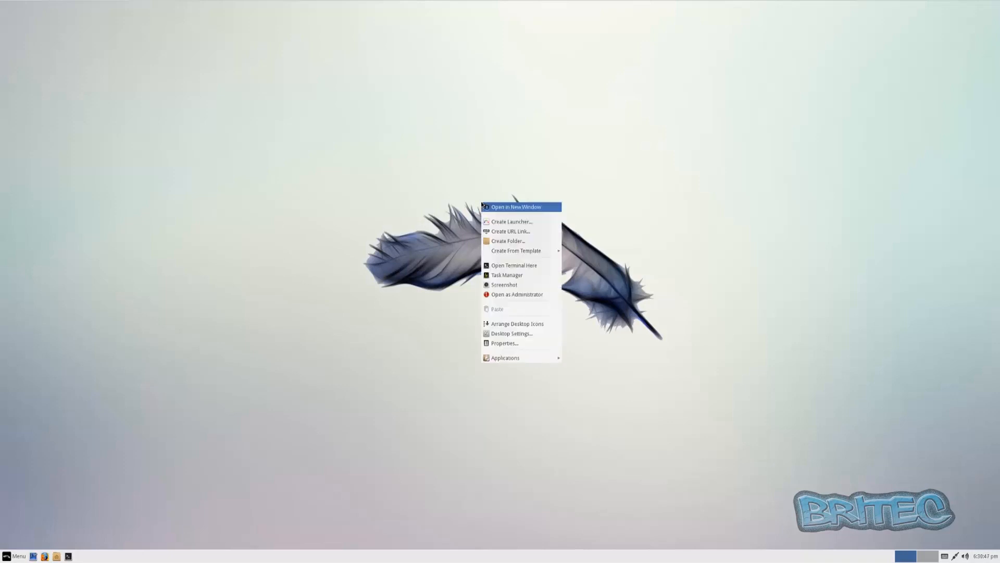
mouse_move(532, 313)
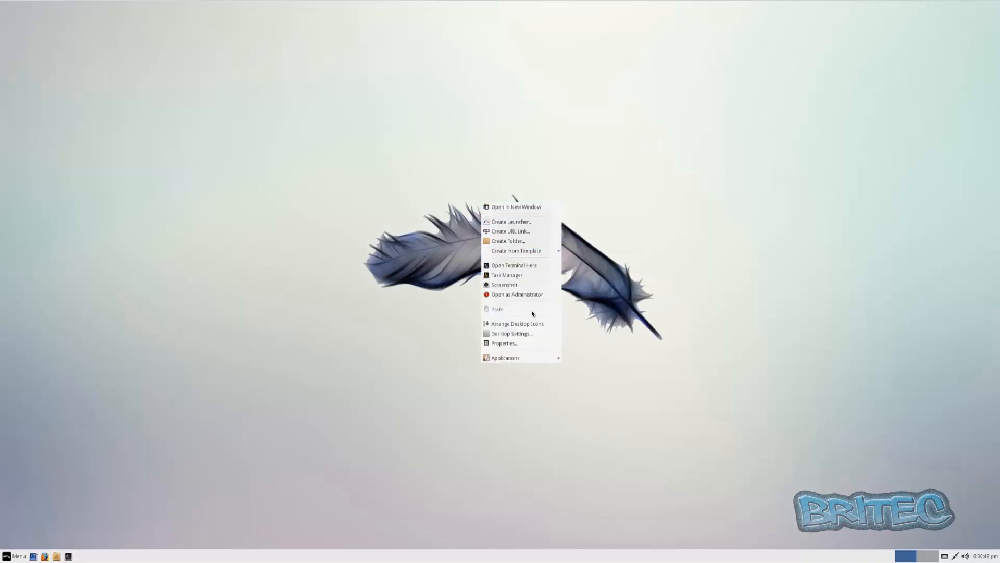
mouse_move(523, 323)
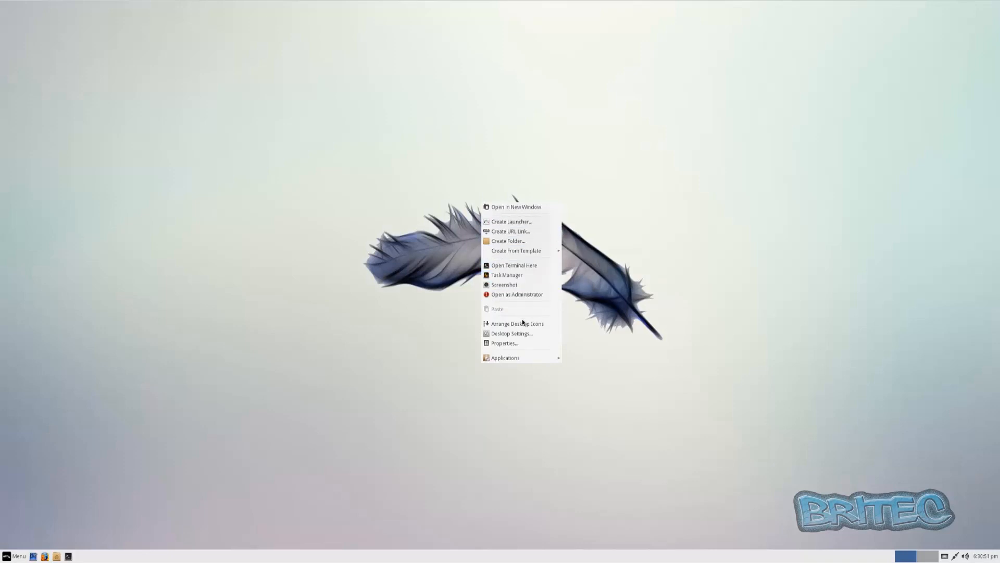
mouse_move(511, 288)
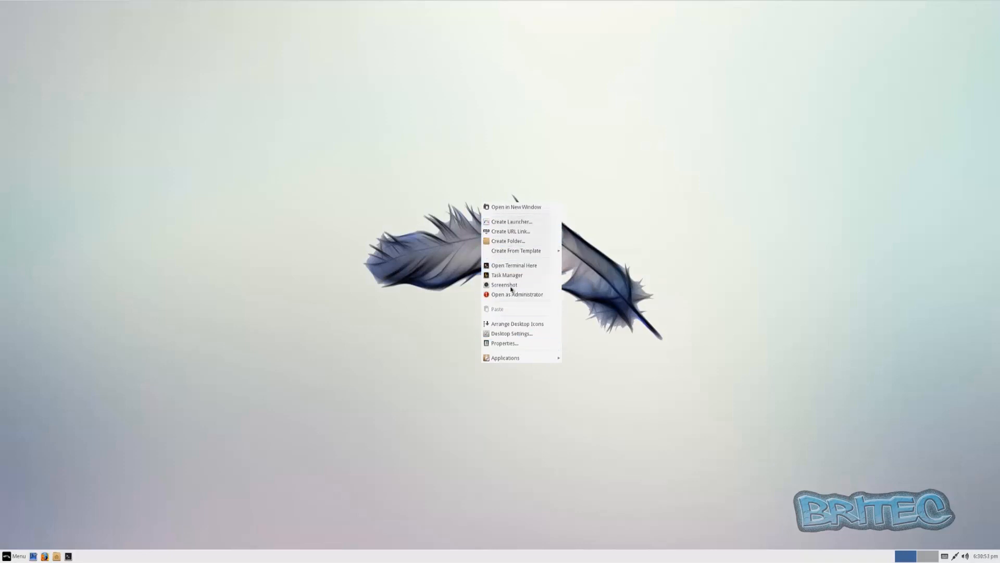
mouse_move(426, 301)
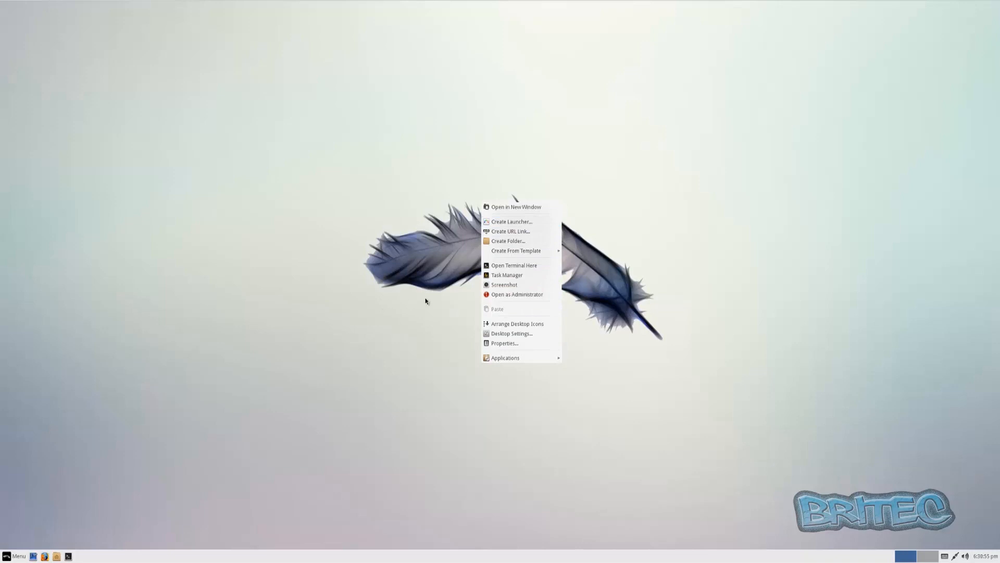
mouse_move(505, 358)
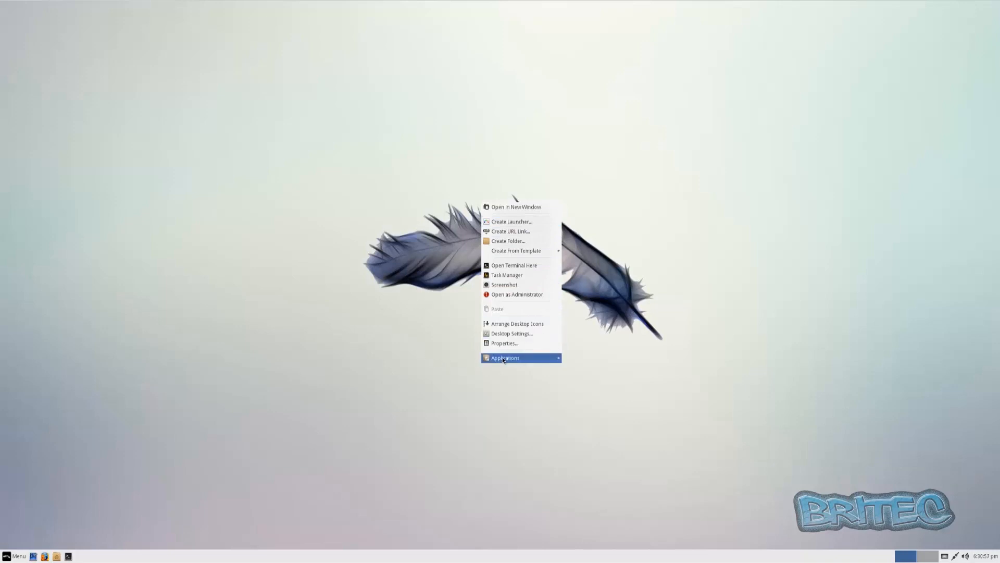
mouse_move(507, 274)
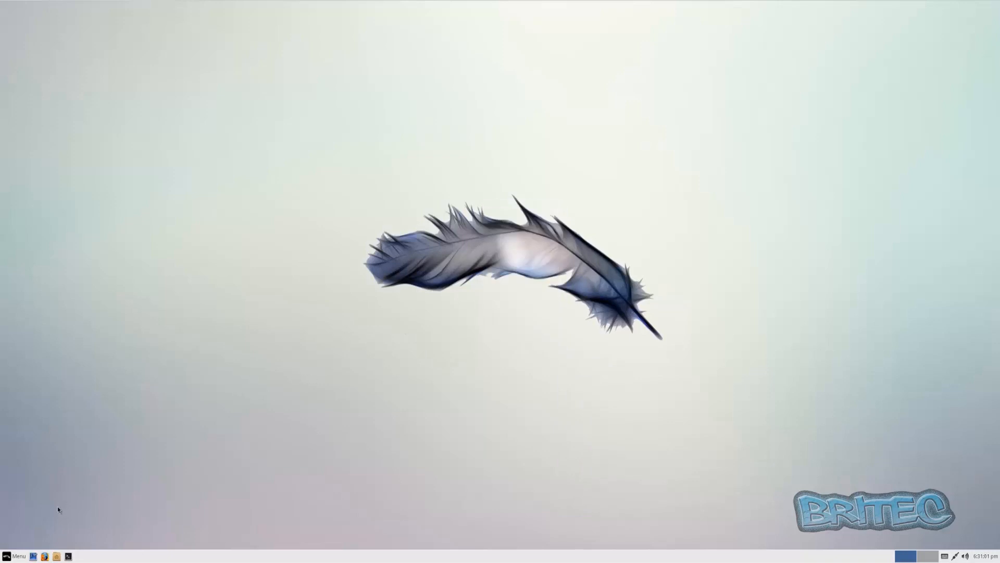
Run Install Updates from the menu, authorise with the sudo password and confirm with y
click(17, 556)
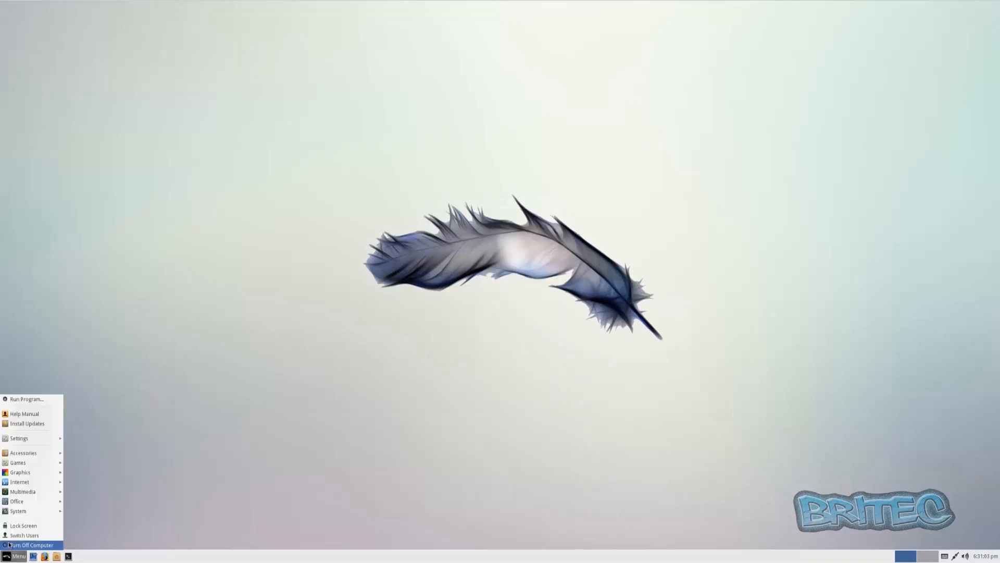
mouse_move(27, 423)
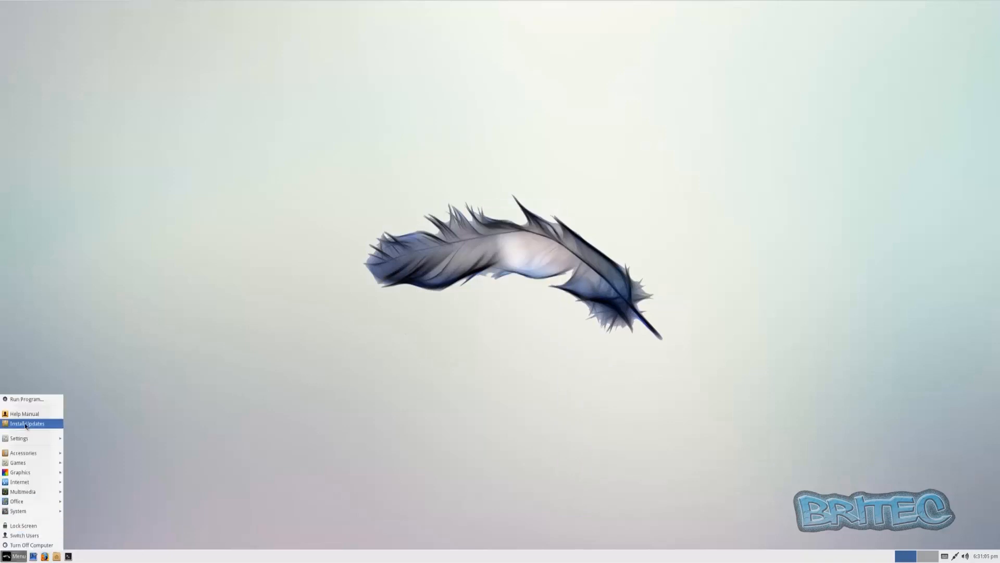
mouse_move(26, 423)
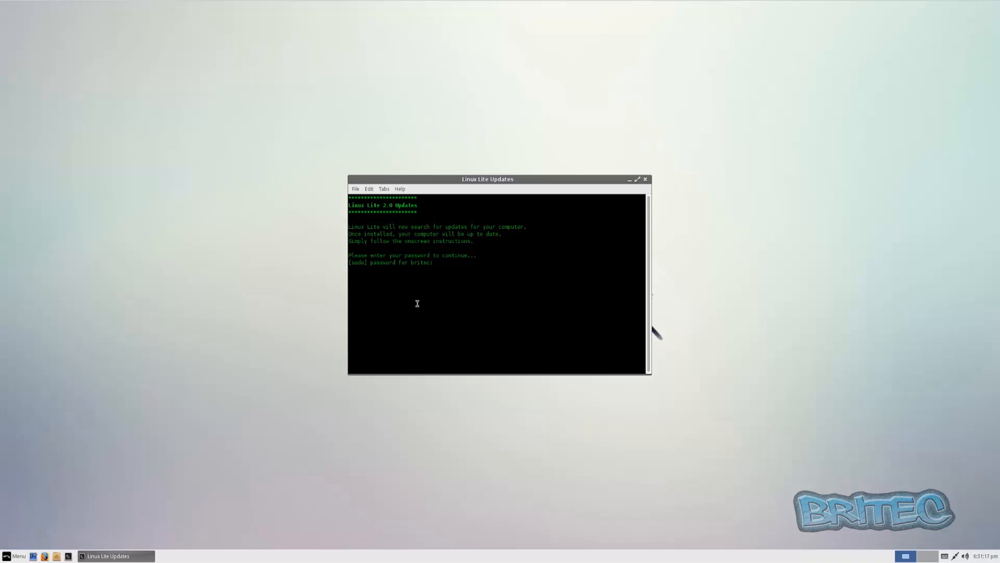
key(Return)
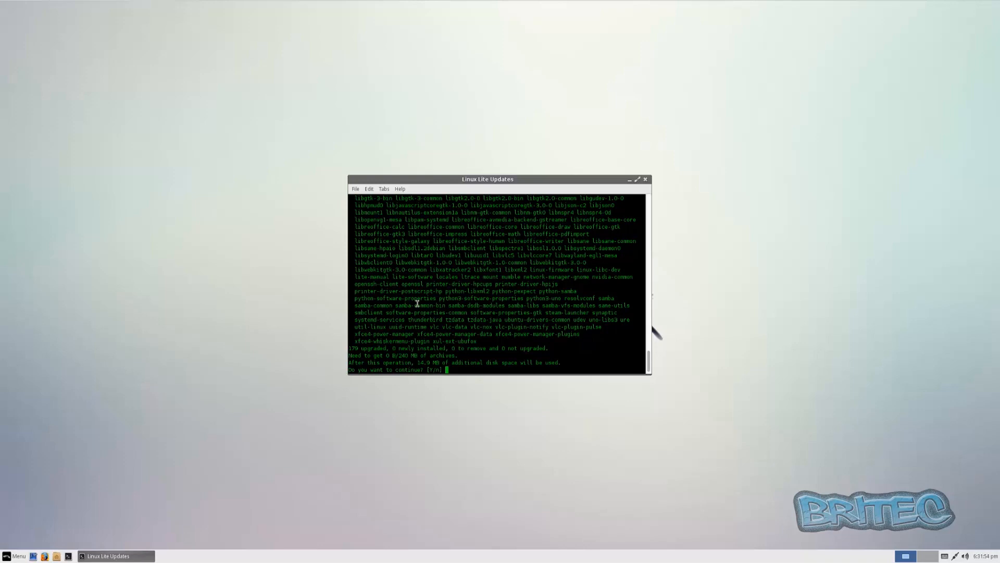
text(y)
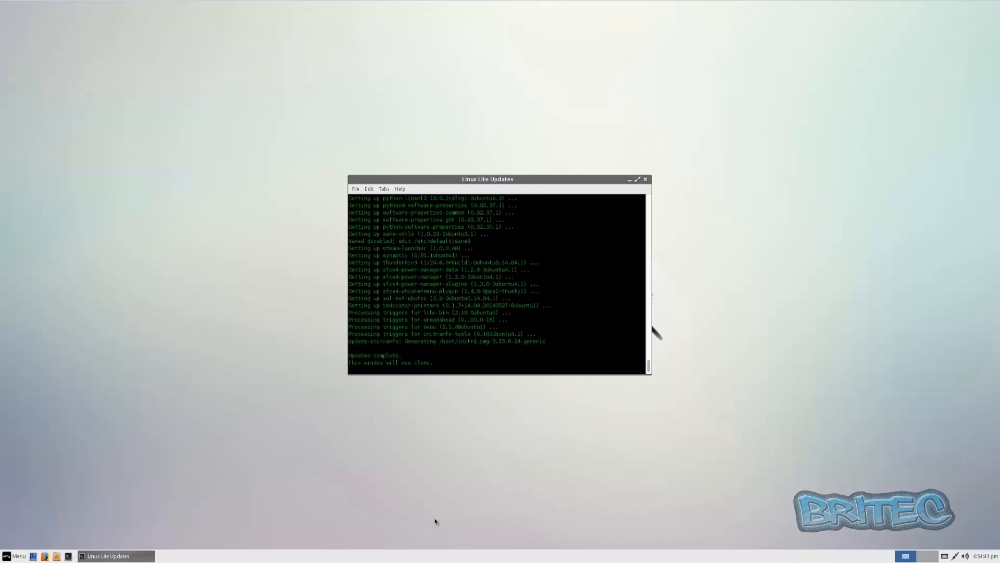
mouse_move(419, 161)
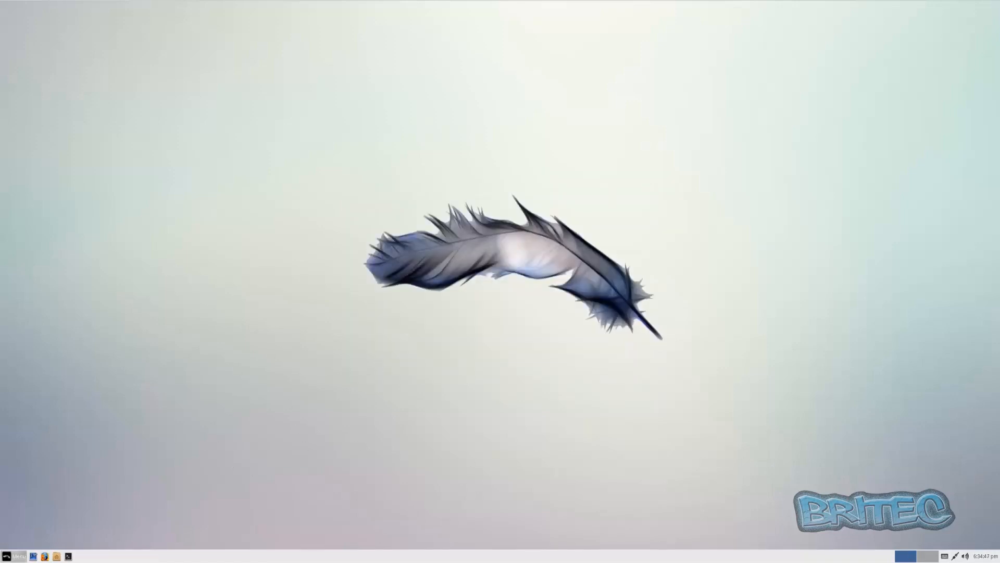
Open the Menu's System submenu to reach Install Additional Software
click(15, 555)
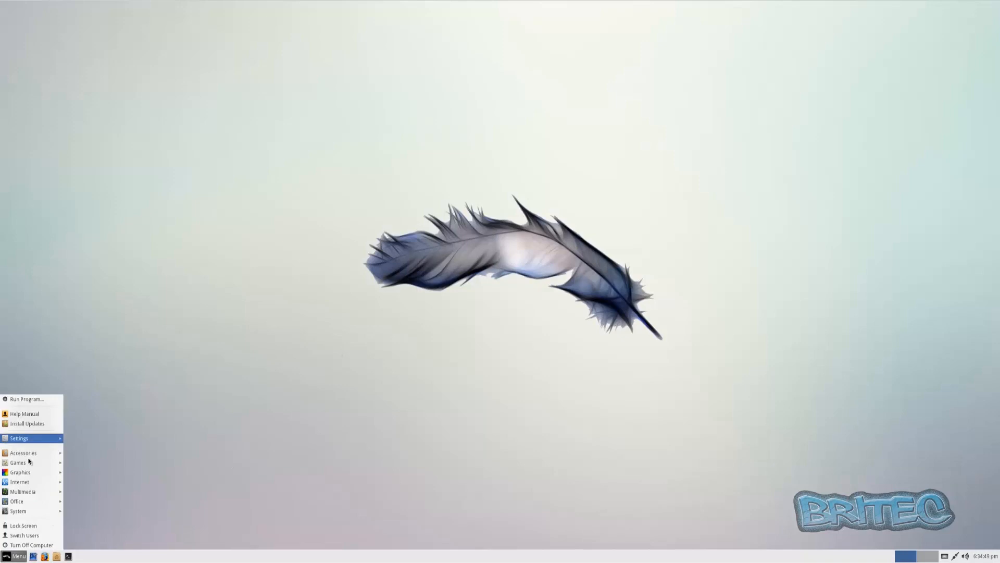
mouse_move(26, 398)
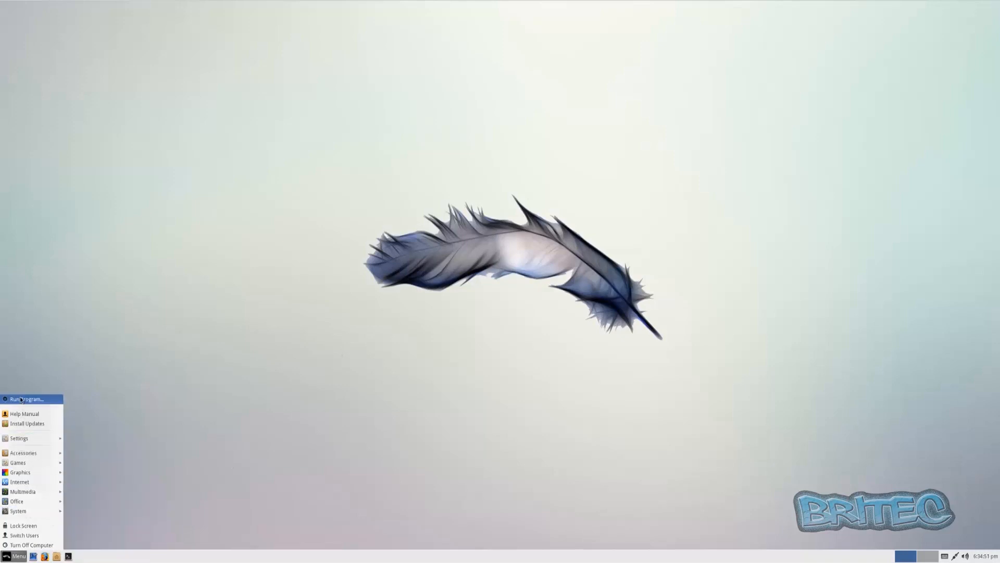
click(19, 438)
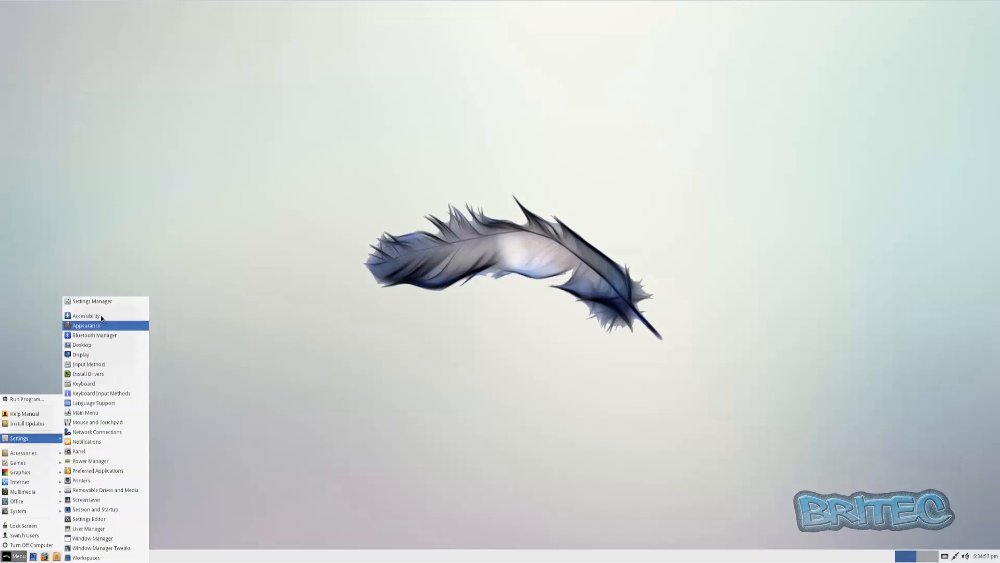
mouse_move(90, 460)
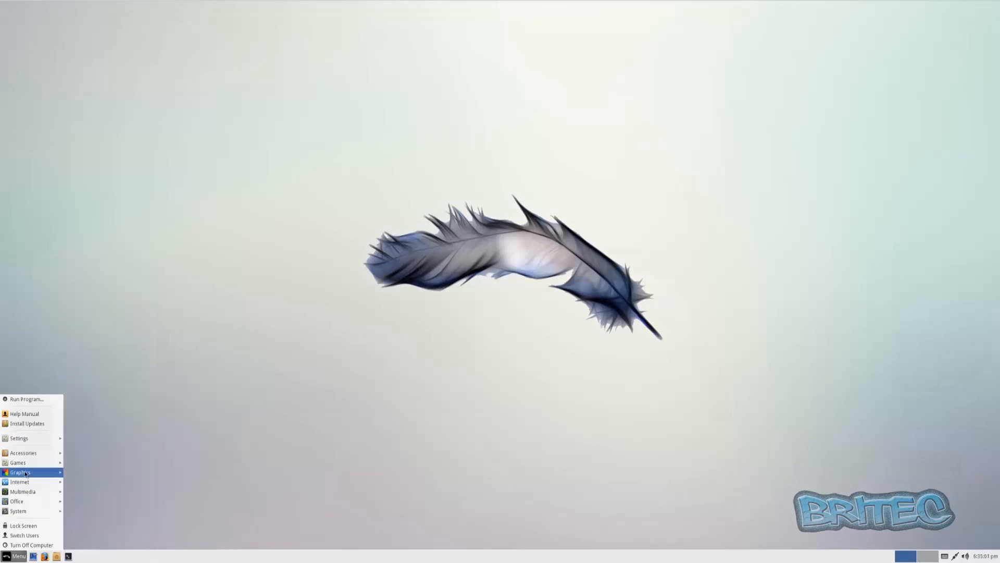
click(29, 472)
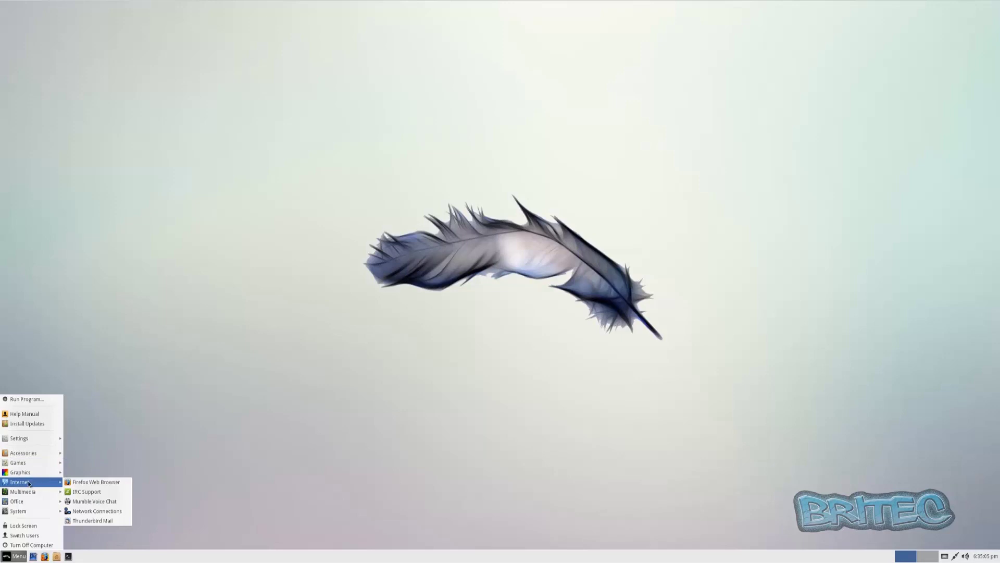
mouse_move(92, 520)
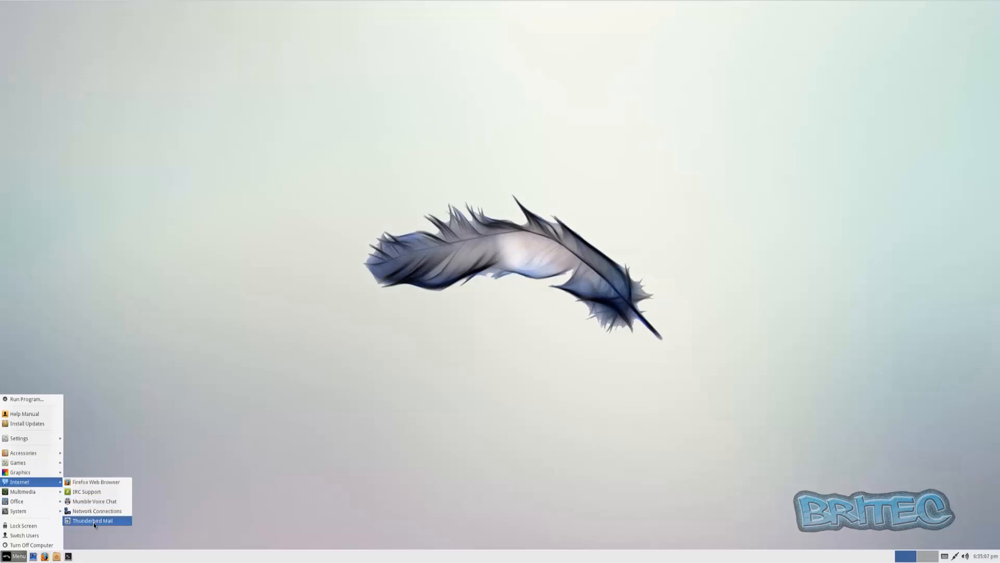
mouse_move(38, 482)
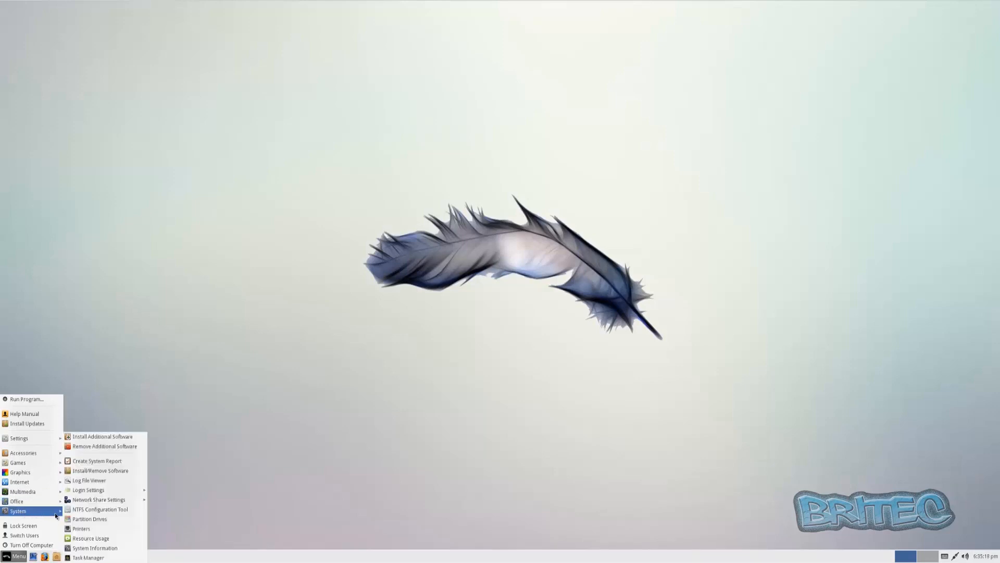
mouse_move(89, 519)
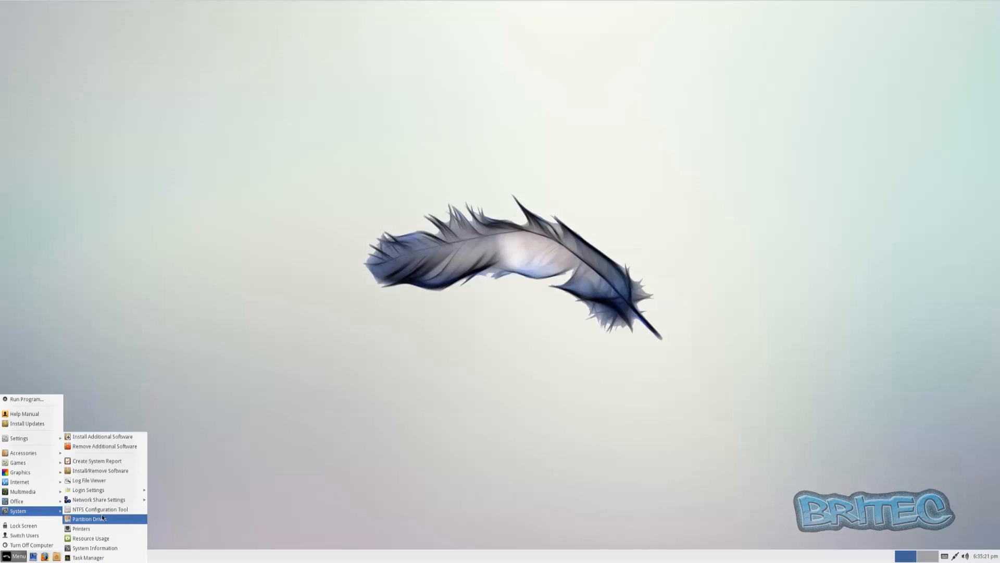
mouse_move(100, 470)
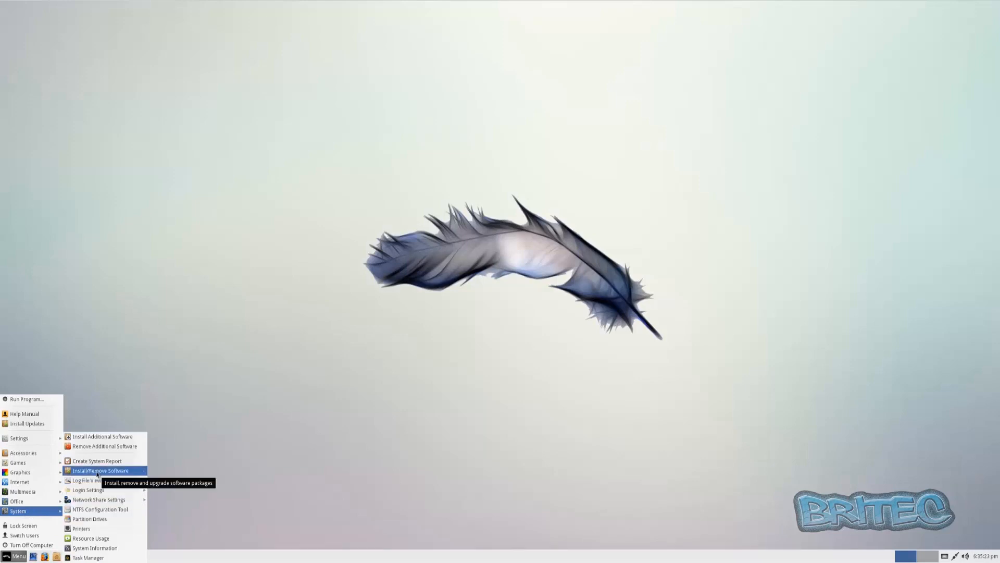
mouse_move(104, 446)
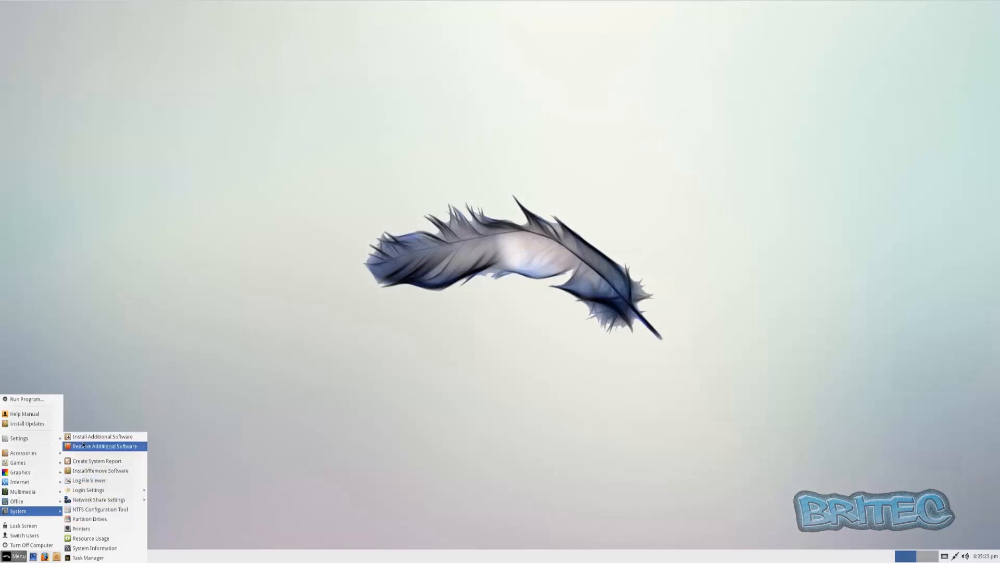
mouse_move(102, 437)
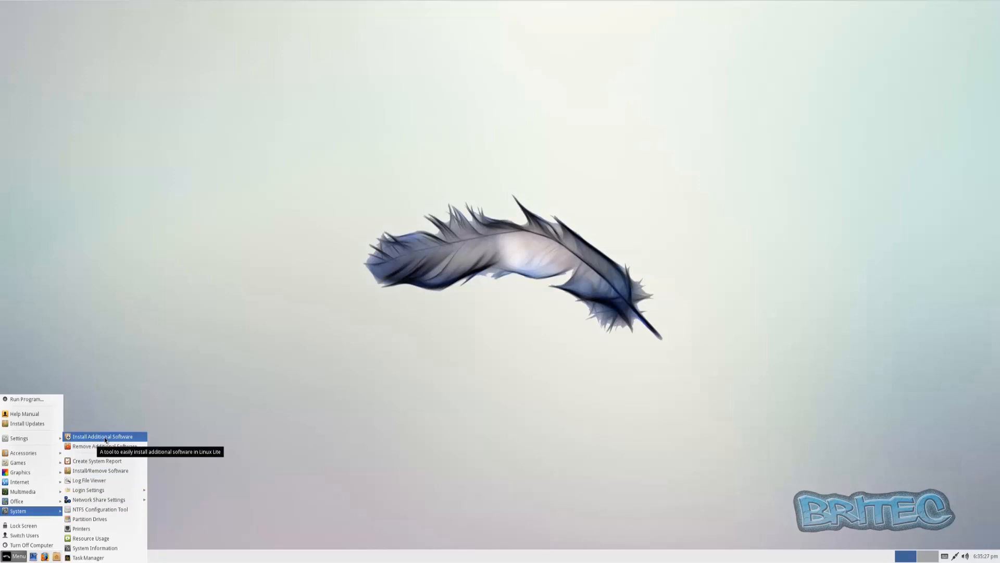
Install Skype (option 16) via Install Additional Software, authorising with the password
click(102, 437)
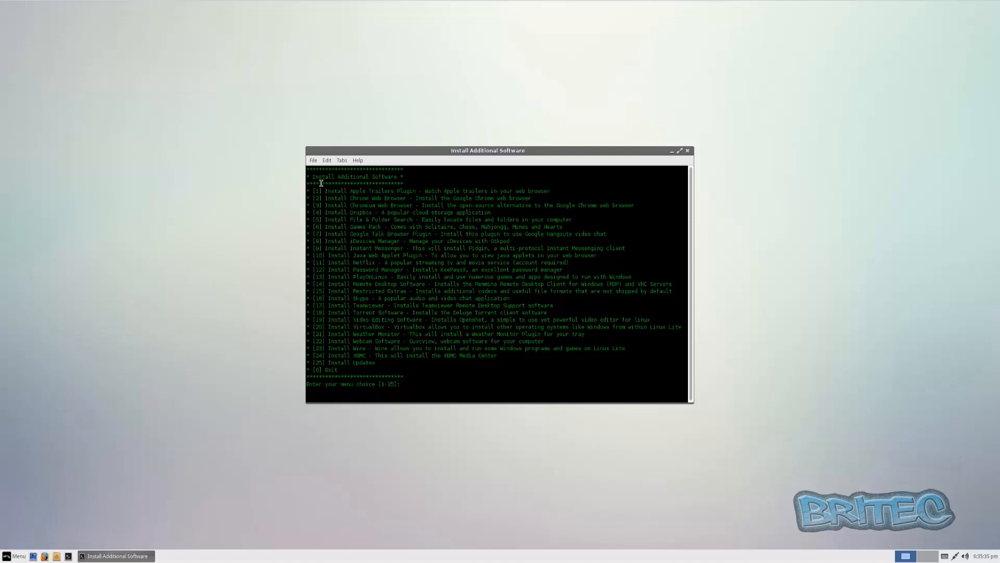
mouse_move(390, 185)
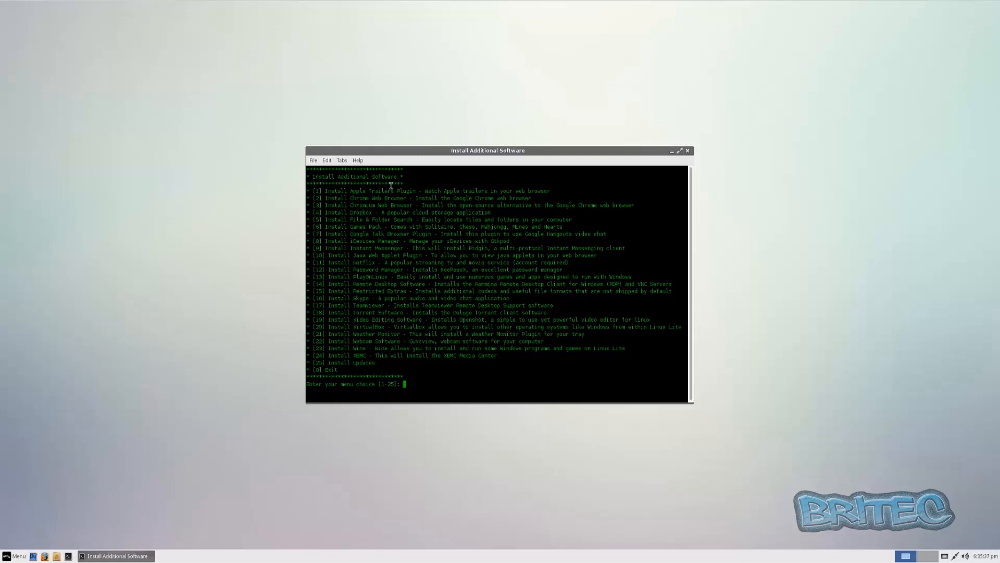
mouse_move(364, 198)
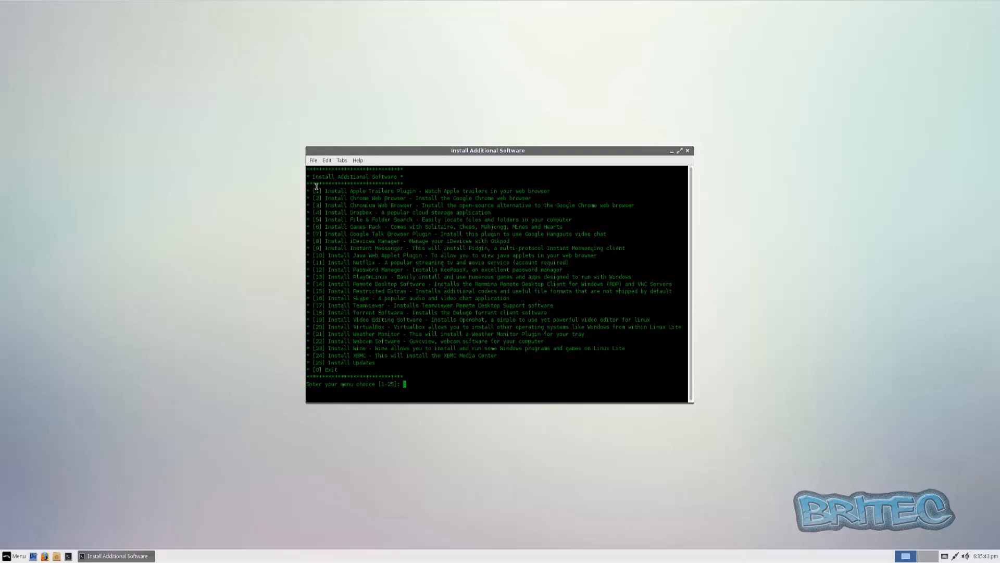
mouse_move(432, 377)
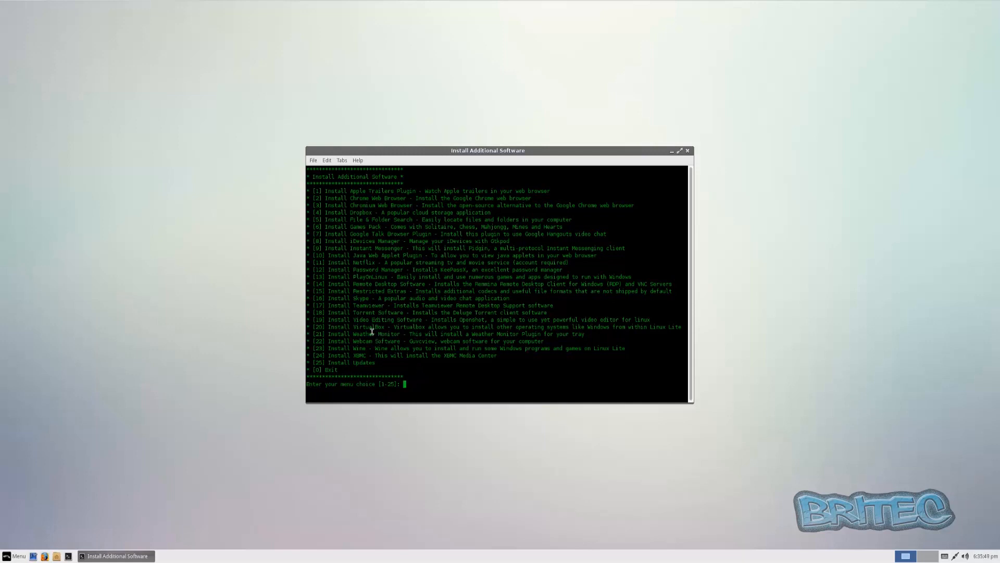
mouse_move(316, 302)
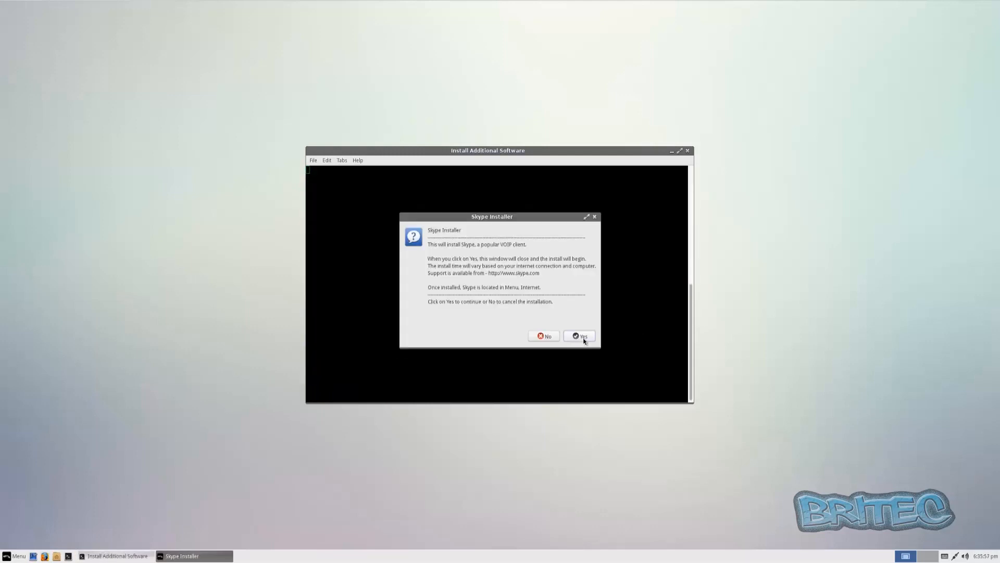
click(579, 335)
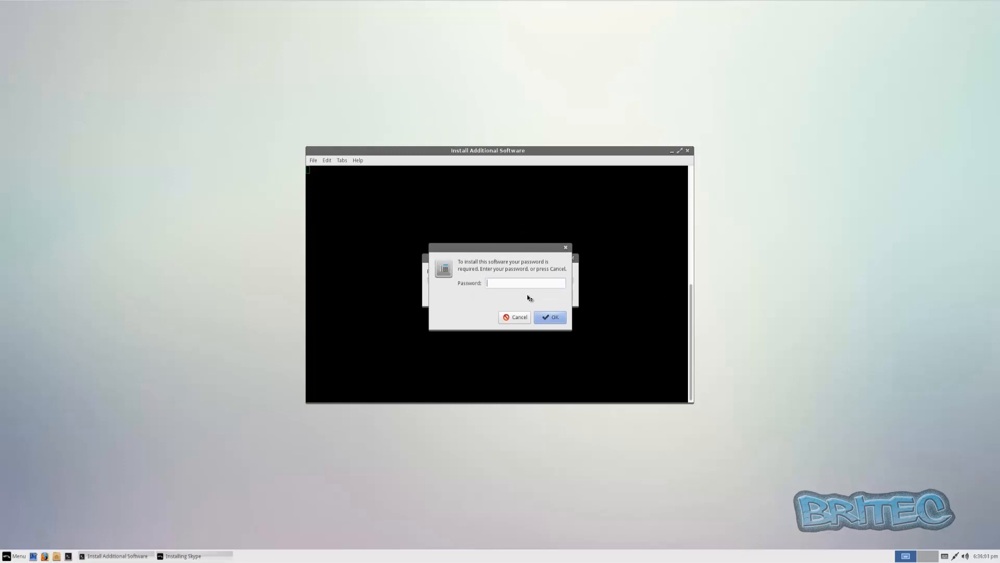
text(password)
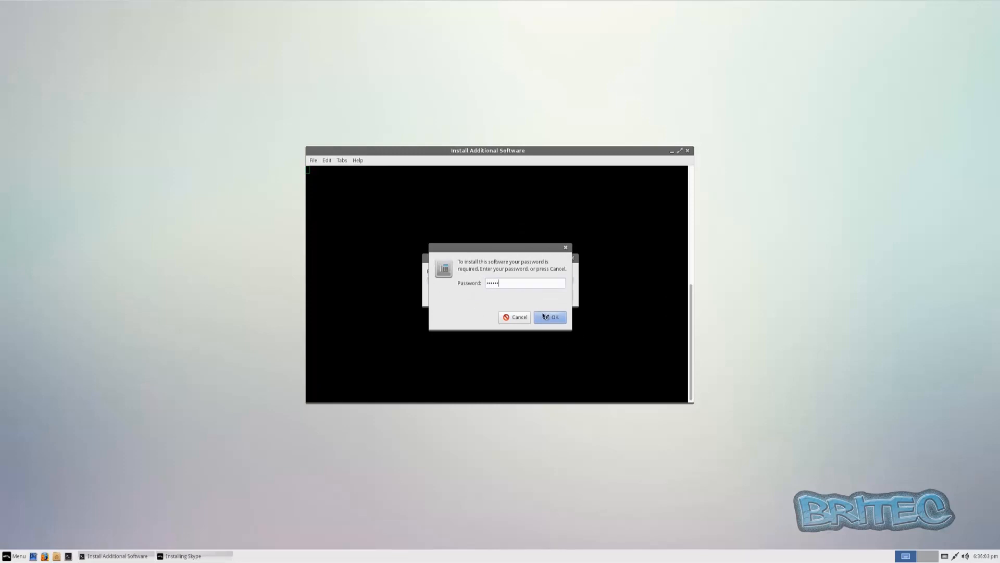
click(550, 317)
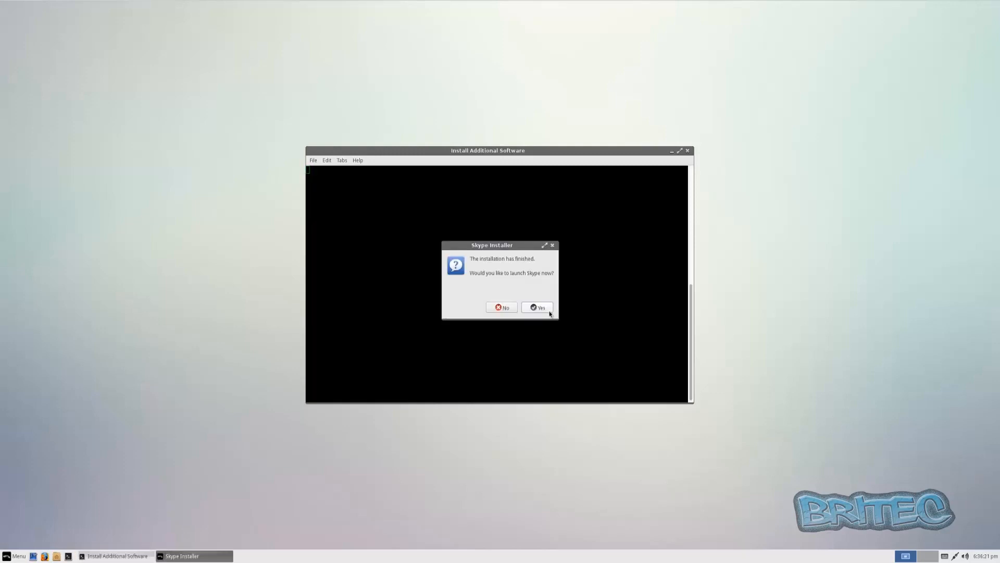
mouse_move(539, 314)
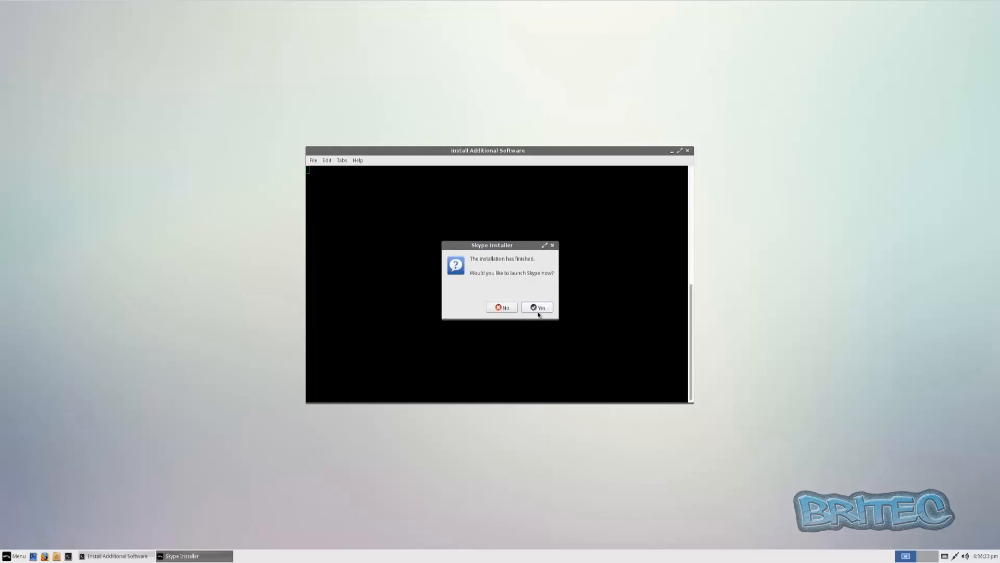
mouse_move(539, 312)
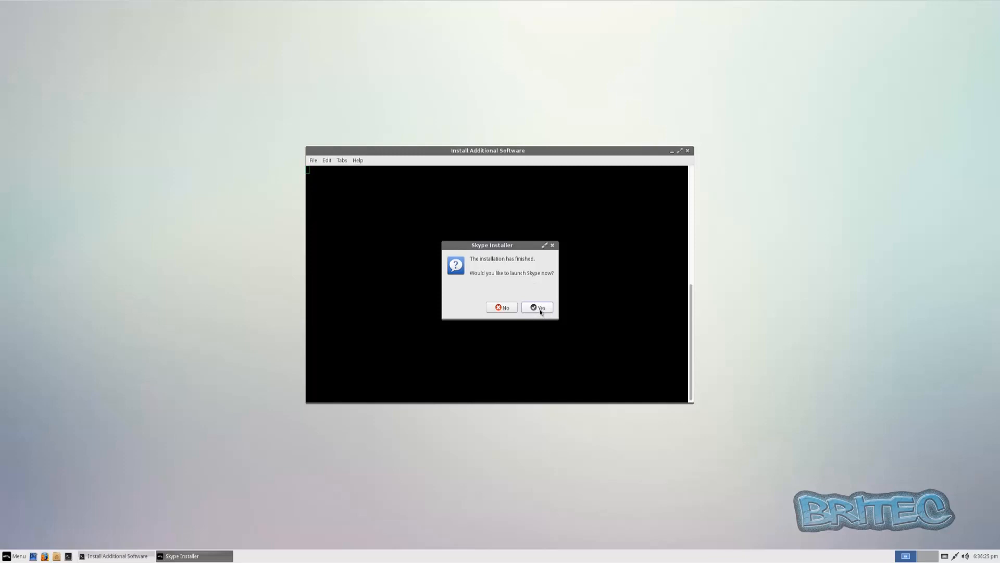
Launch Skype, accept its terms of use, and close the sign-in window
click(538, 307)
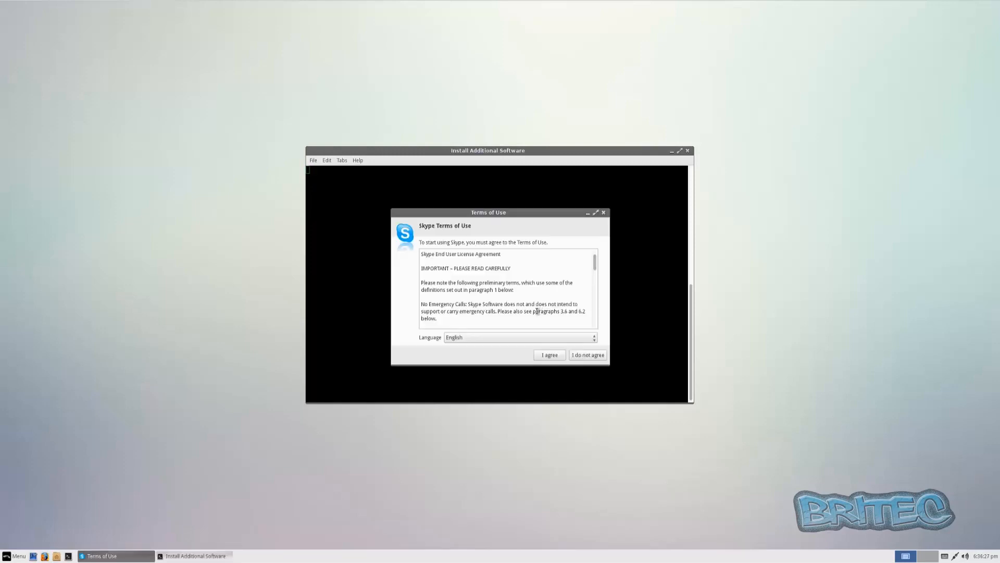
click(549, 354)
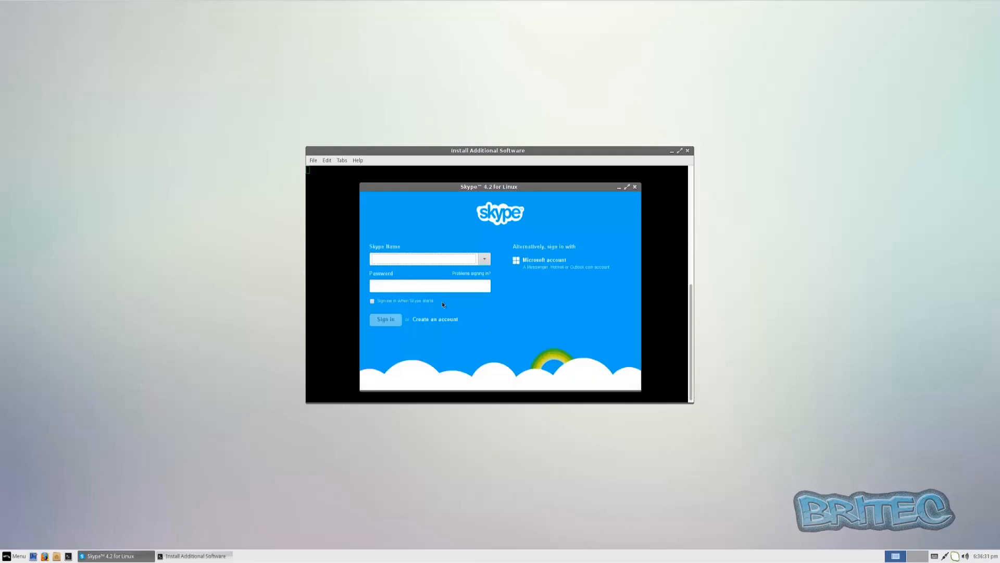
mouse_move(392, 282)
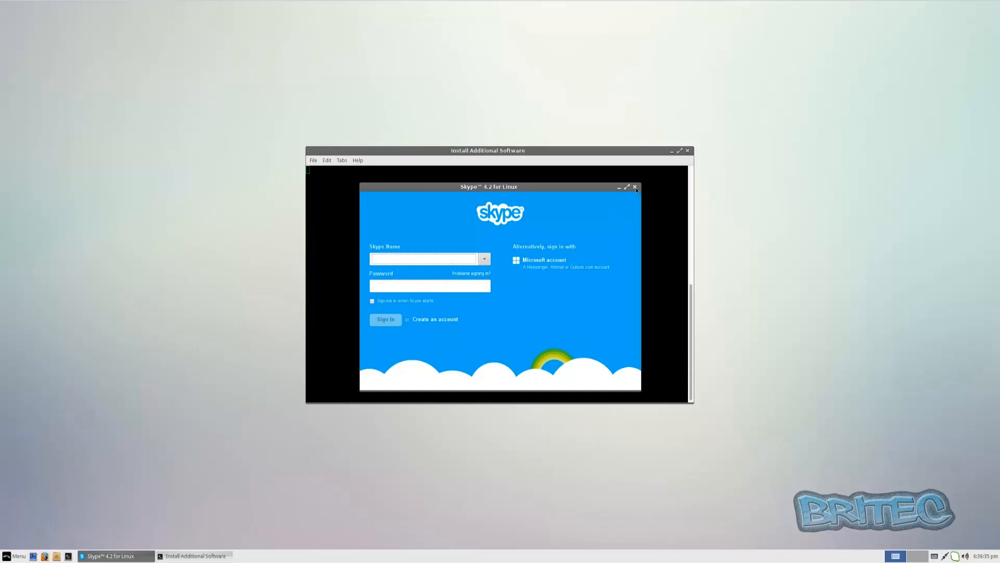
click(636, 187)
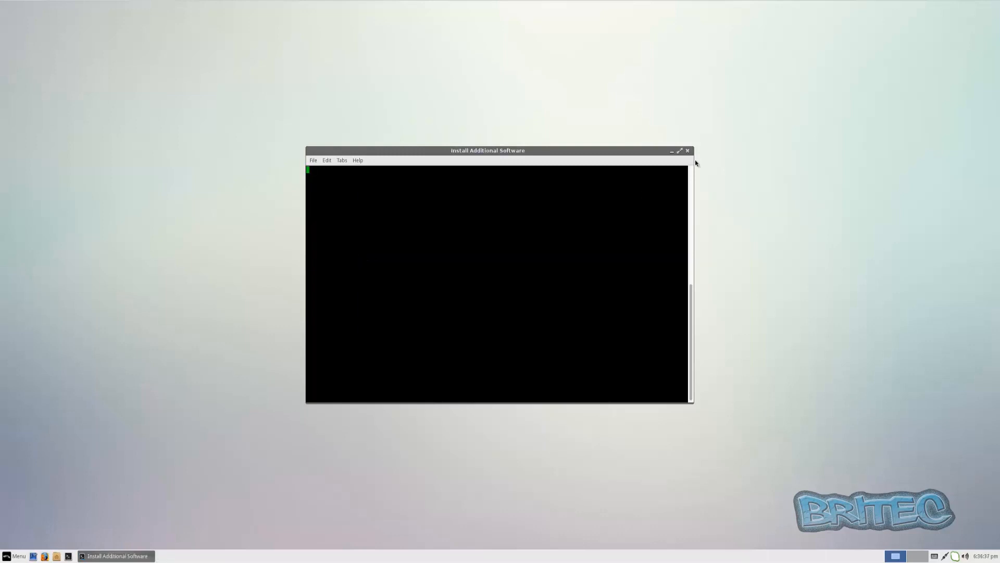
Close the terminal, then install Dropbox (option 4) from Install Additional Software with the password
click(688, 150)
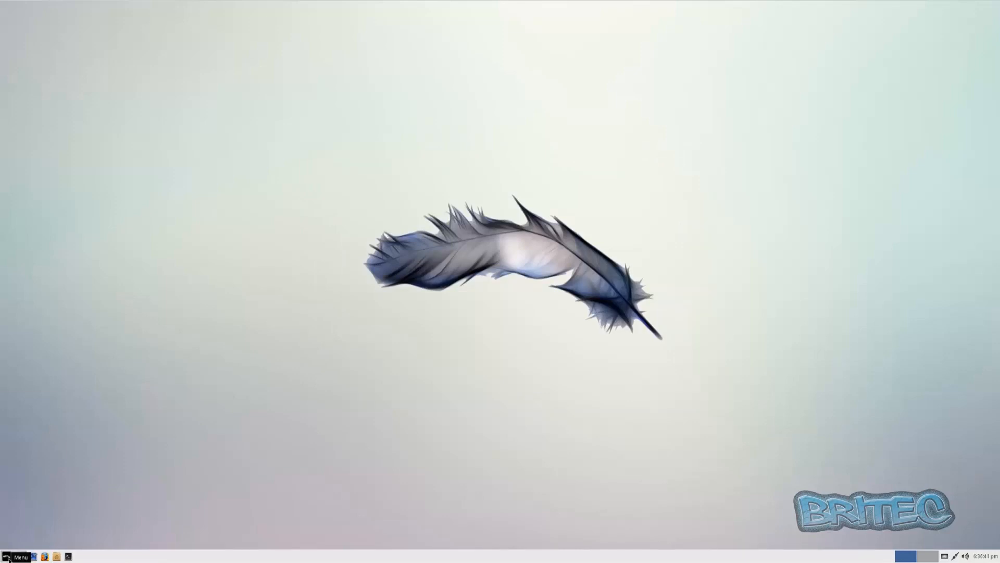
click(16, 554)
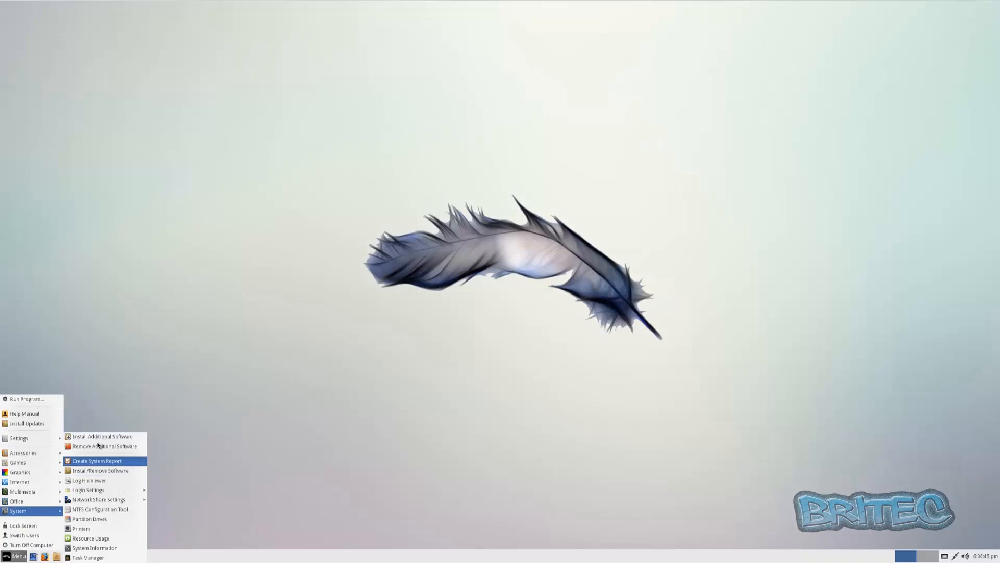
click(102, 436)
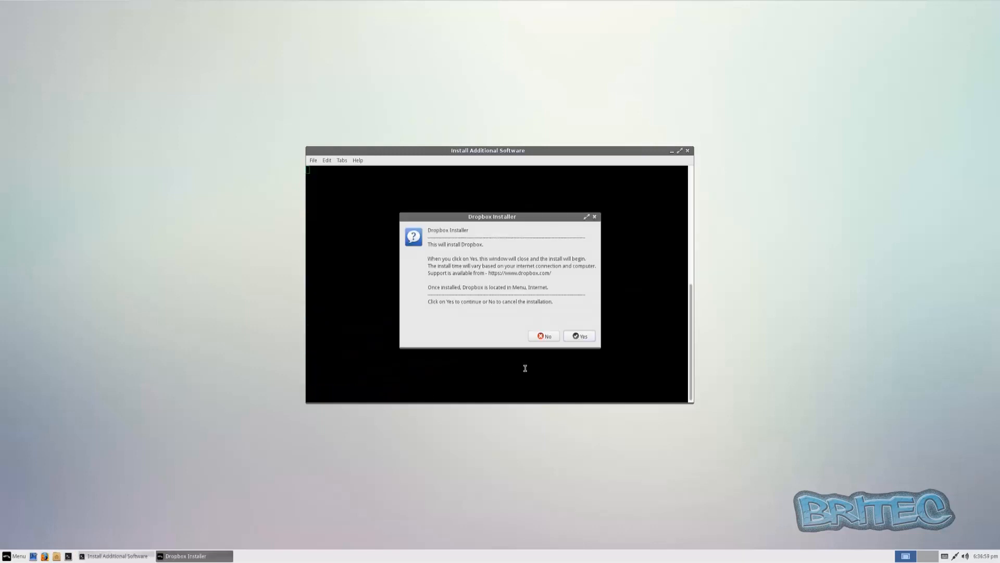
click(578, 335)
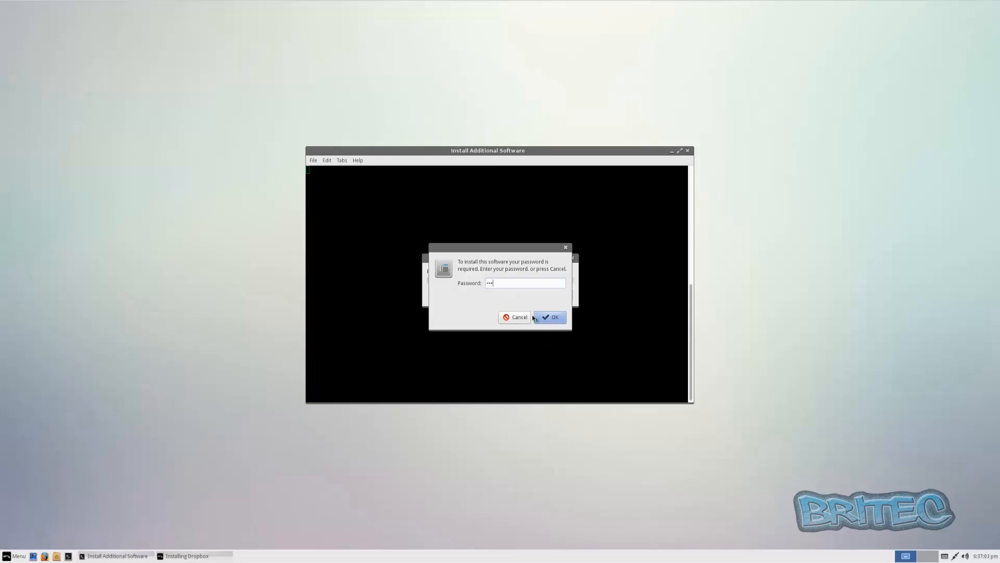
click(550, 318)
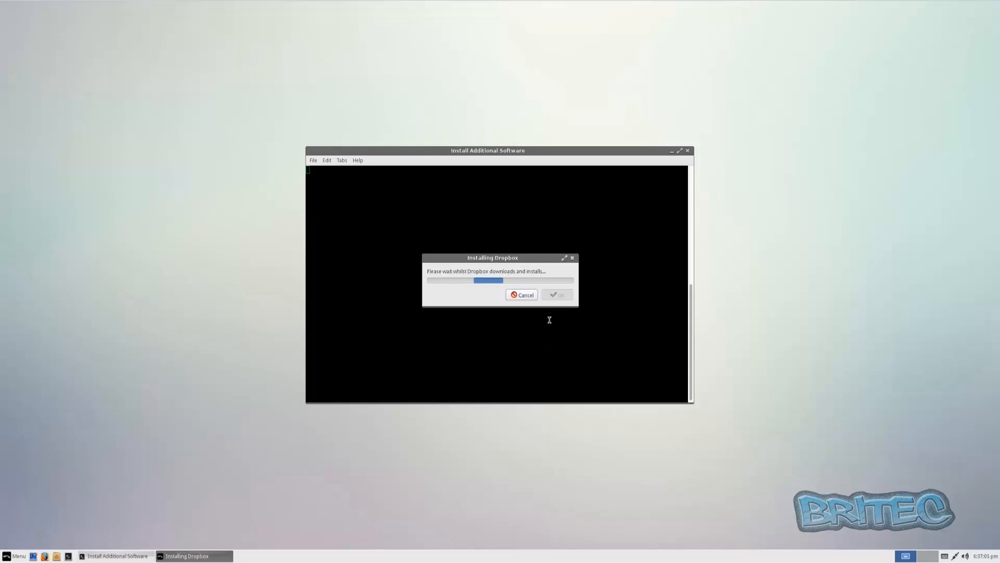
mouse_move(464, 356)
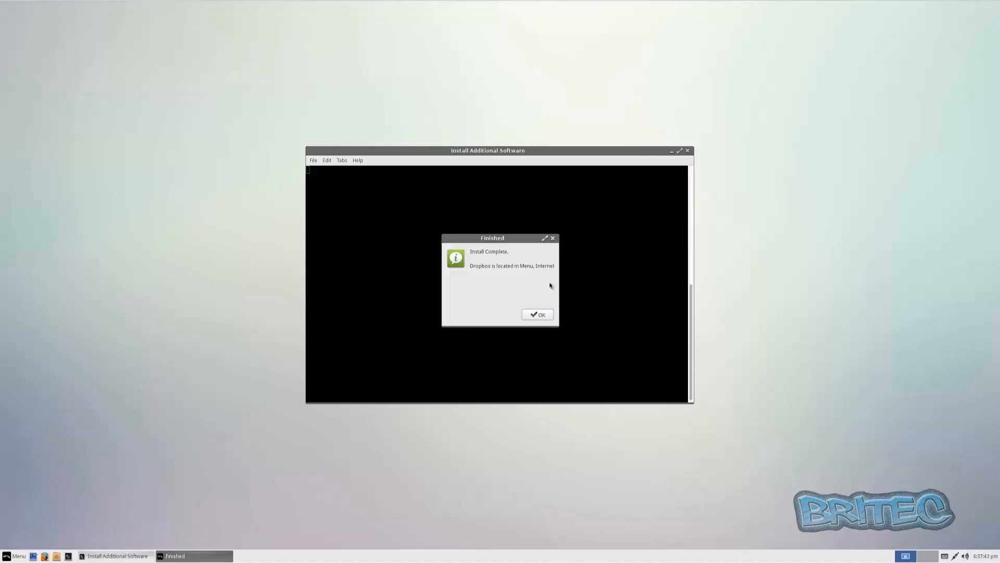
click(537, 313)
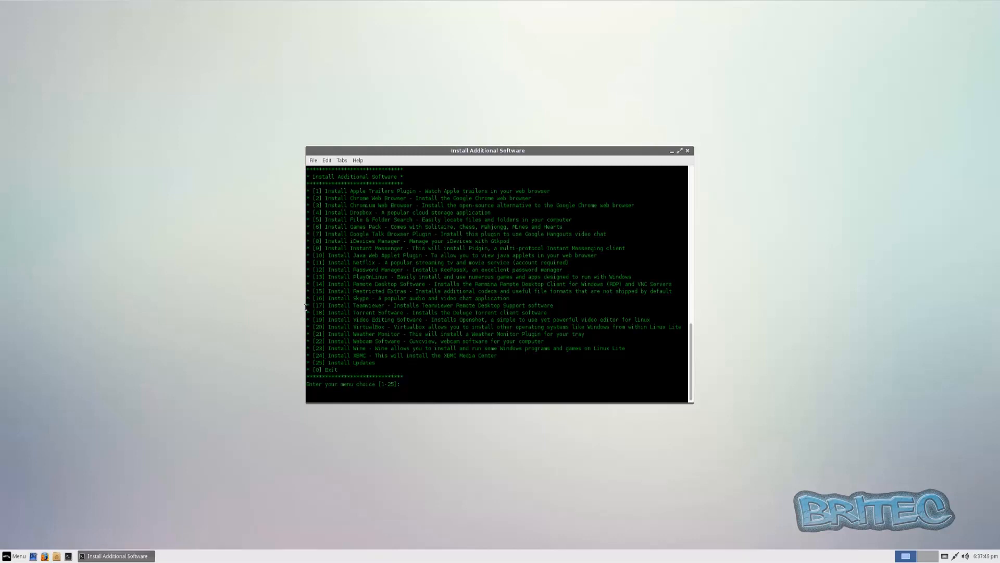
mouse_move(688, 154)
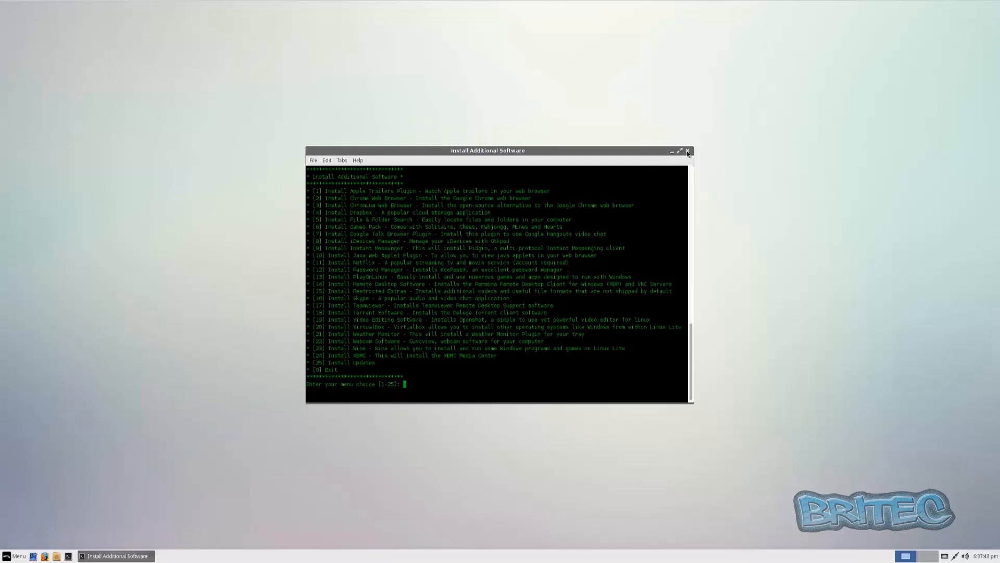
Close the installer window and bring up the desktop's right-click menu
click(688, 151)
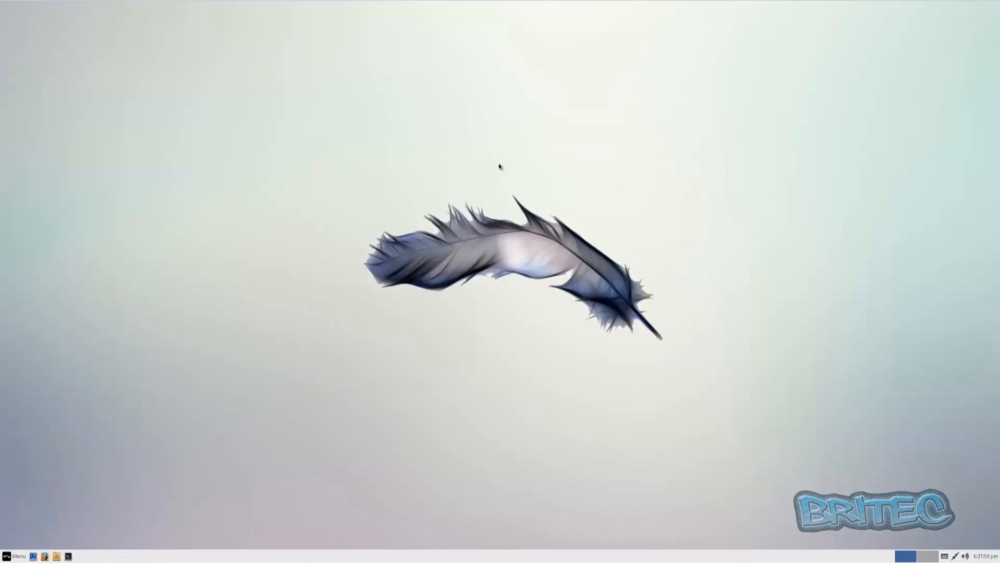
right_click(499, 167)
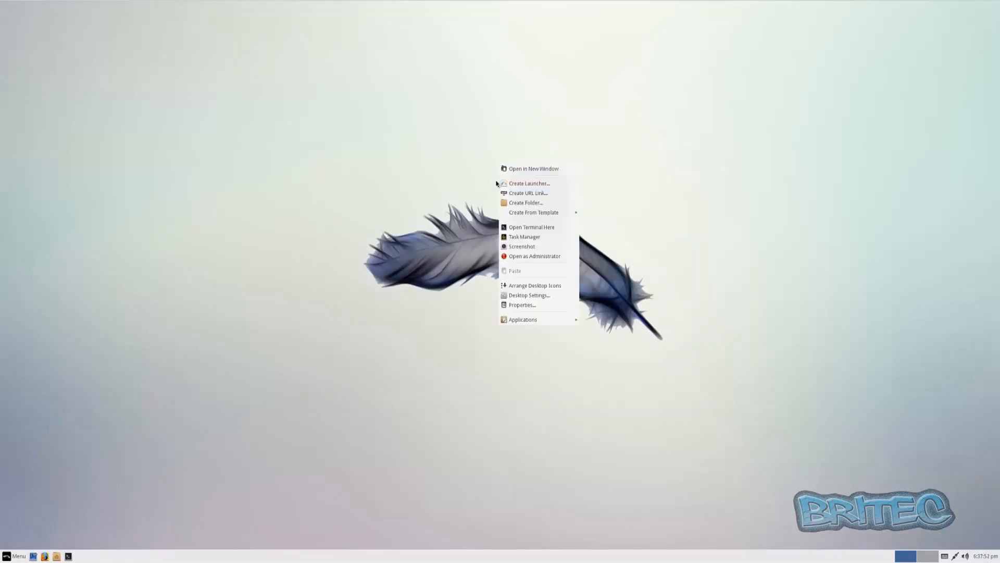
mouse_move(543, 179)
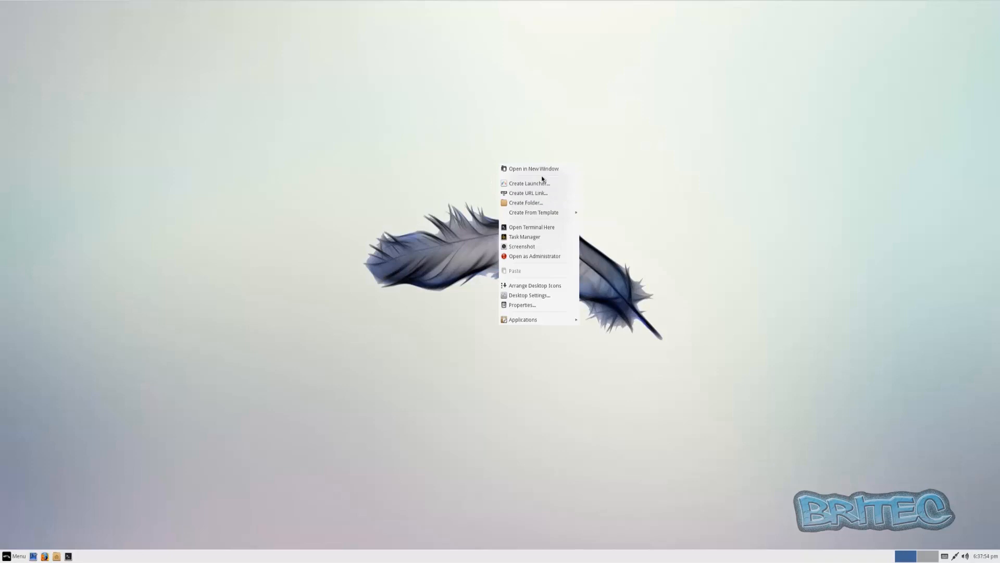
mouse_move(523, 246)
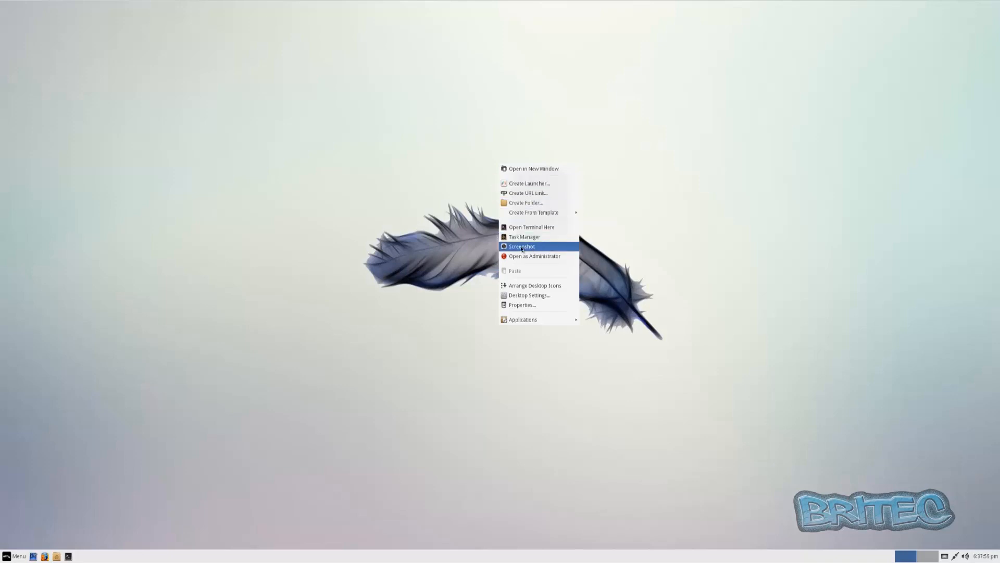
mouse_move(525, 236)
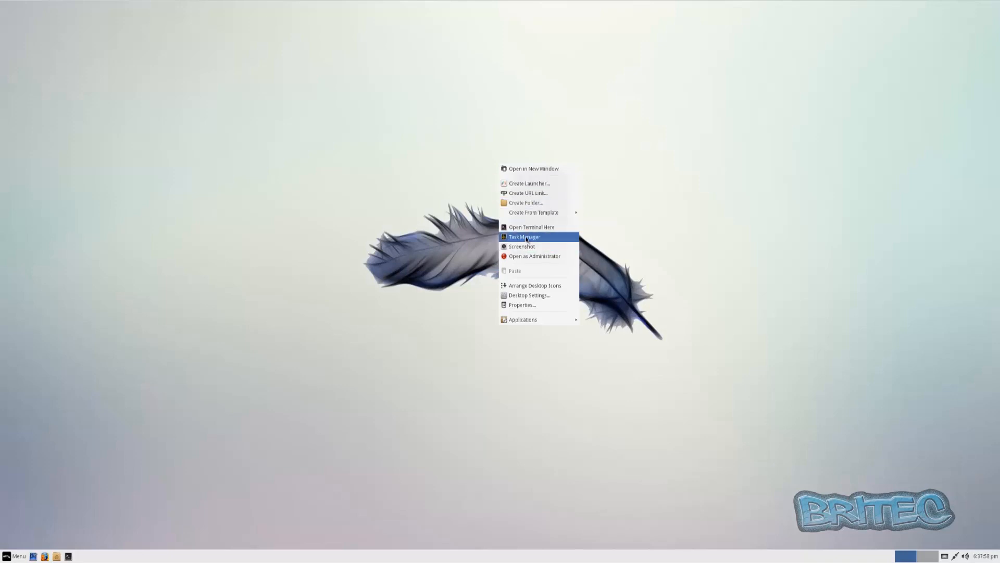
mouse_move(531, 227)
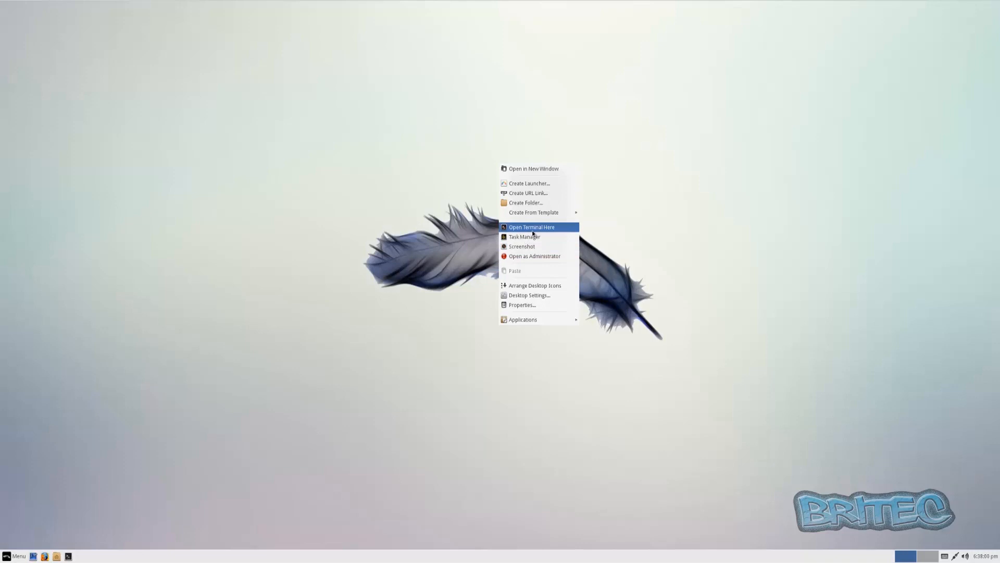
mouse_move(529, 262)
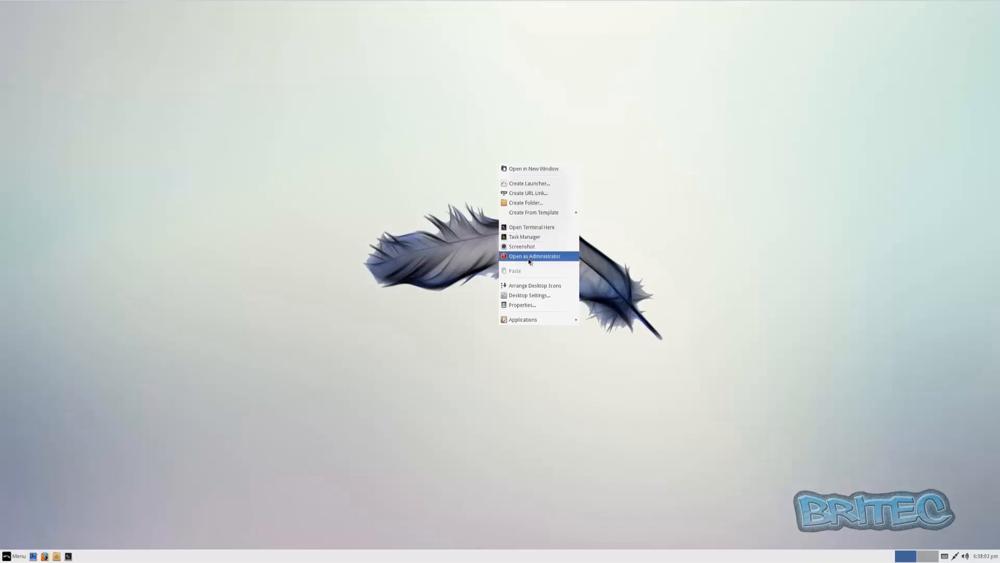
mouse_move(540, 320)
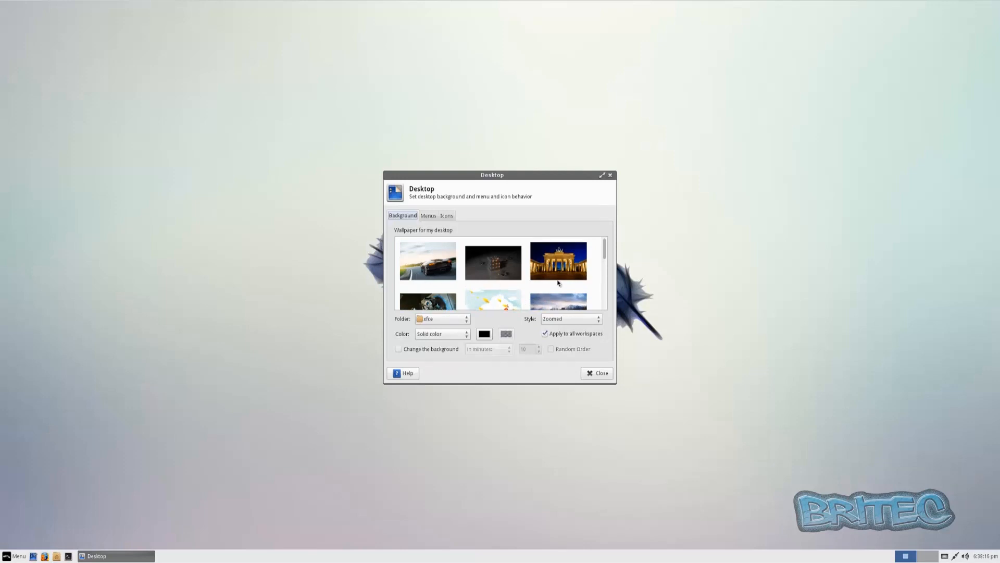
Set the night-time London Eye riverside image as wallpaper and close Desktop settings
scroll(down, 3)
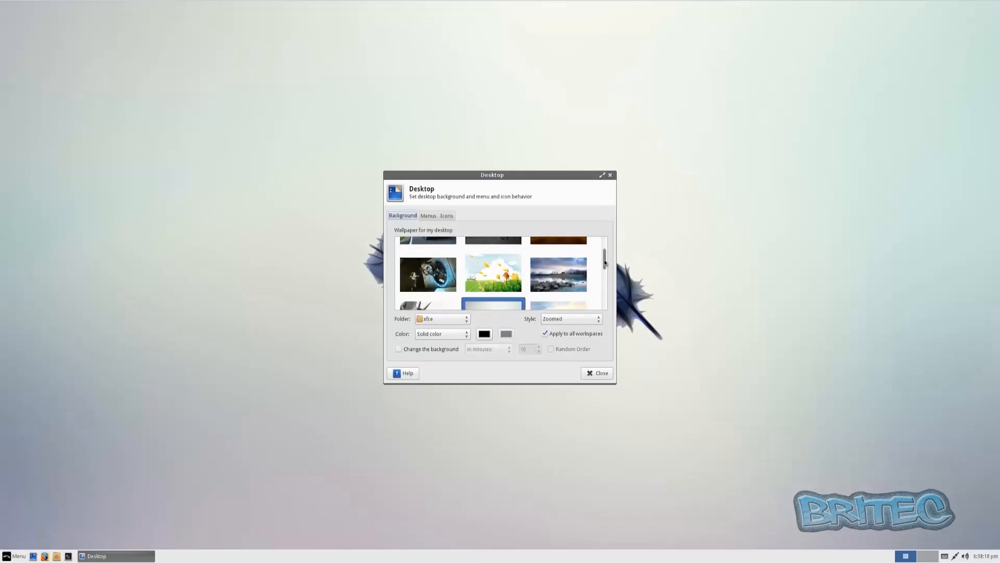
scroll(down, 3)
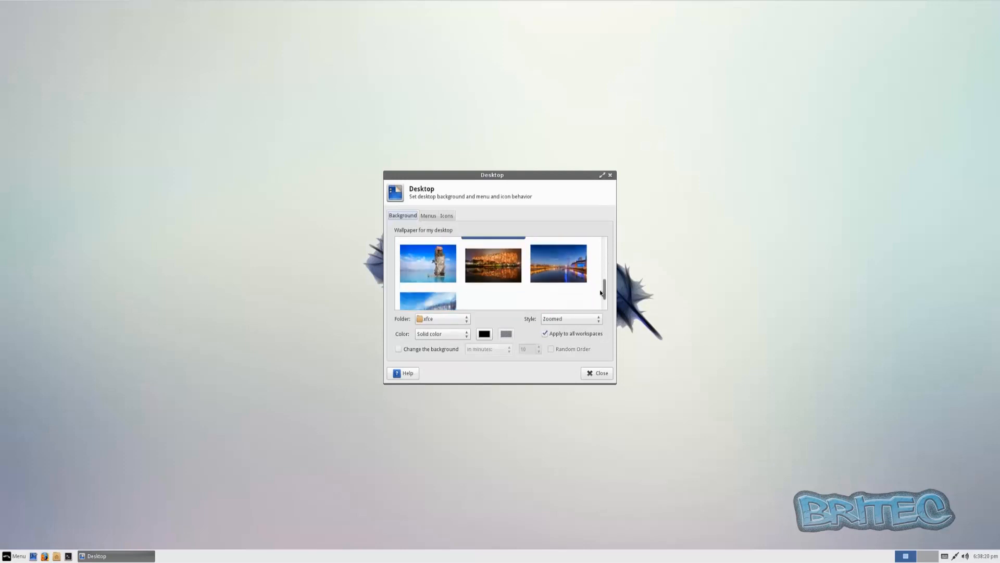
click(558, 264)
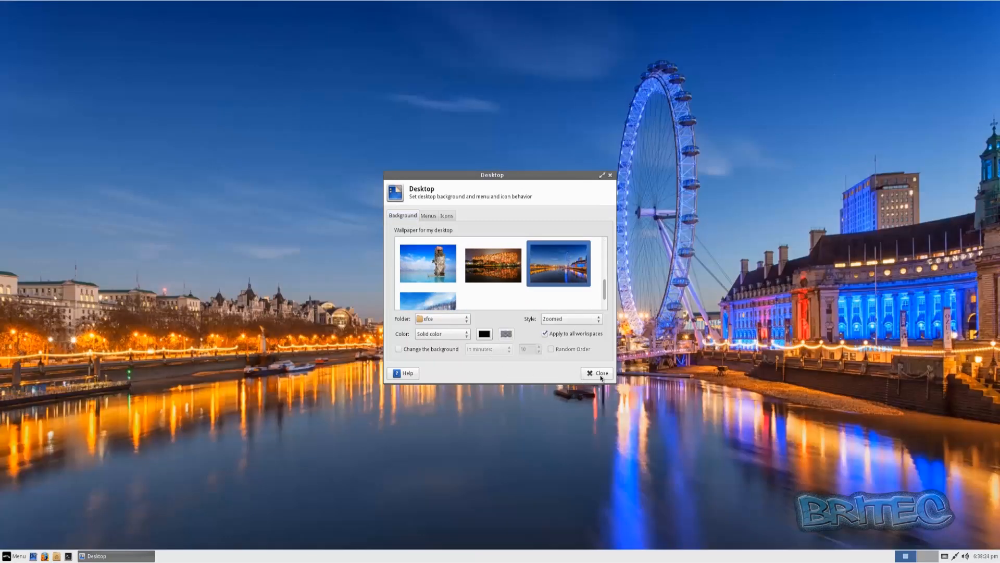
click(596, 373)
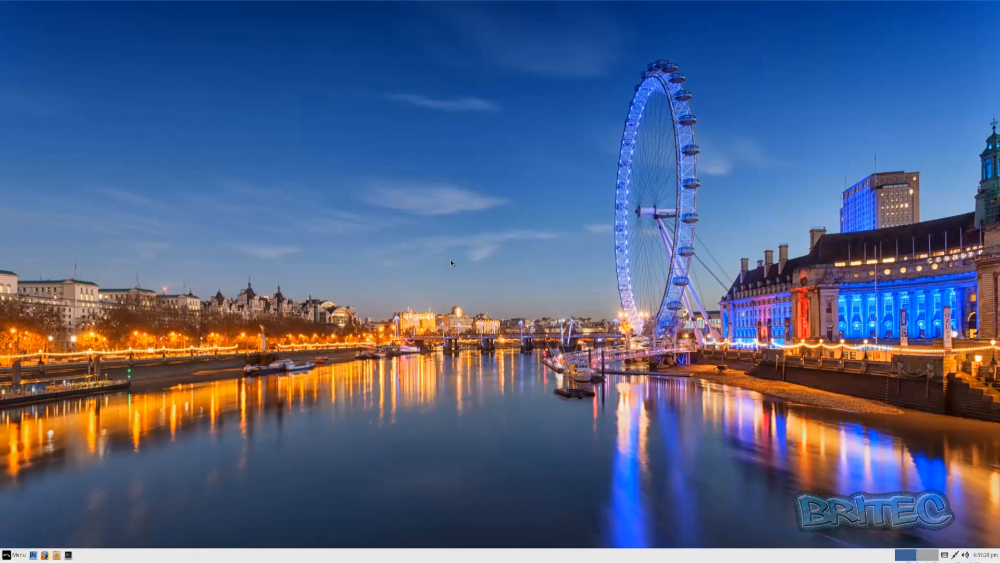
mouse_move(434, 293)
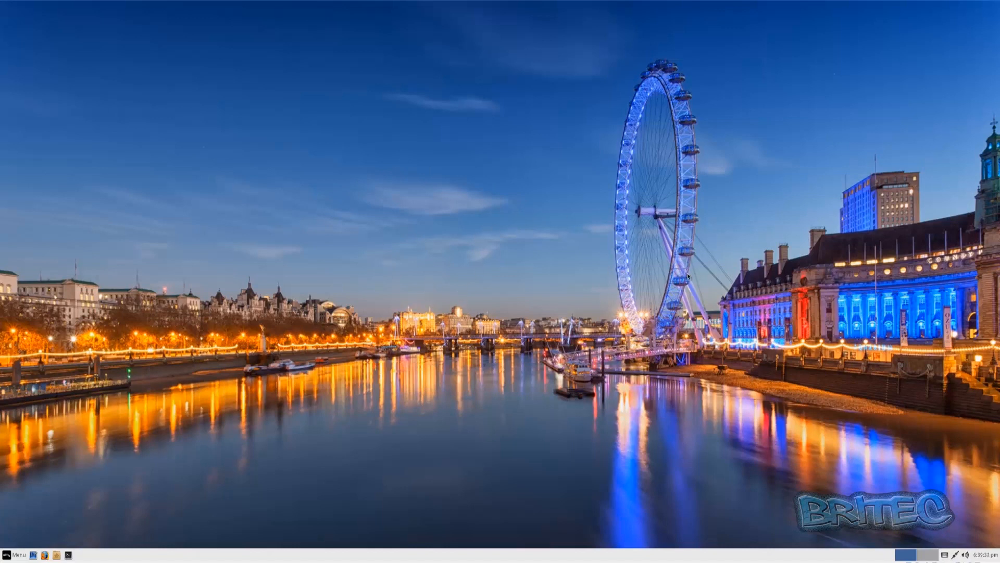
mouse_move(420, 285)
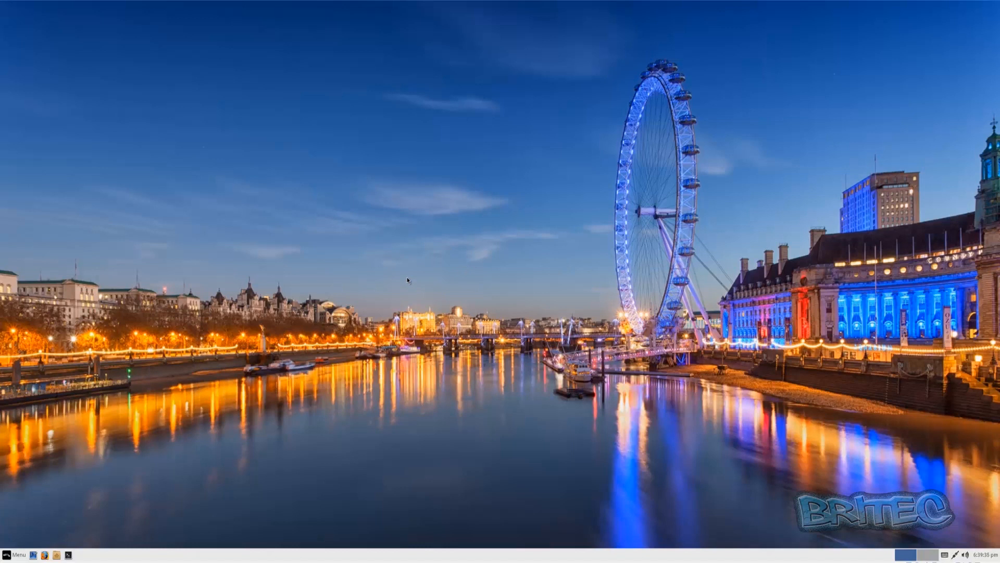
mouse_move(512, 372)
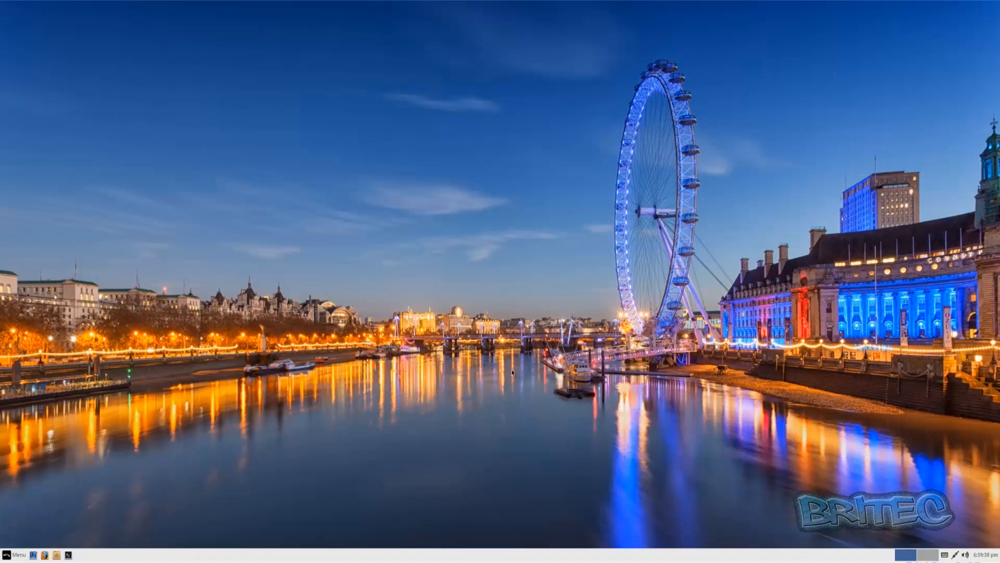
mouse_move(6, 547)
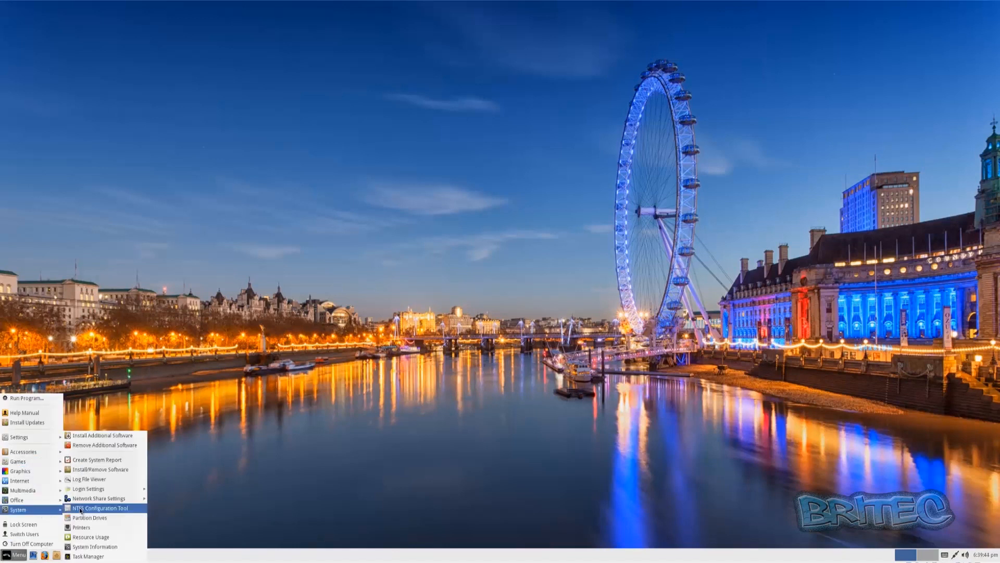
mouse_move(100, 508)
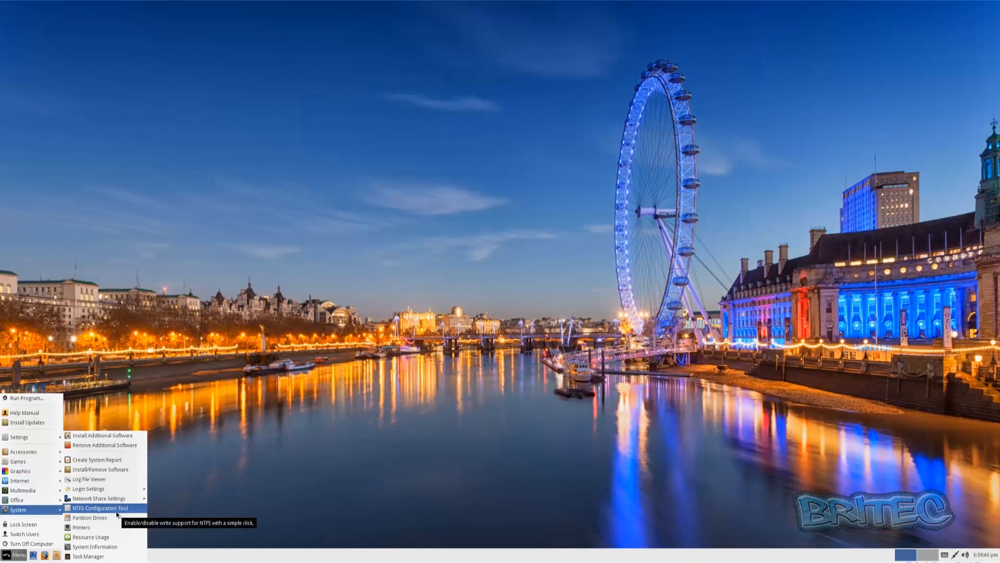
mouse_move(91, 537)
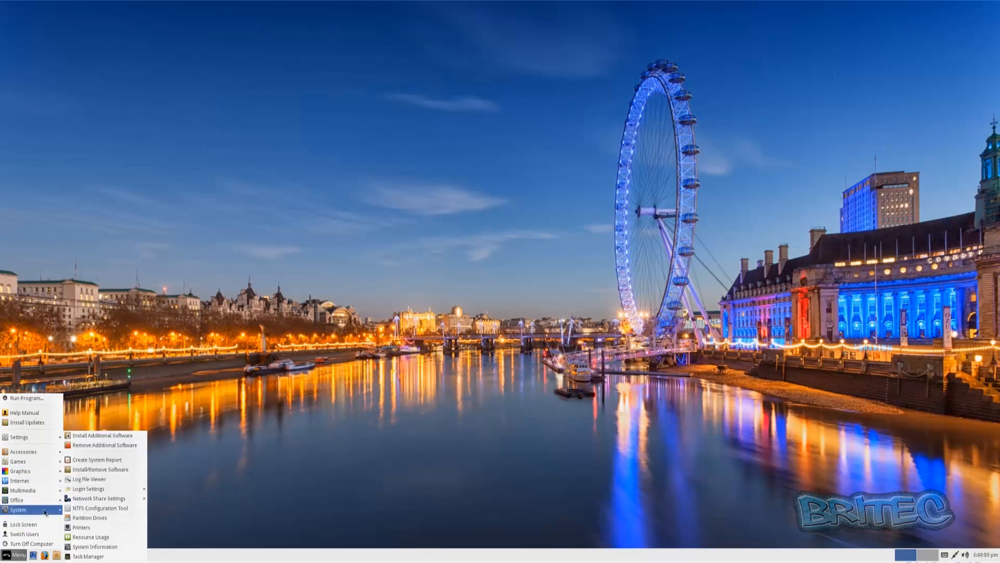
Install Google Chrome (option 2) with the password and choose to launch it
click(104, 435)
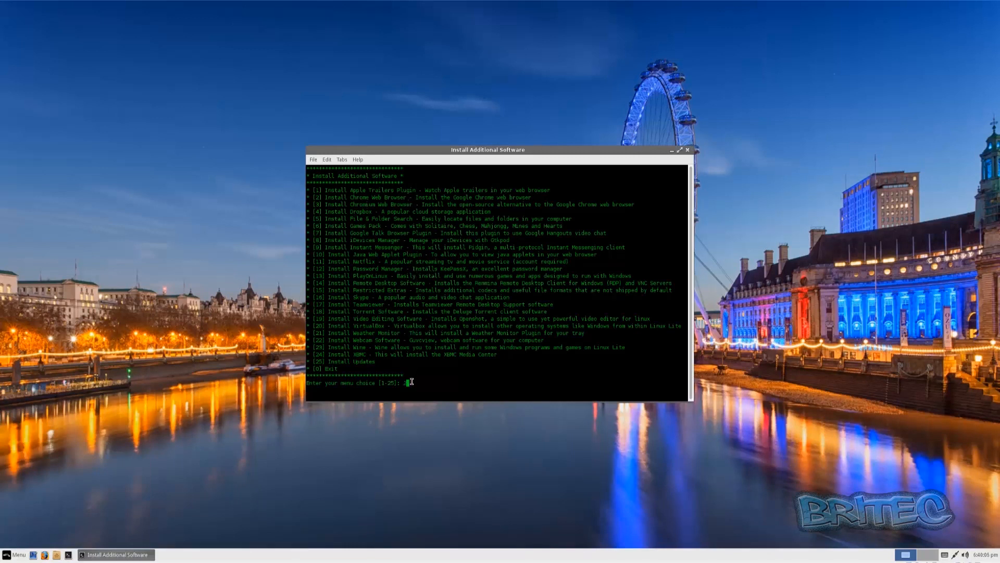
text(2)
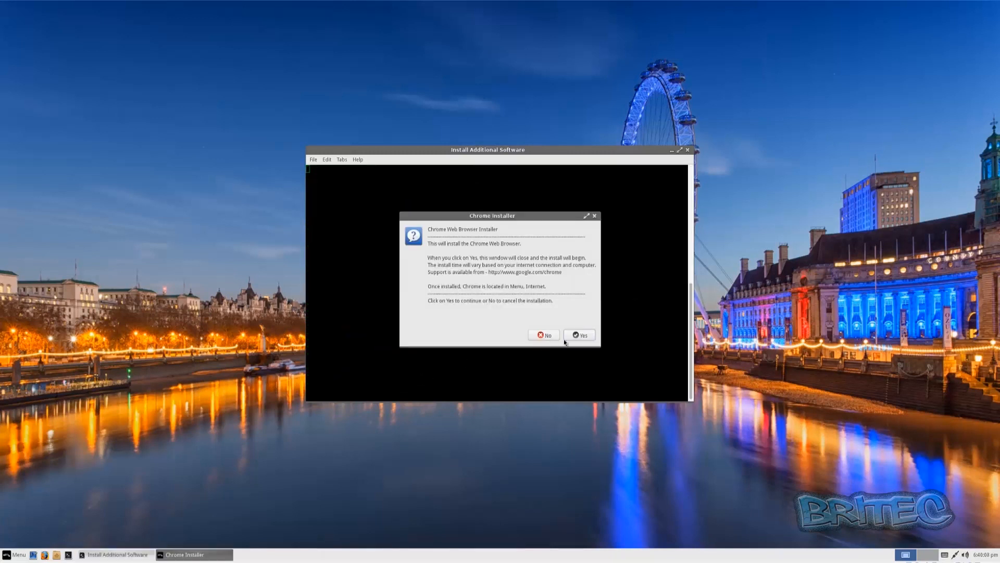
click(580, 335)
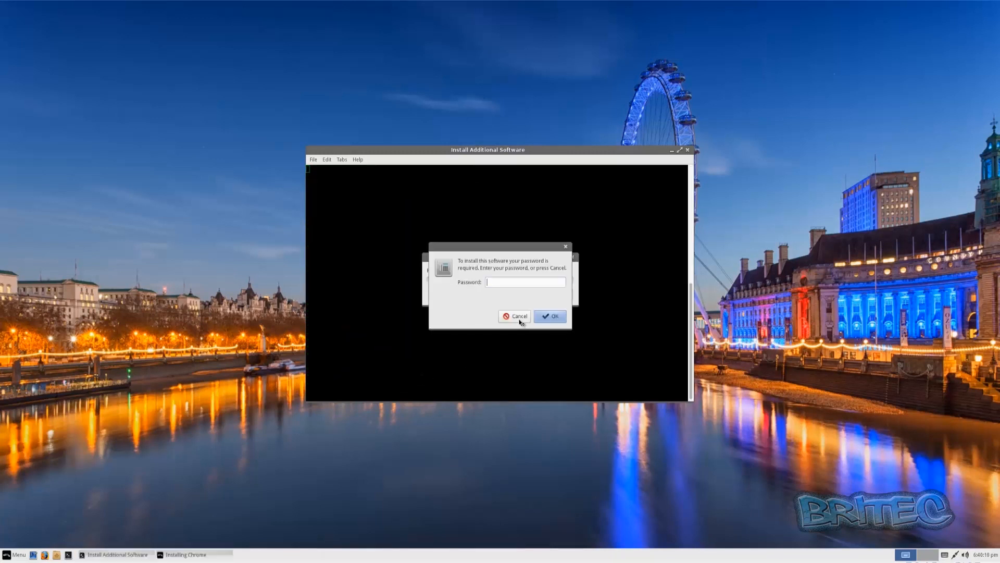
click(550, 316)
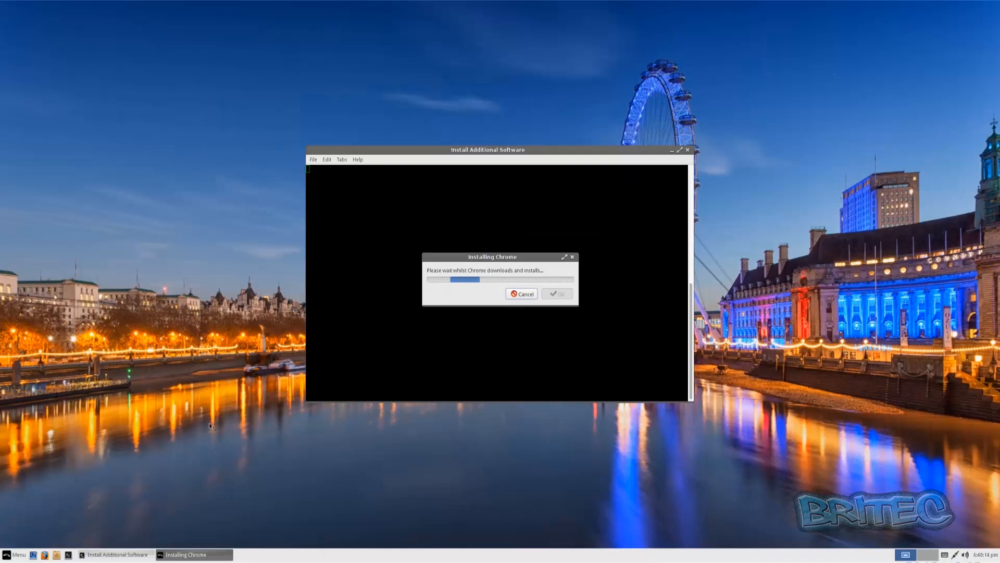
mouse_move(332, 405)
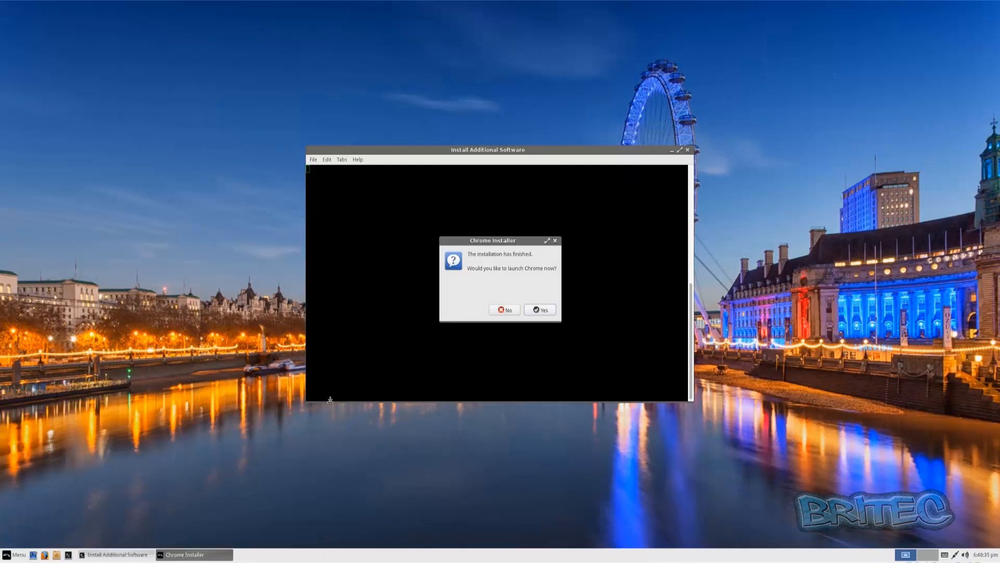
click(503, 310)
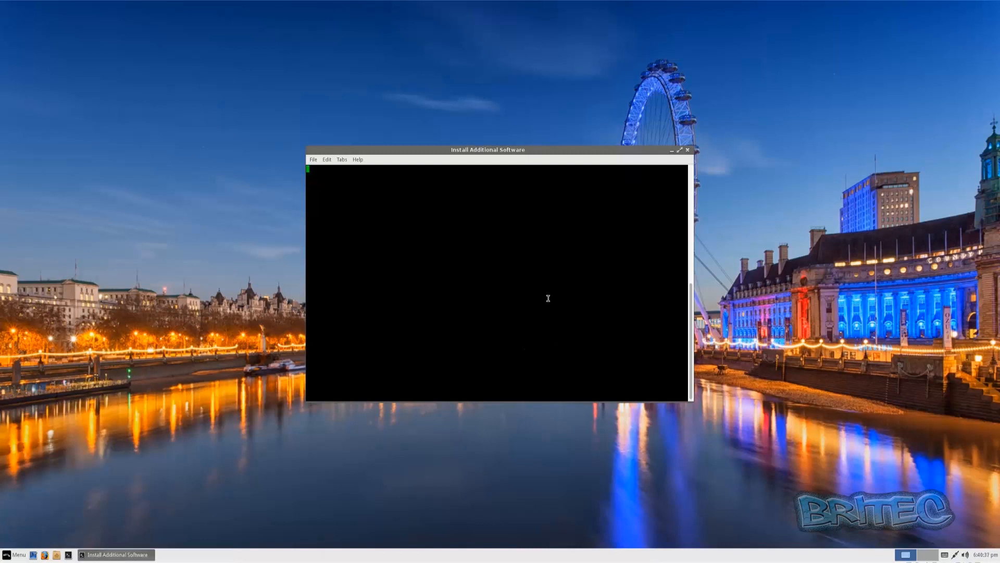
mouse_move(651, 141)
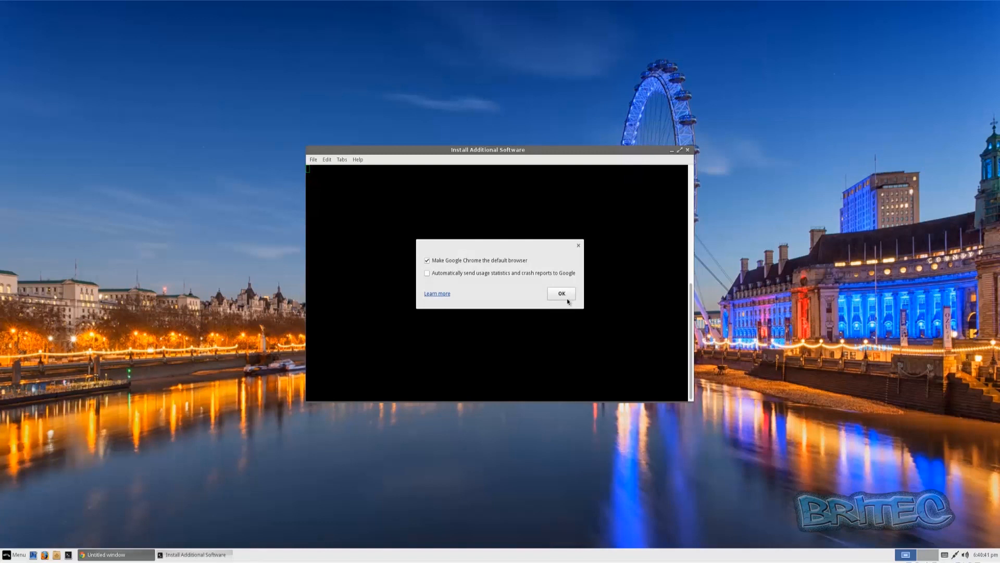
Accept Chrome's first-run defaults, reopen Chrome from the Internet menu, then close it
click(559, 292)
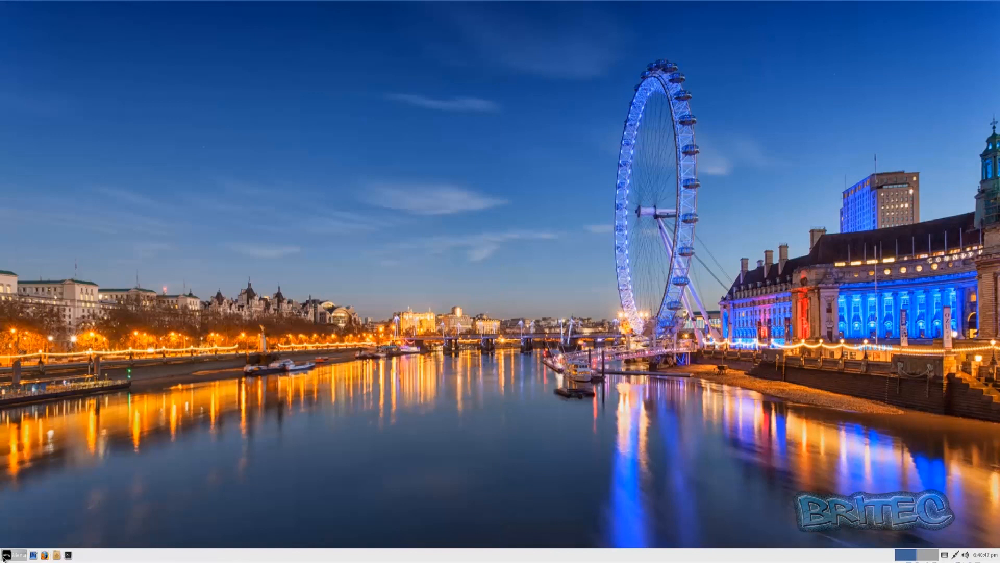
click(15, 554)
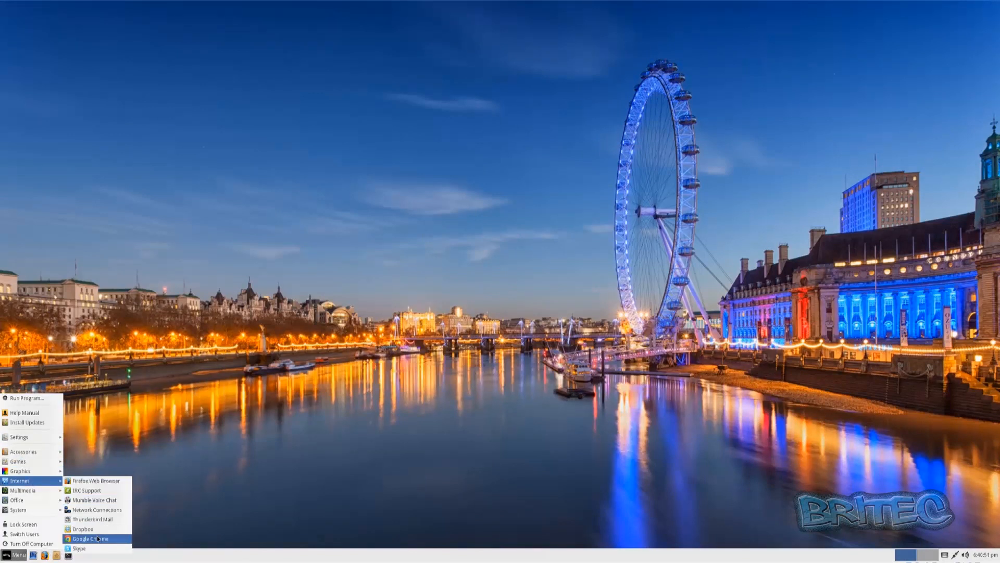
mouse_move(77, 548)
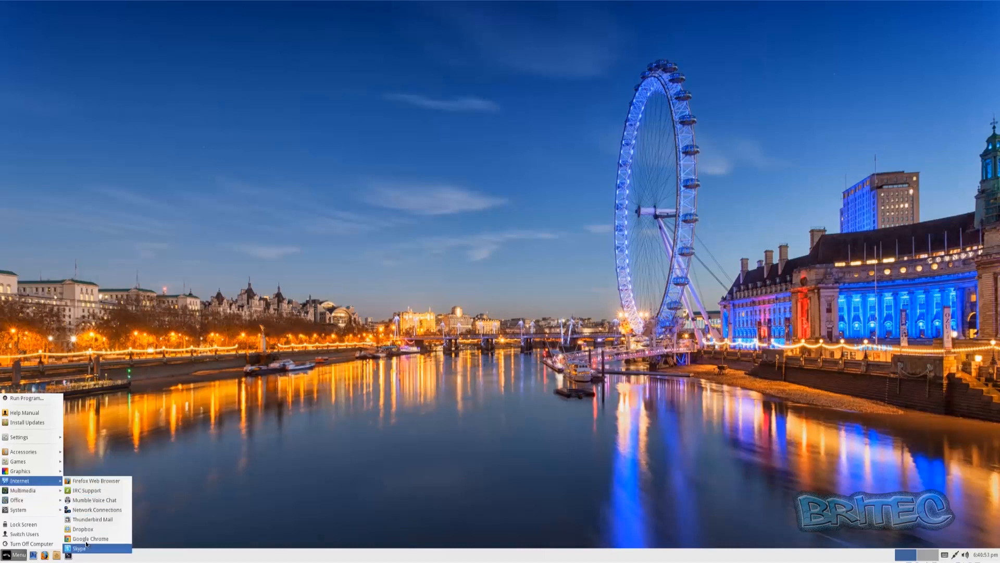
click(90, 538)
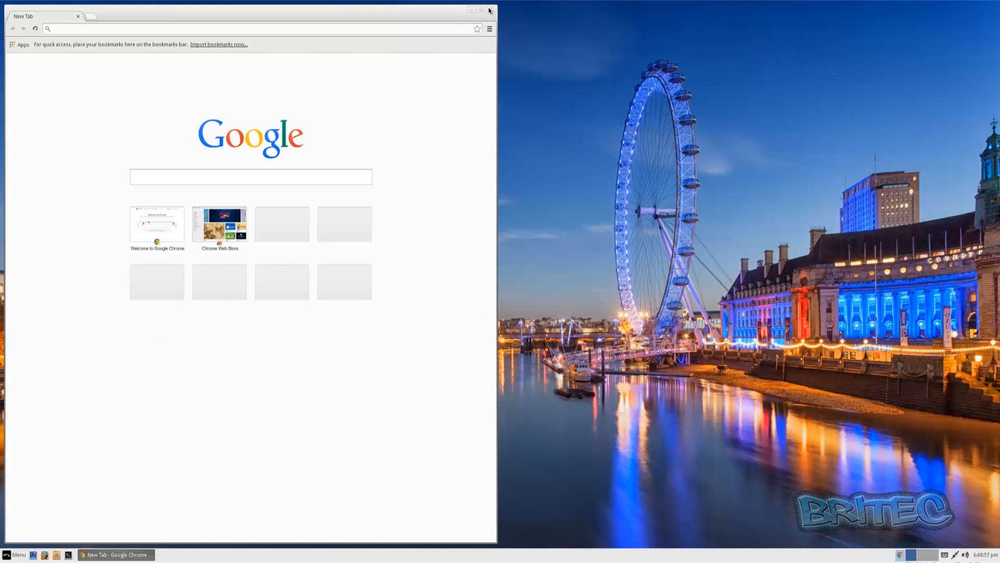
click(489, 9)
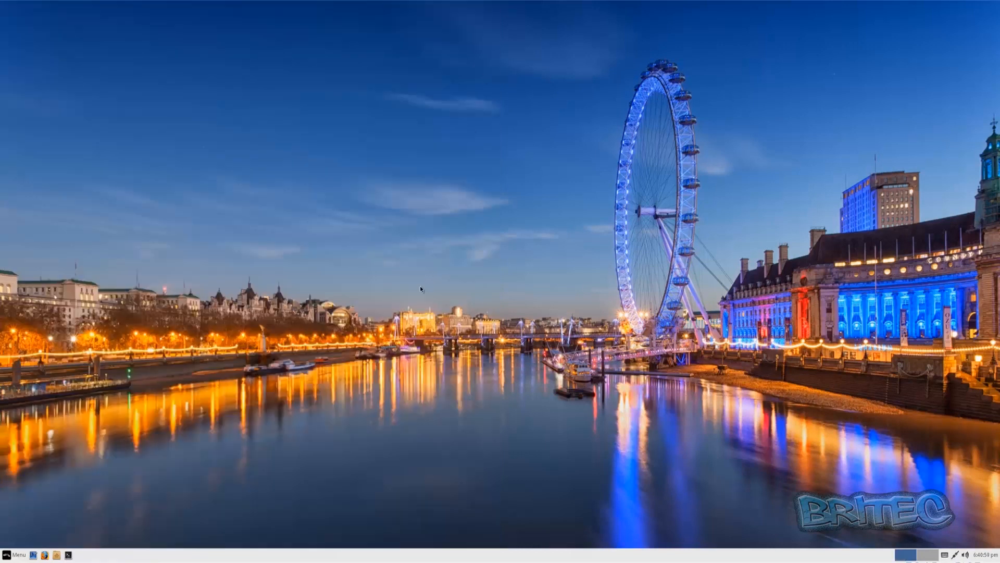